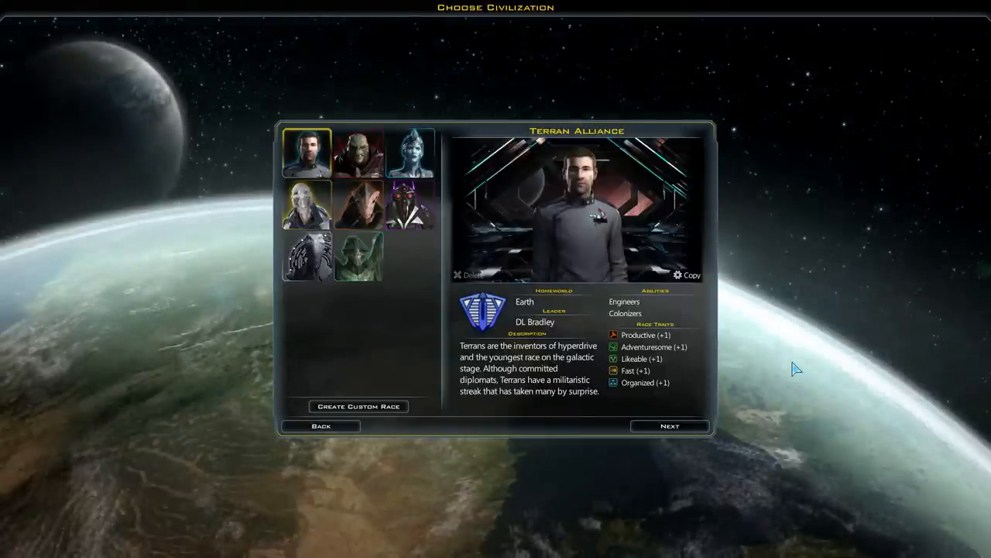
pyautogui.moveTo(627, 370)
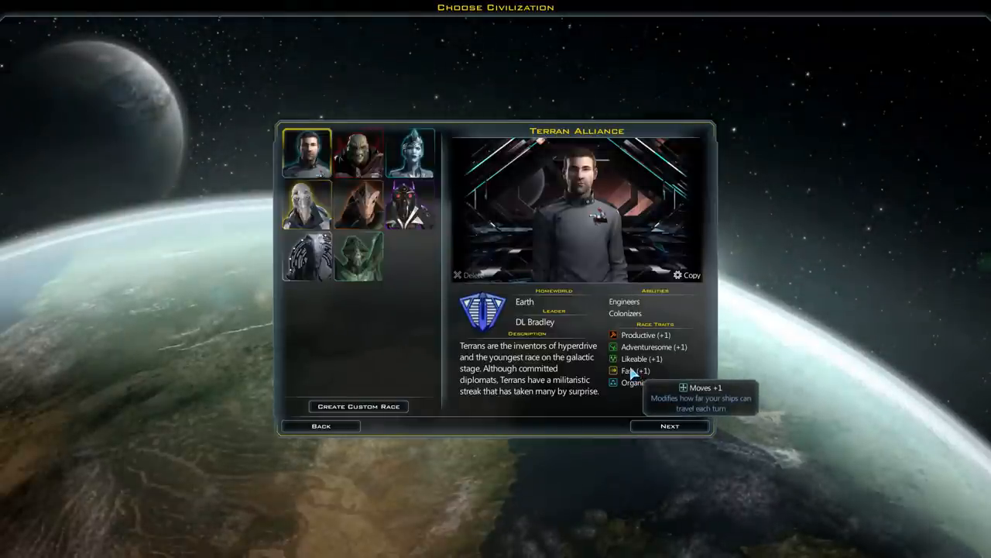
pyautogui.moveTo(627, 370)
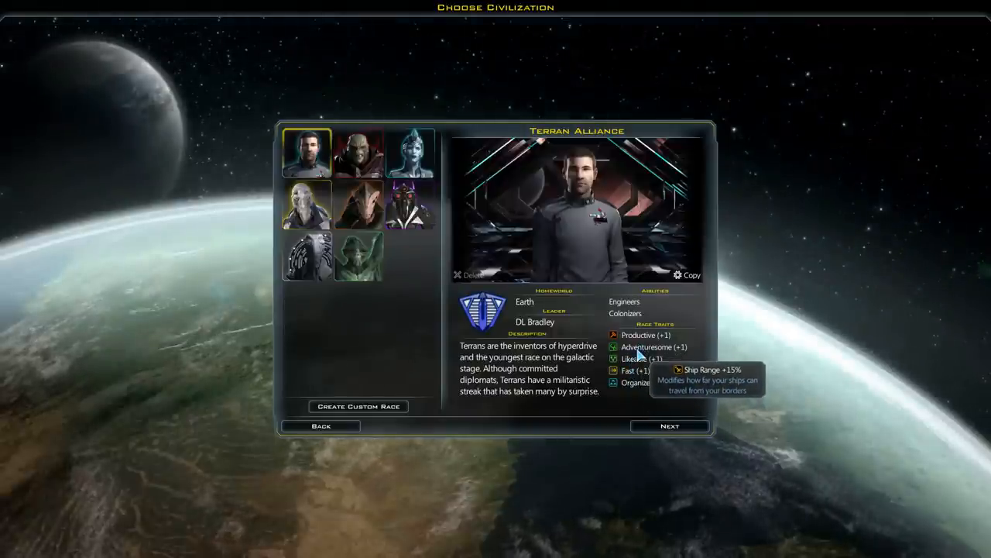
pyautogui.moveTo(638, 335)
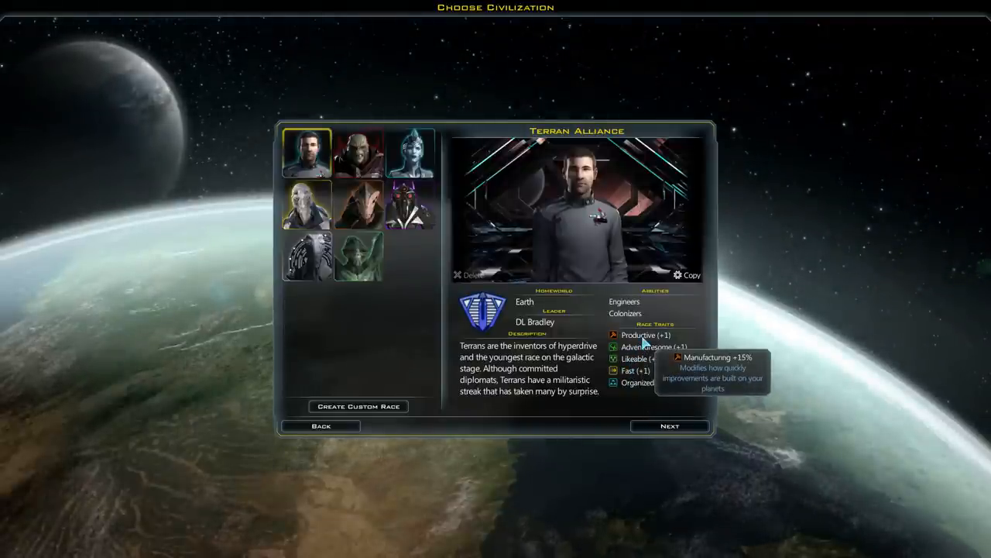
pyautogui.moveTo(636, 322)
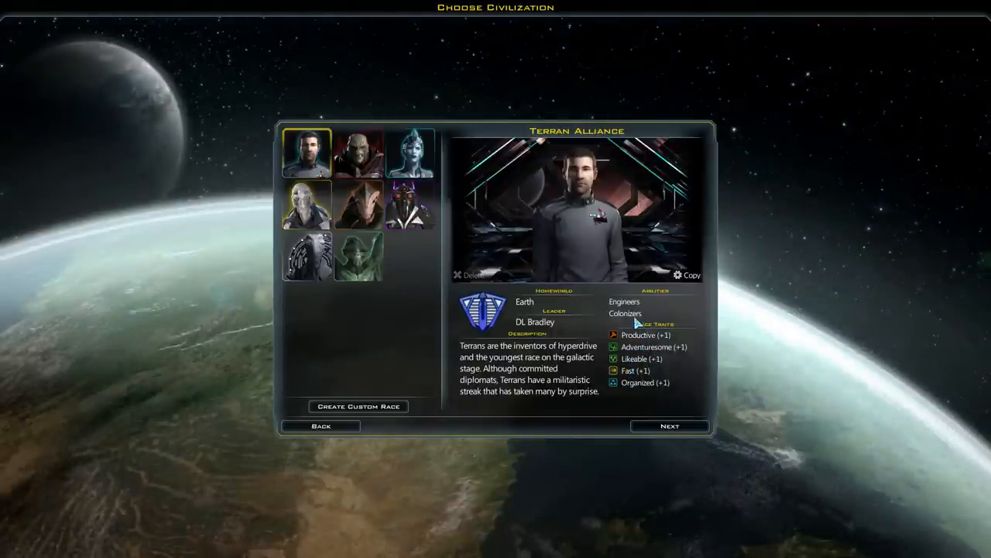
pyautogui.moveTo(627, 319)
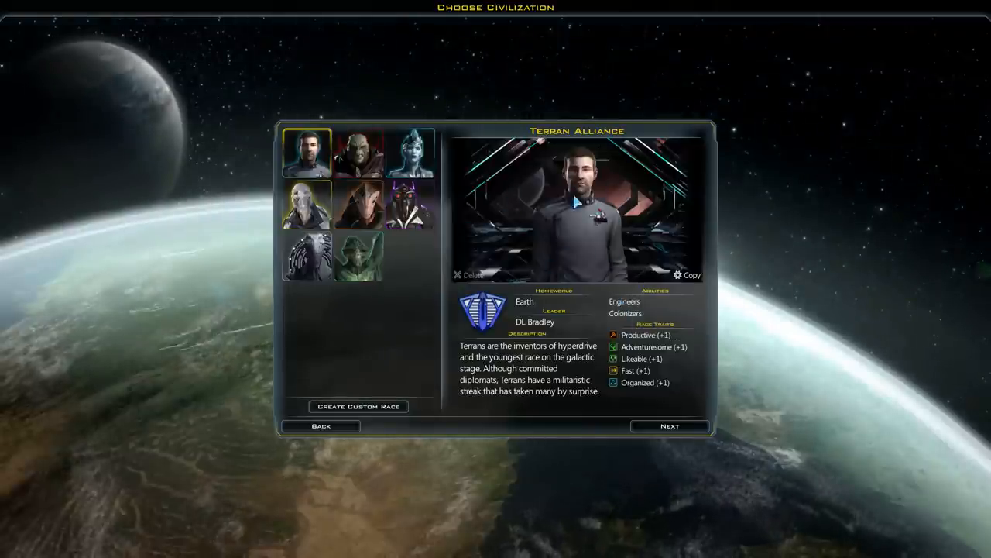
pyautogui.moveTo(819, 193)
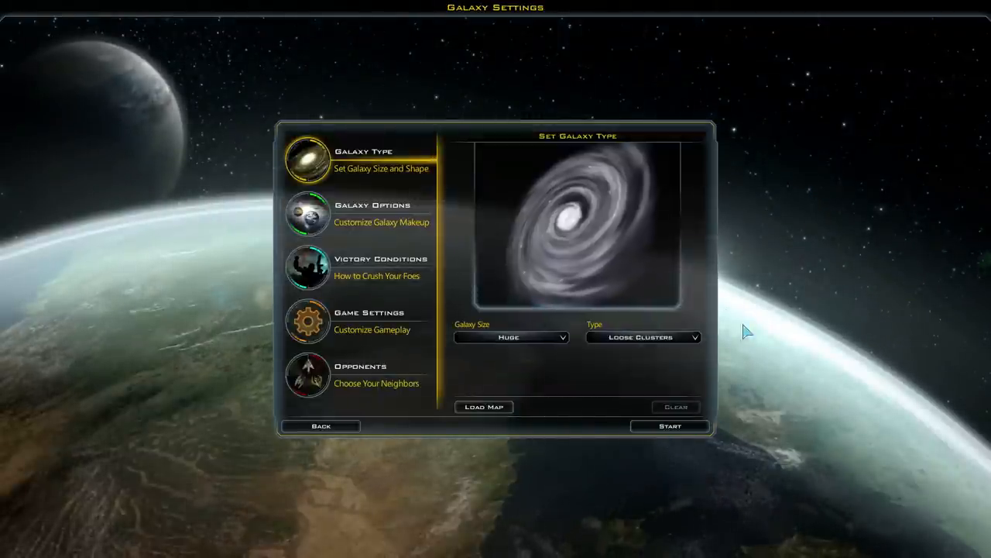
# Review the four Godlike opponents, return to Galaxy Type, and start the game.
pyautogui.click(308, 375)
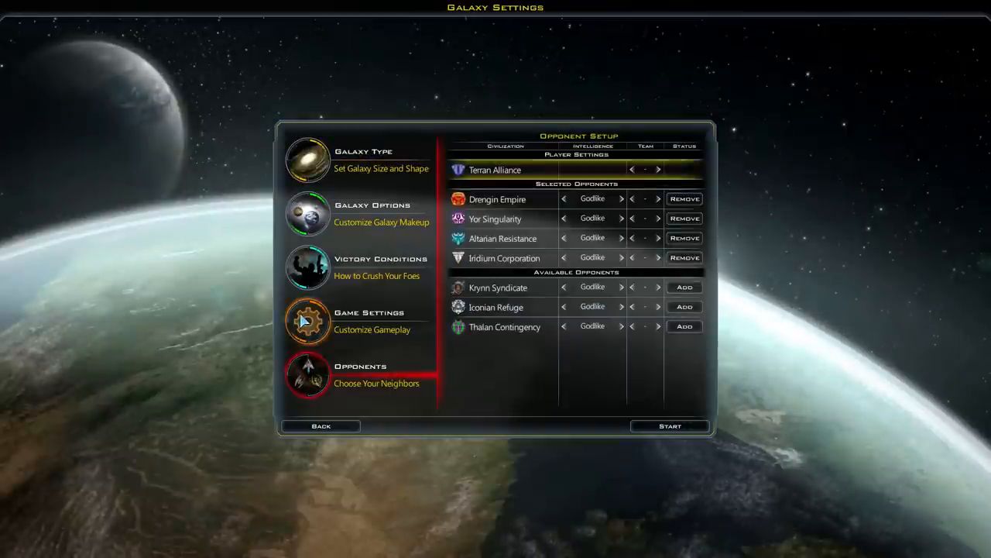
pyautogui.click(308, 213)
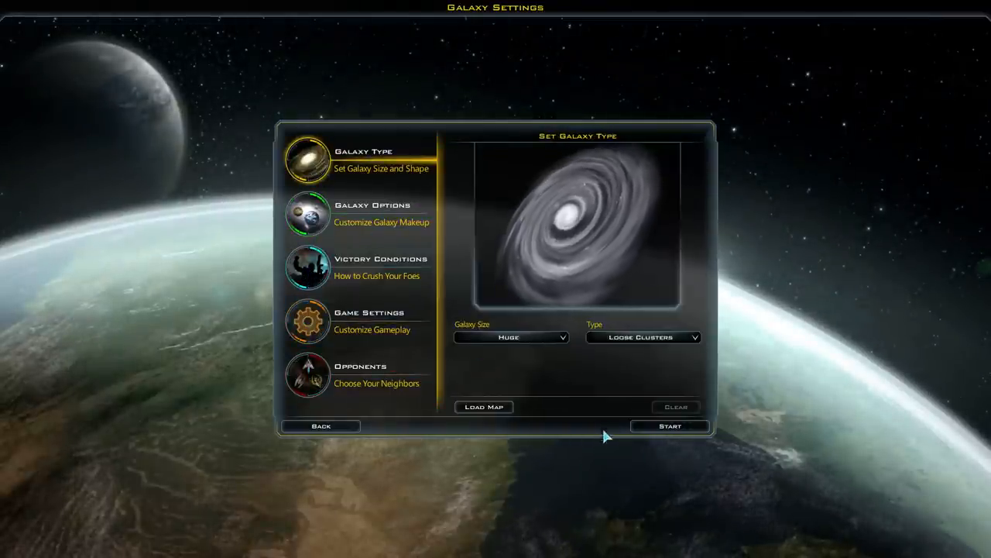
pyautogui.click(669, 426)
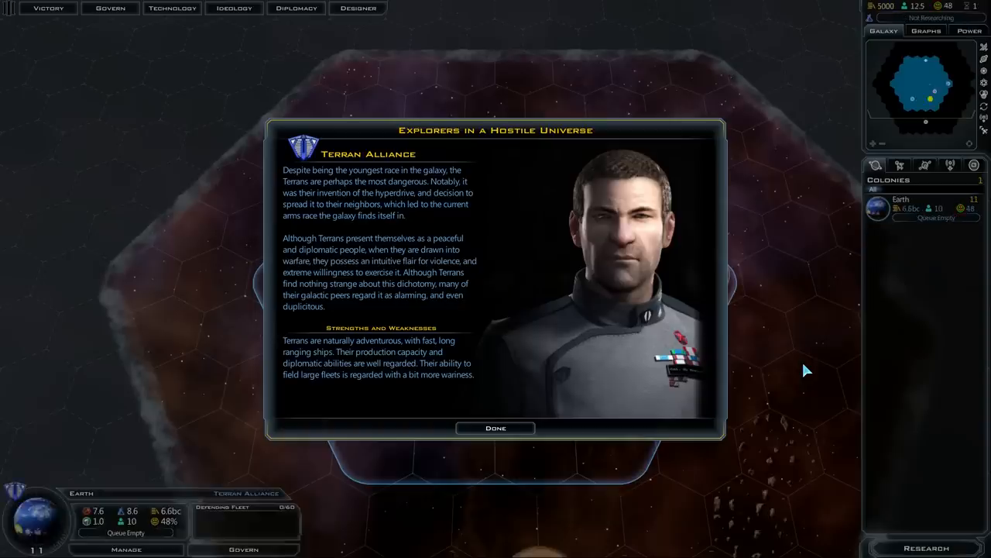
# Dismiss the Terran Alliance introduction briefing to reach Earth's home system map.
pyautogui.click(495, 428)
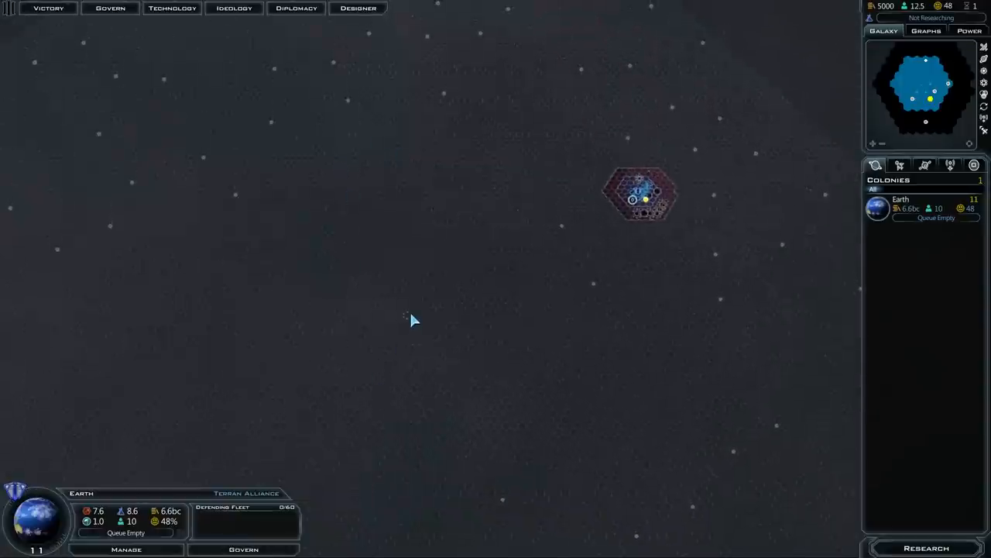
pyautogui.moveTo(453, 356)
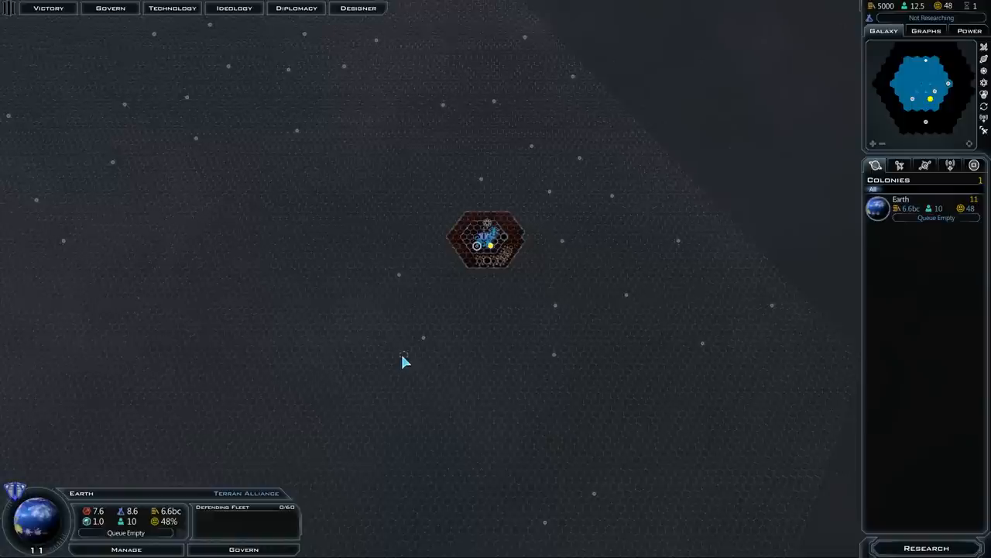
pyautogui.moveTo(429, 327)
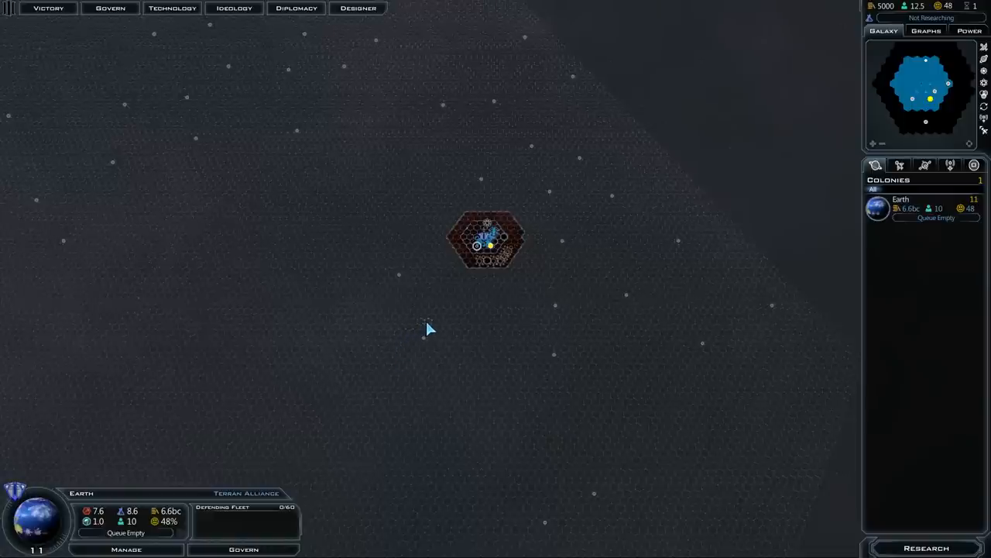
pyautogui.moveTo(465, 333)
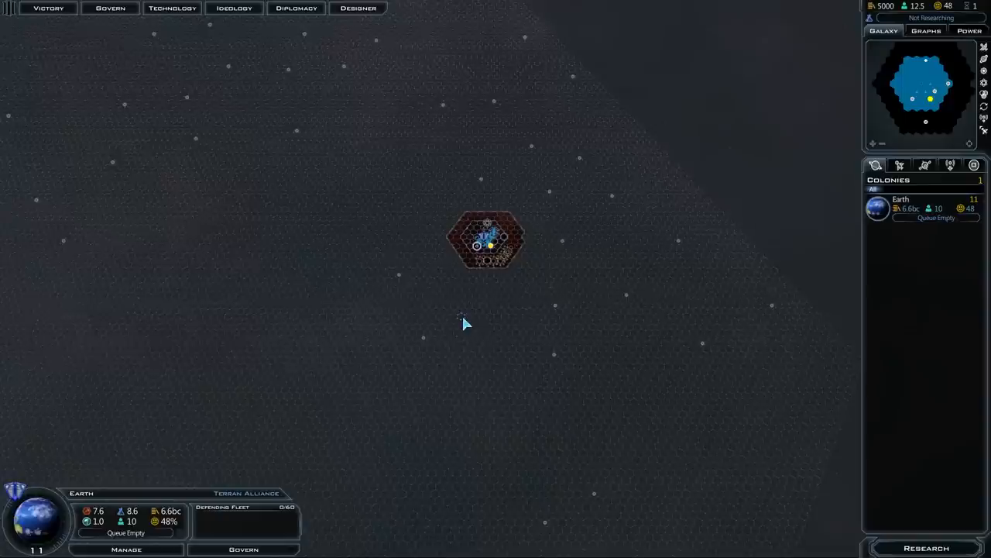
pyautogui.moveTo(461, 320)
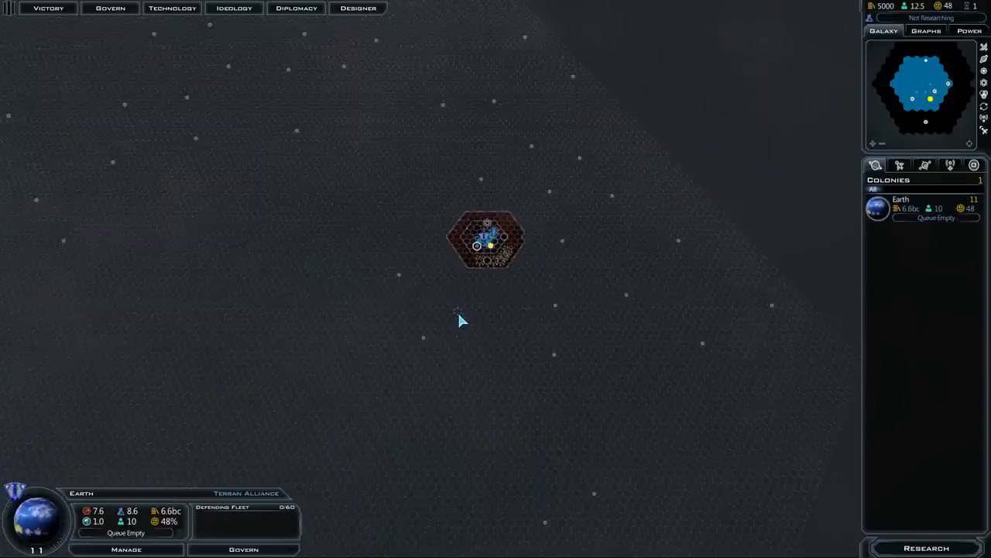
pyautogui.moveTo(455, 312)
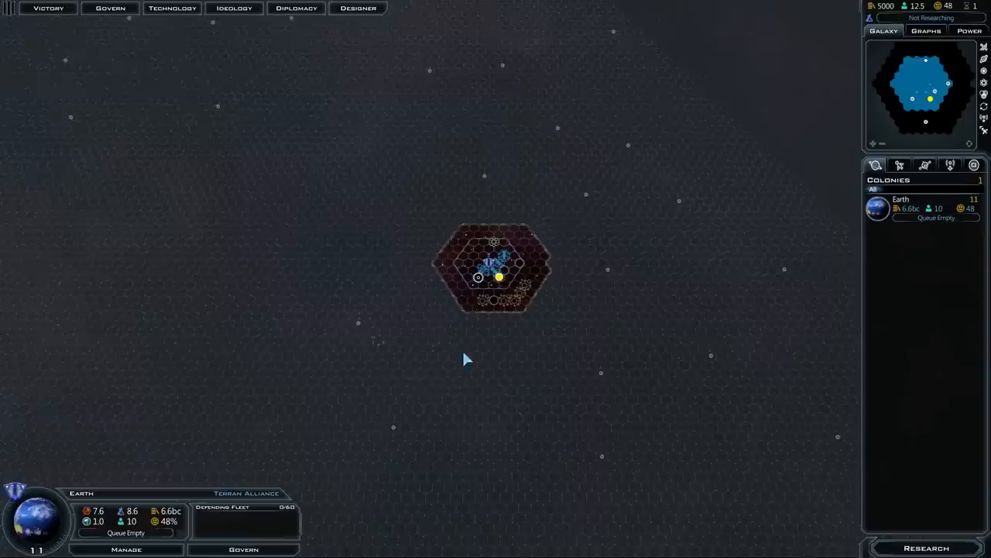
pyautogui.moveTo(508, 368)
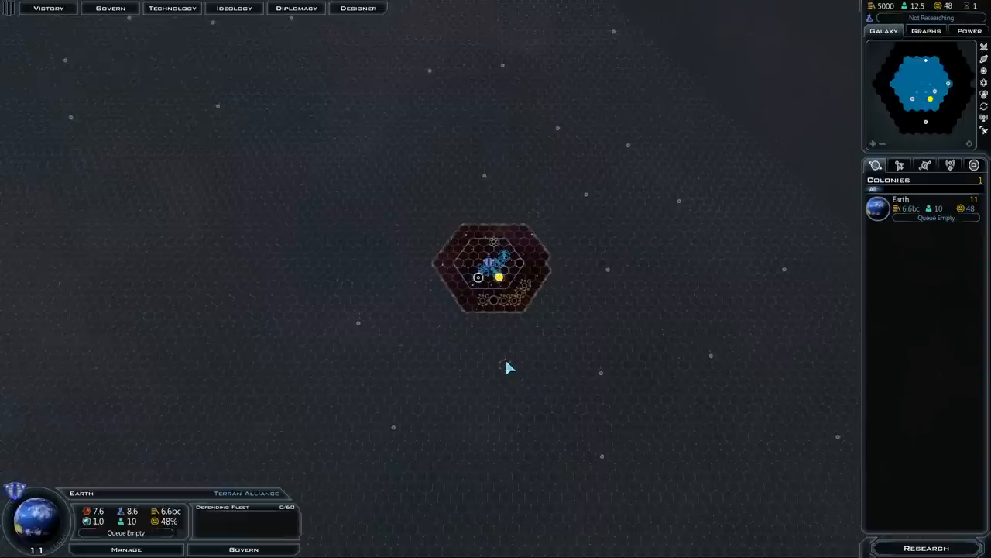
pyautogui.moveTo(496, 355)
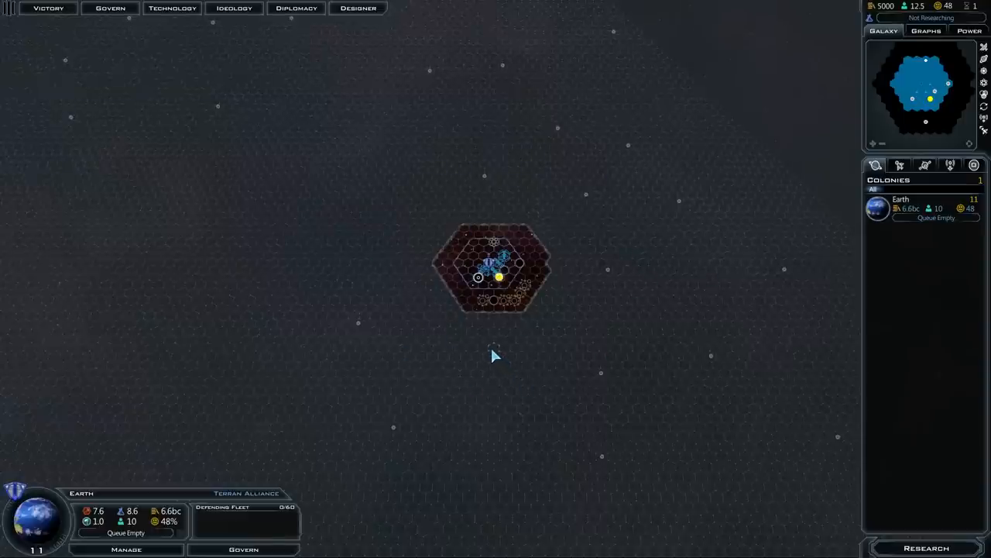
pyautogui.moveTo(509, 374)
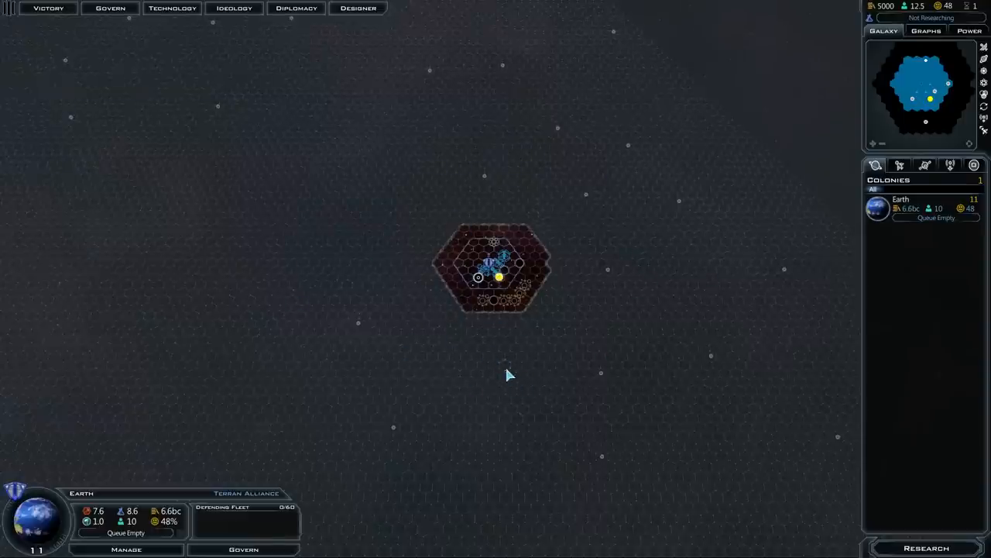
pyautogui.moveTo(489, 362)
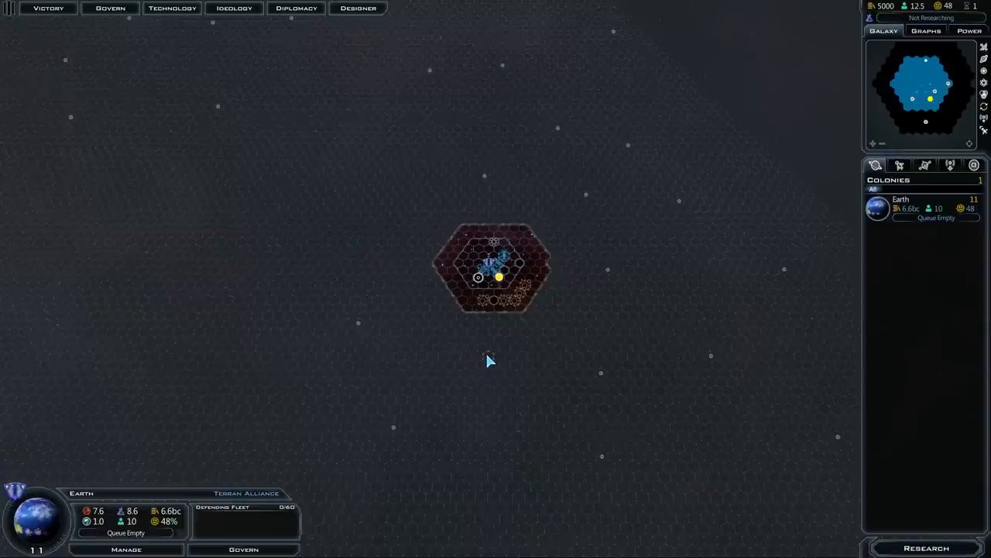
pyautogui.moveTo(480, 351)
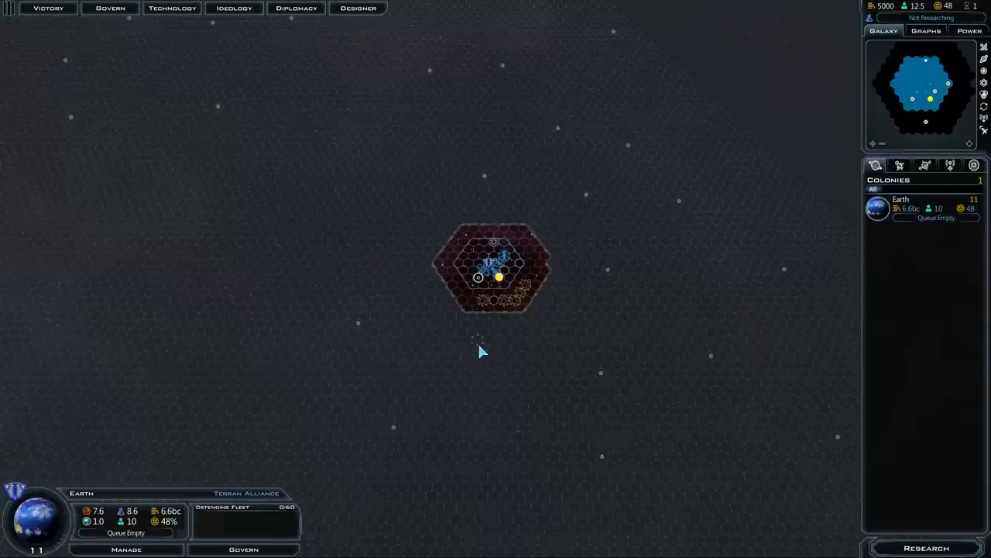
pyautogui.moveTo(435, 254)
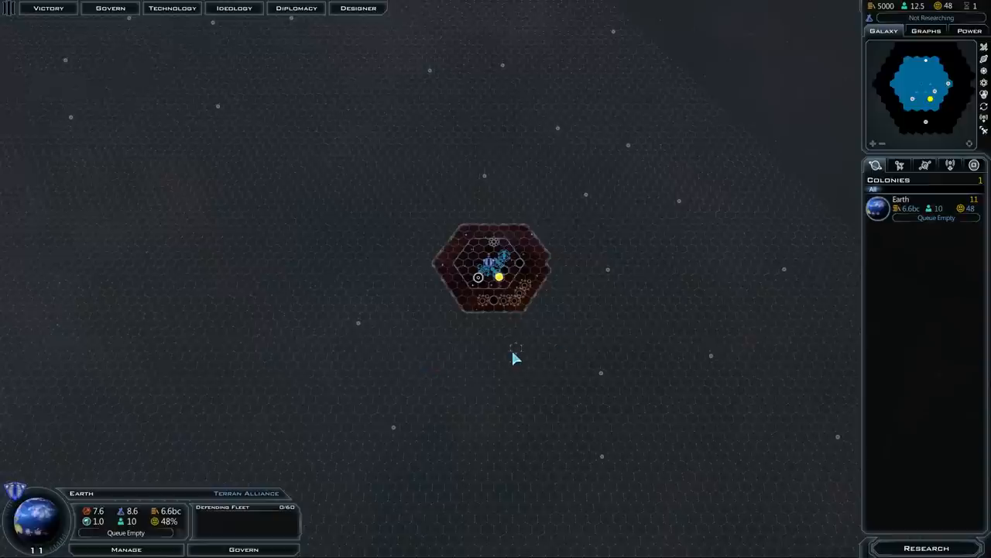
pyautogui.moveTo(250, 343)
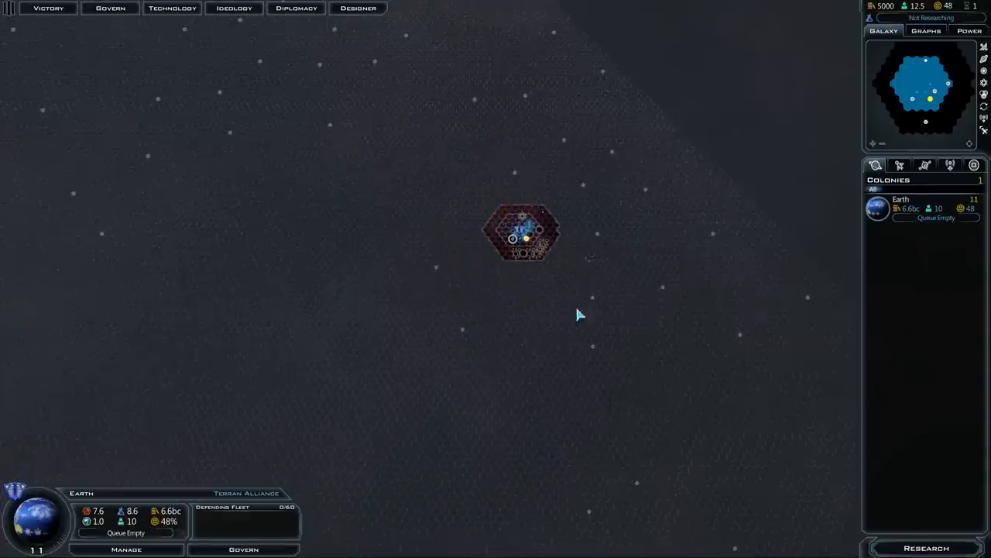
pyautogui.moveTo(457, 418)
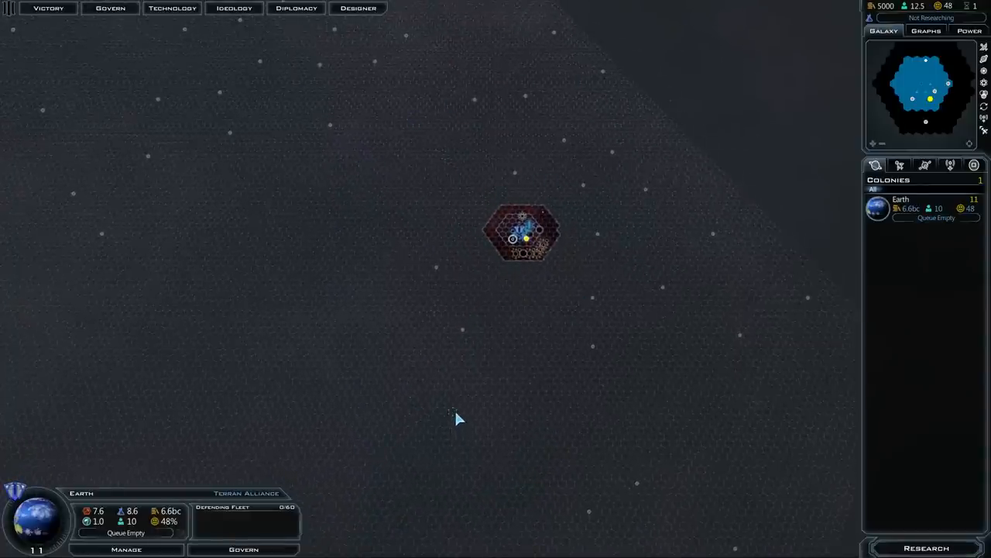
pyautogui.moveTo(368, 347)
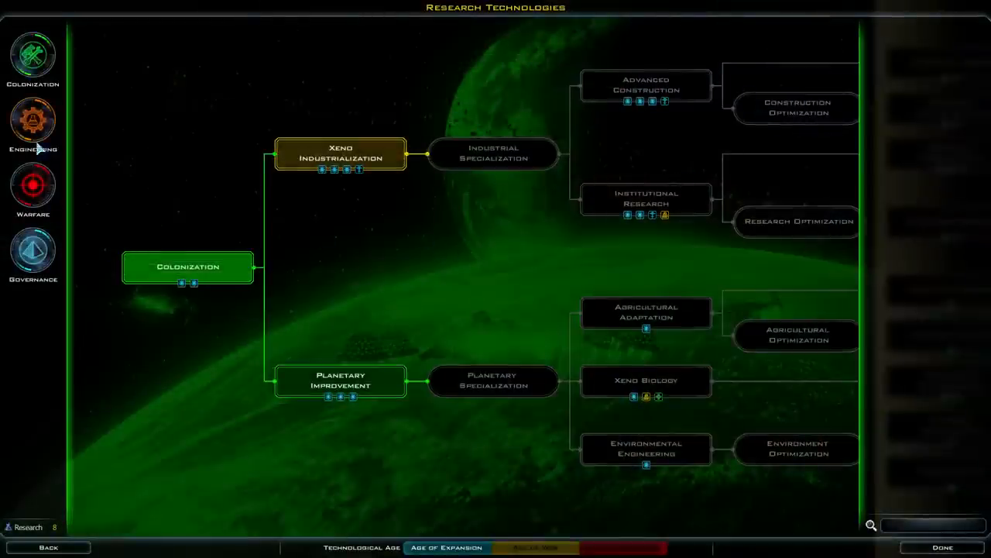
pyautogui.click(33, 124)
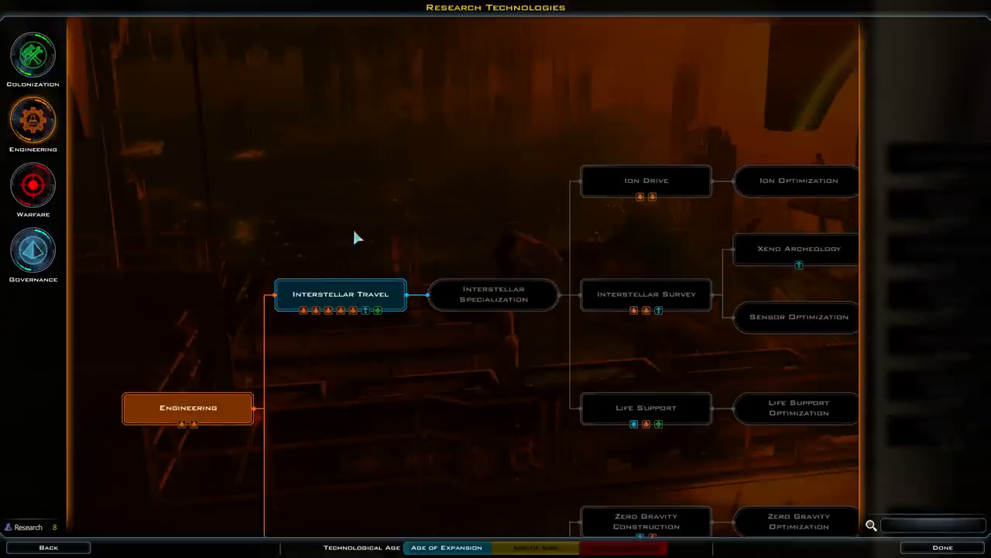
pyautogui.moveTo(797, 180)
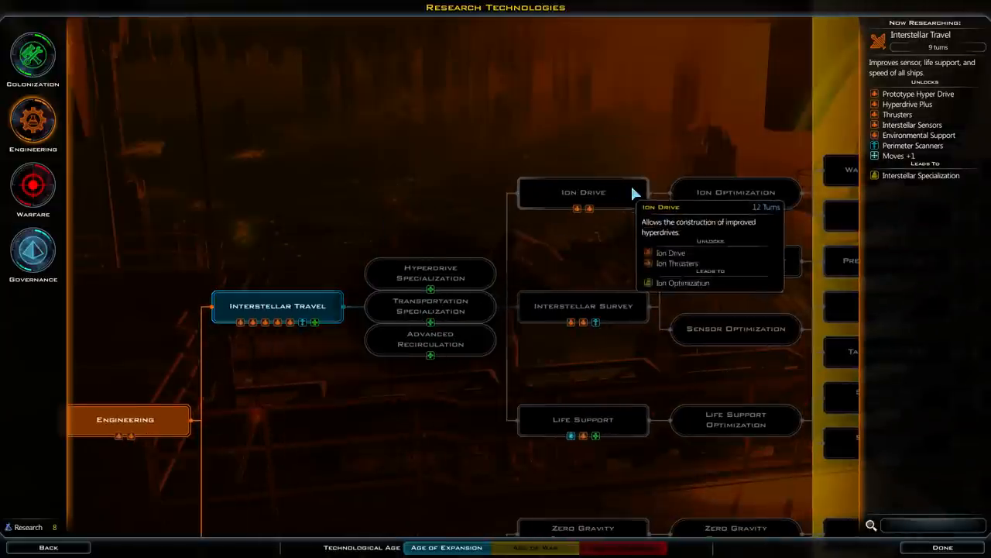
pyautogui.moveTo(278, 306)
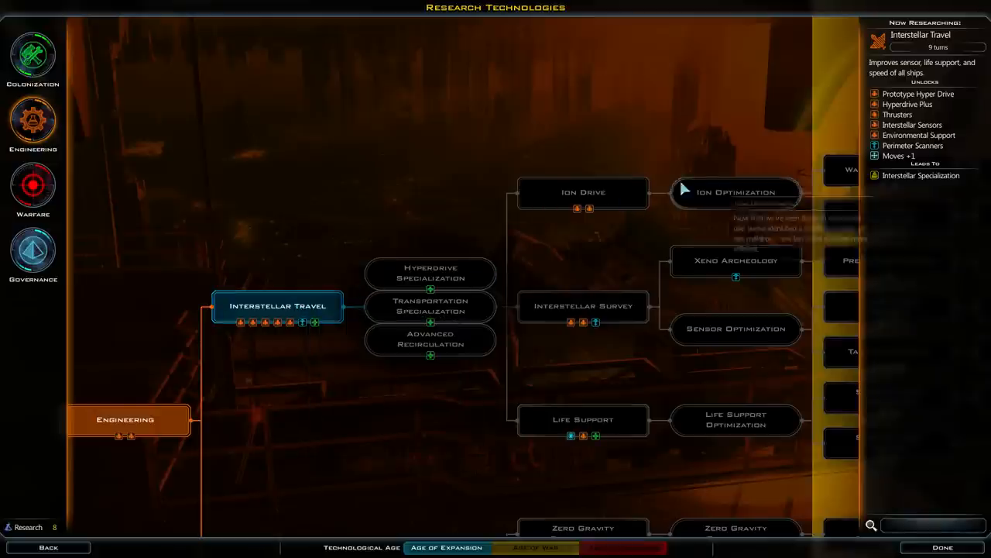
pyautogui.moveTo(441, 271)
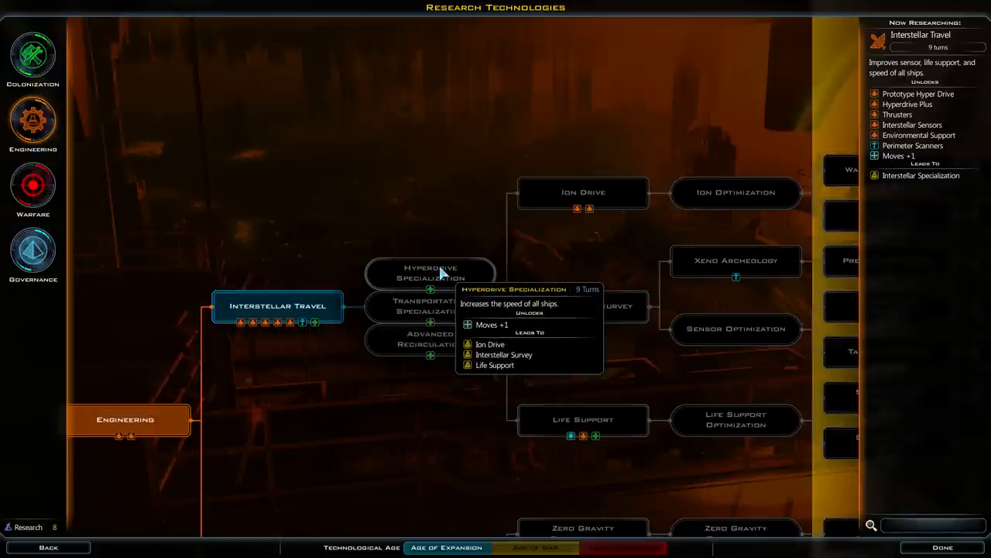
pyautogui.moveTo(429, 306)
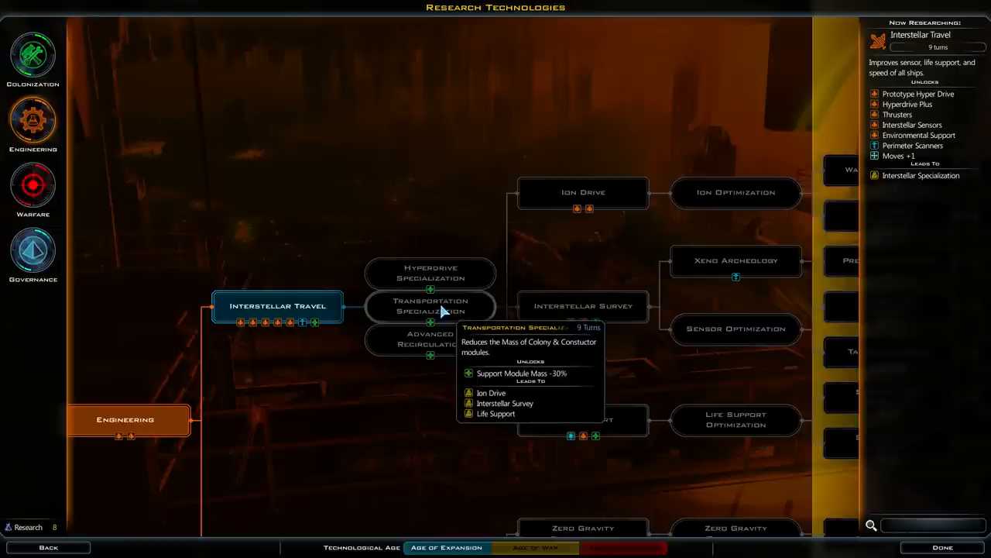
pyautogui.moveTo(430, 343)
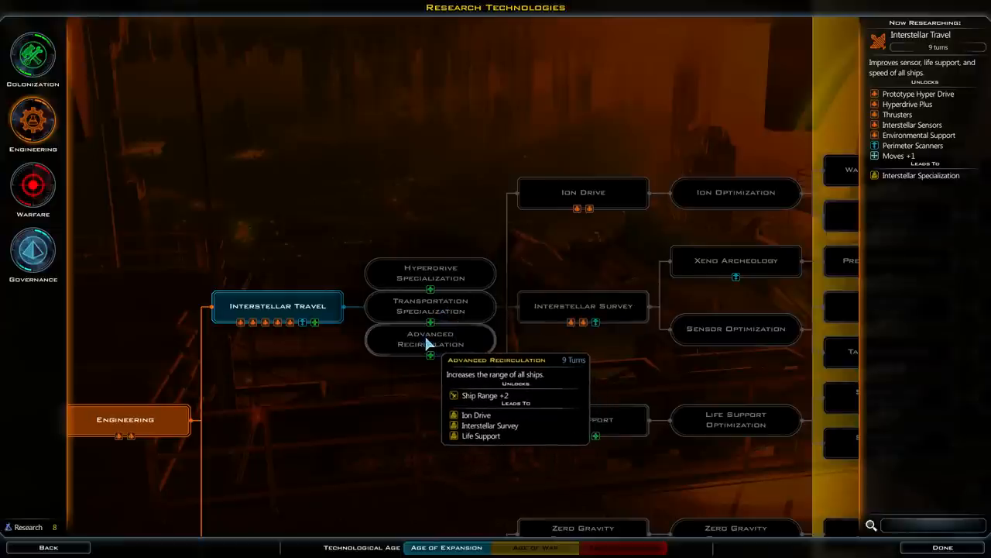
pyautogui.moveTo(430, 305)
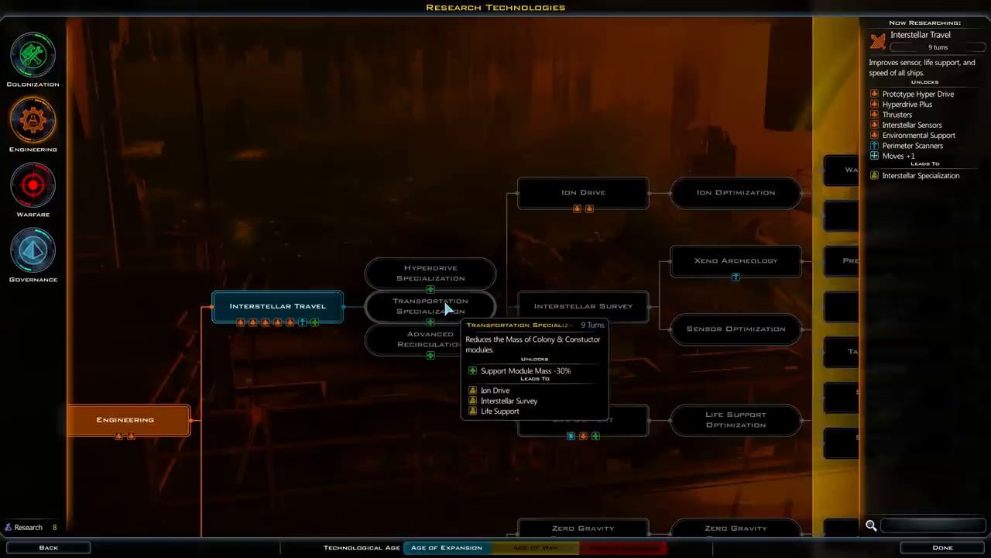
pyautogui.moveTo(583, 192)
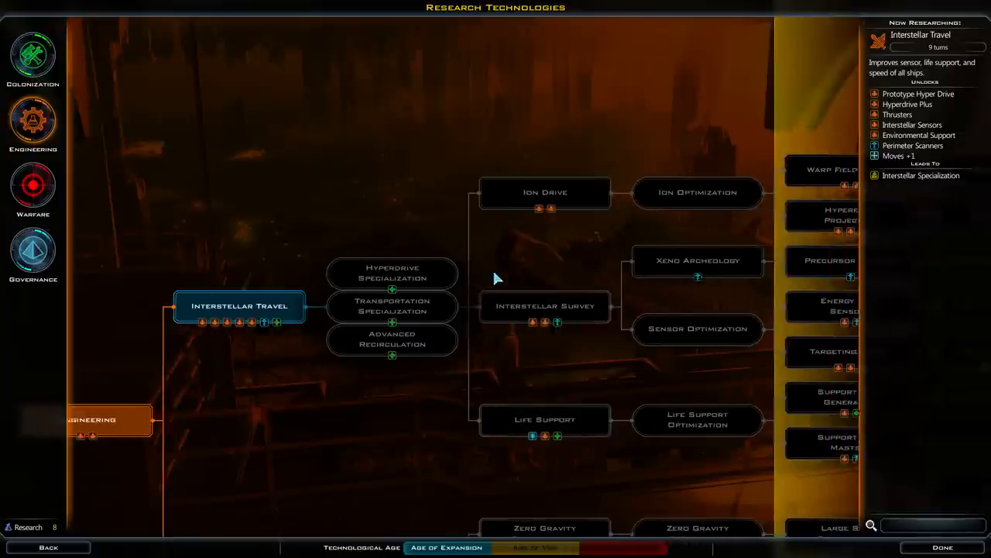
pyautogui.moveTo(379, 272)
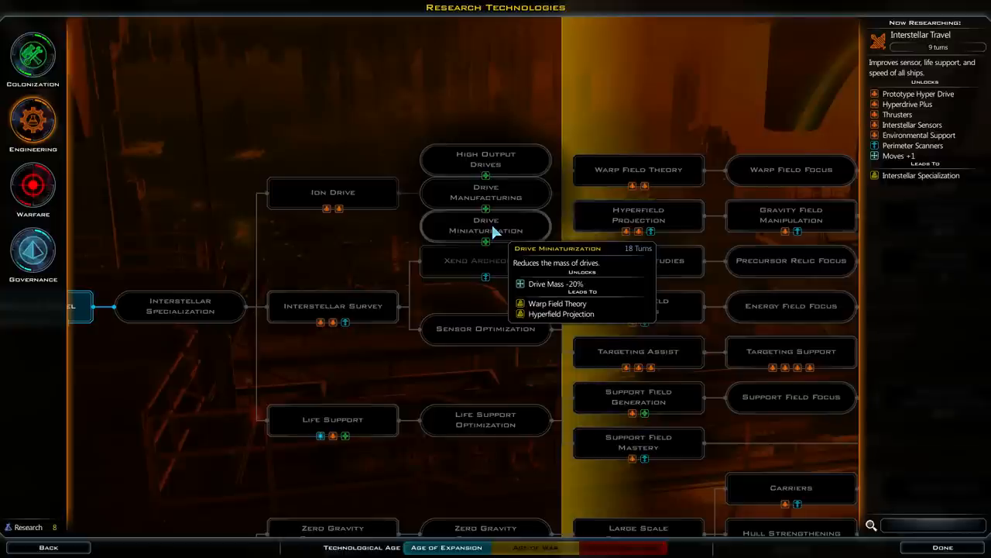
pyautogui.moveTo(486, 160)
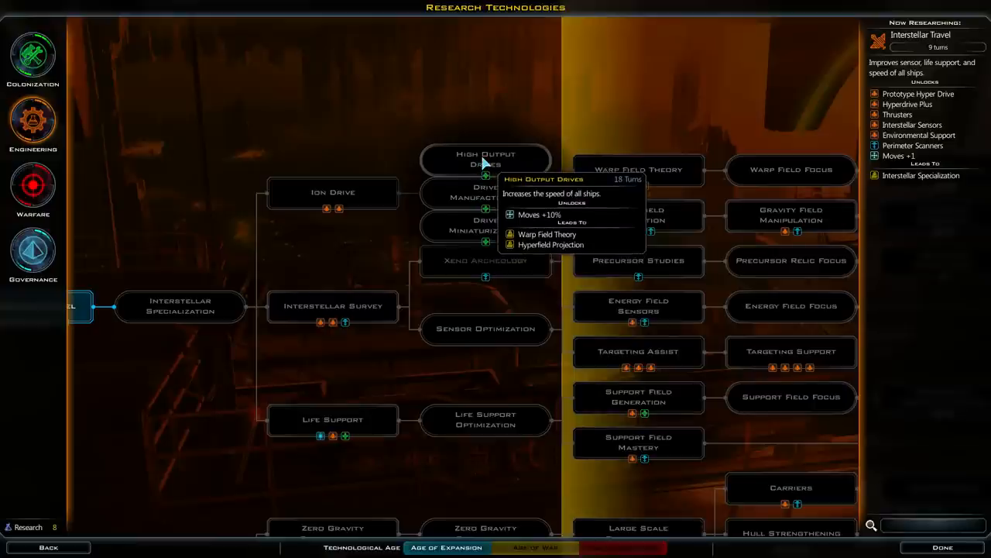
pyautogui.moveTo(486, 225)
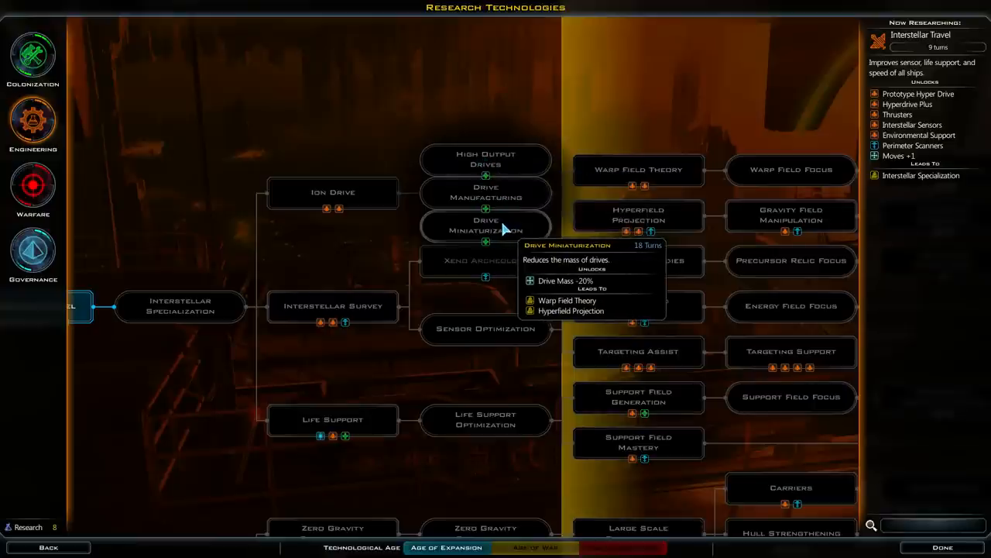
pyautogui.moveTo(486, 159)
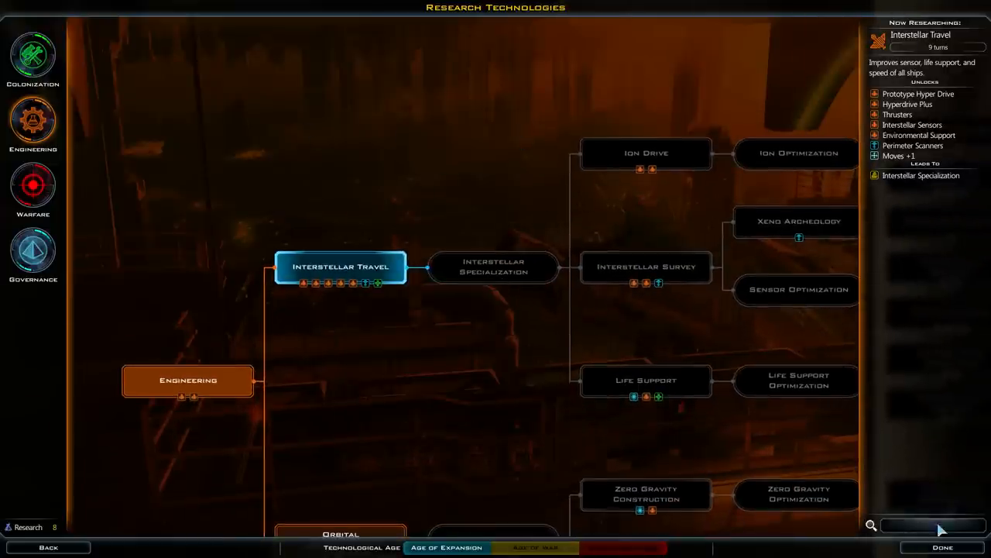
# Close the Research Technologies tree with Interstellar Travel as the current research.
pyautogui.click(942, 547)
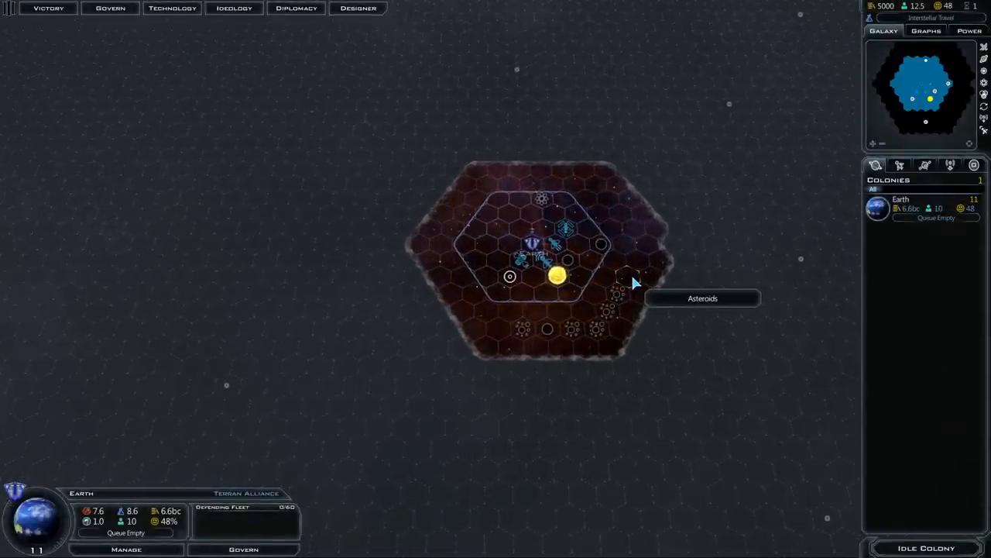
pyautogui.moveTo(561, 246)
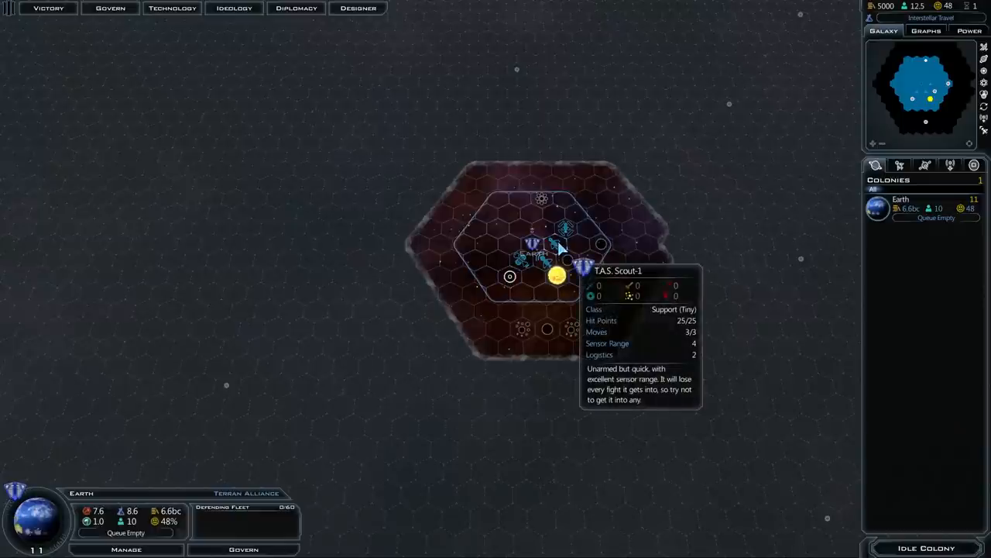
pyautogui.moveTo(550, 267)
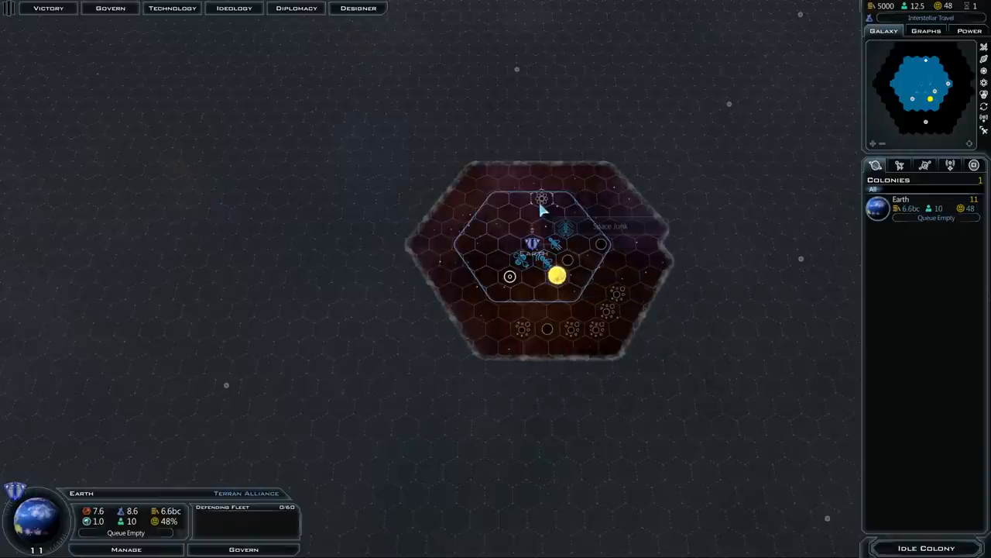
pyautogui.moveTo(544, 203)
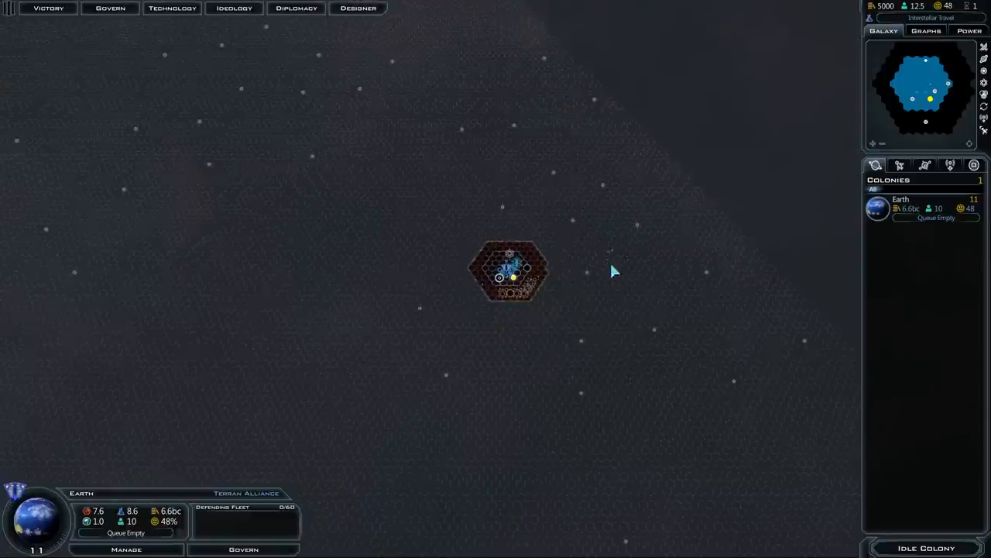
pyautogui.moveTo(511, 259)
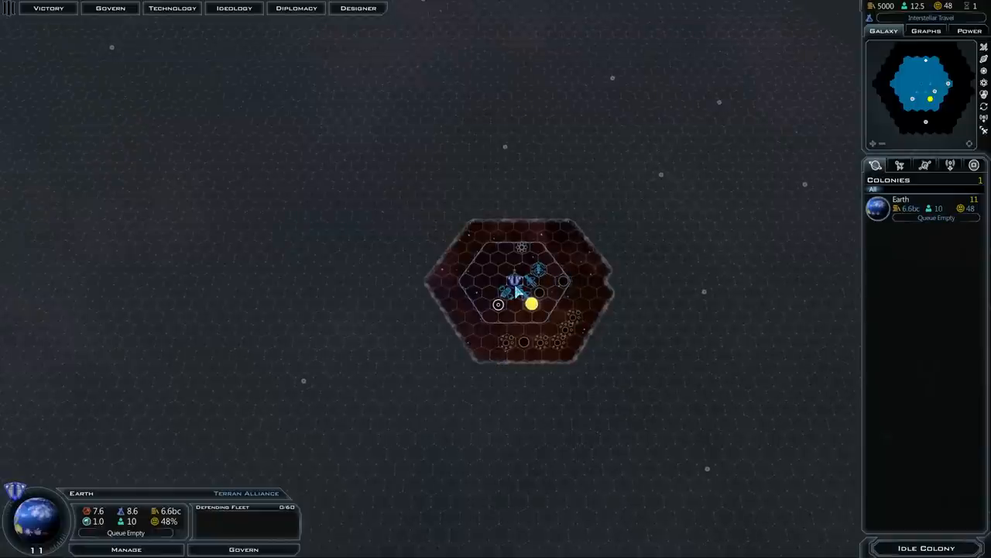
pyautogui.moveTo(530, 313)
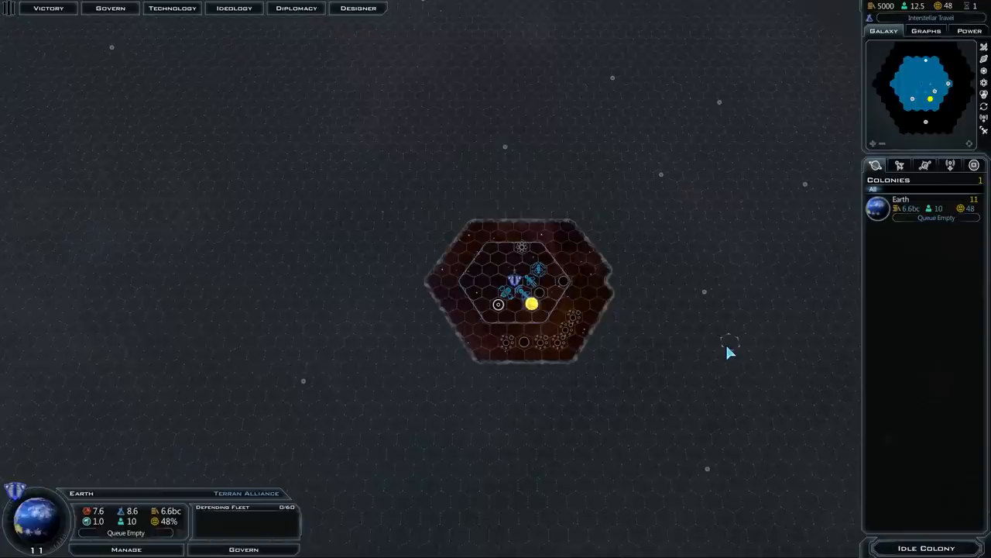
pyautogui.moveTo(486, 355)
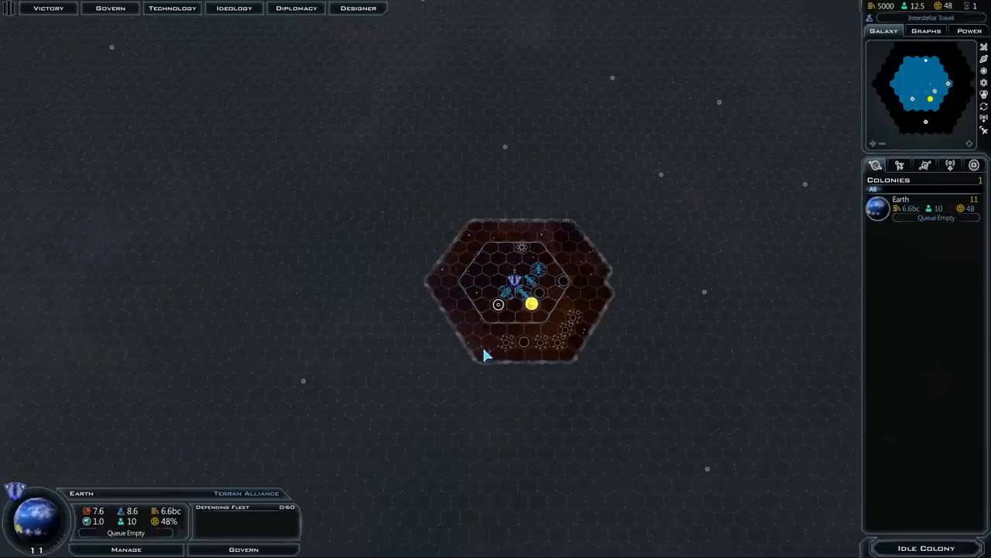
pyautogui.moveTo(498, 304)
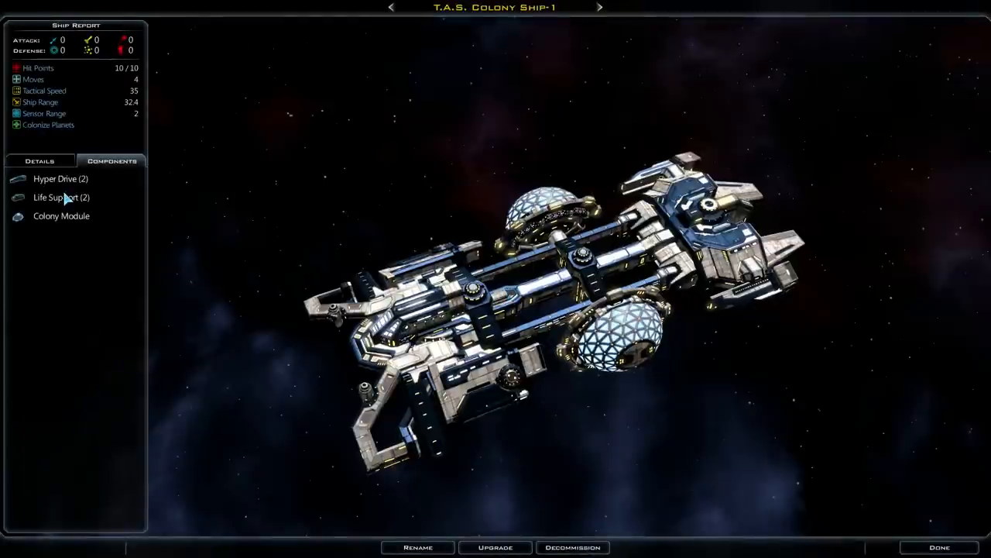
pyautogui.moveTo(56, 196)
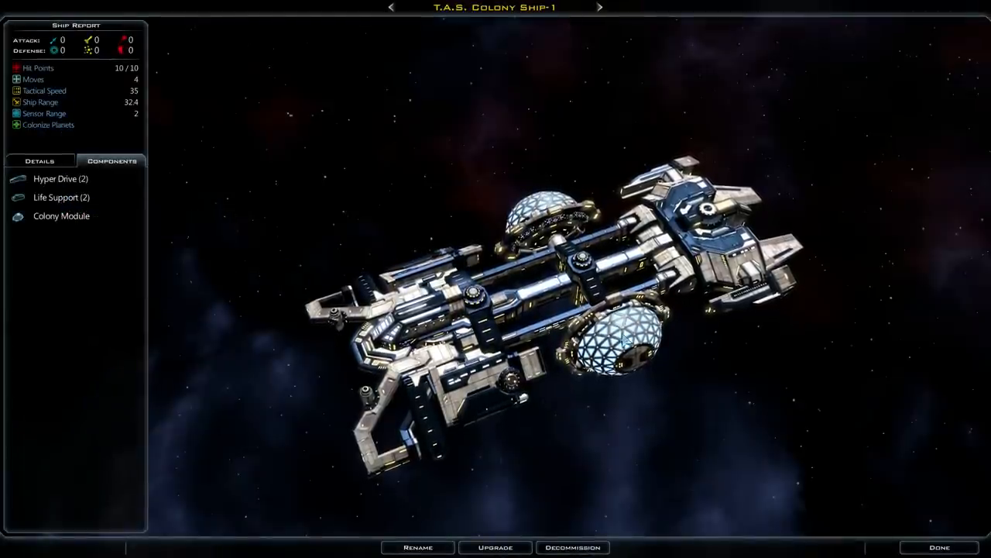
pyautogui.click(938, 546)
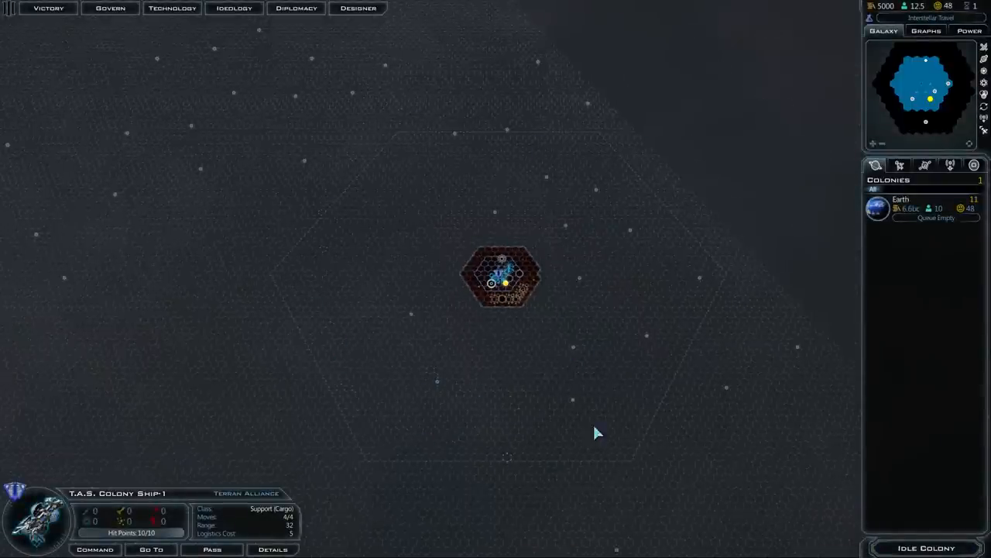
pyautogui.moveTo(571, 302)
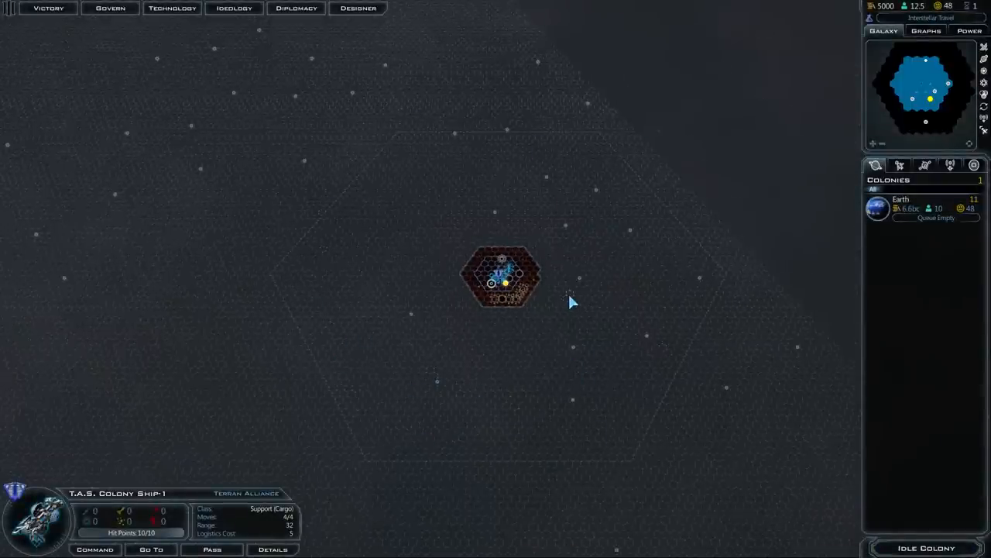
pyautogui.moveTo(424, 165)
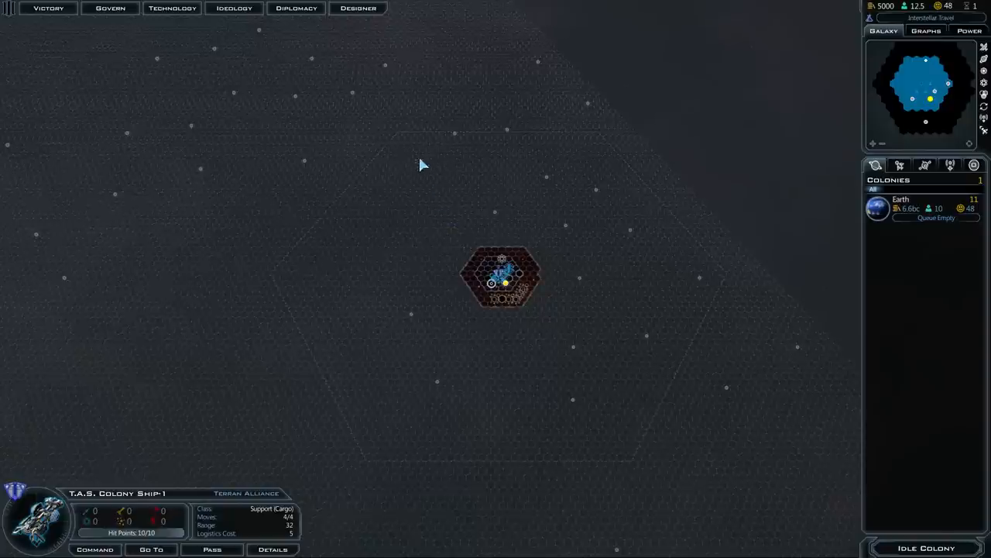
pyautogui.moveTo(641, 301)
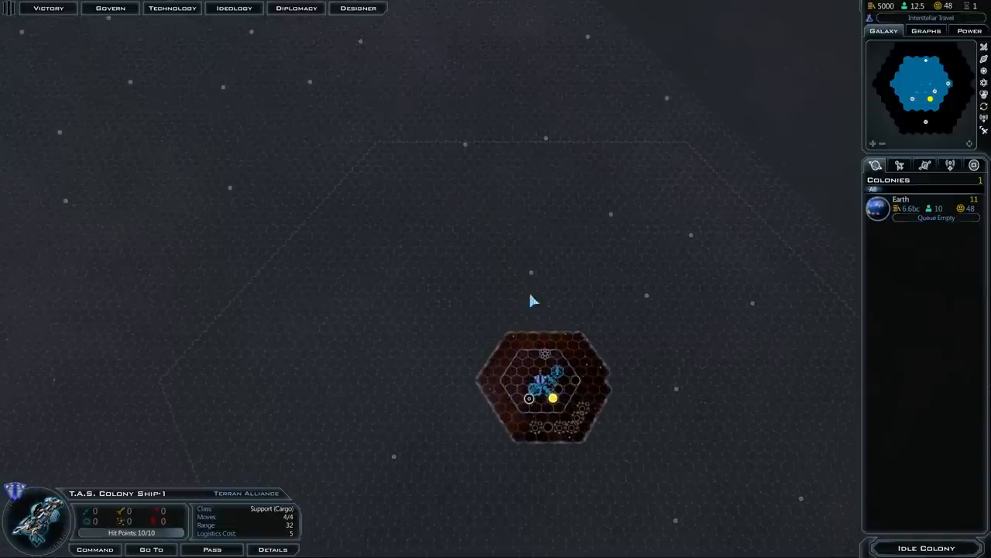
pyautogui.moveTo(480, 223)
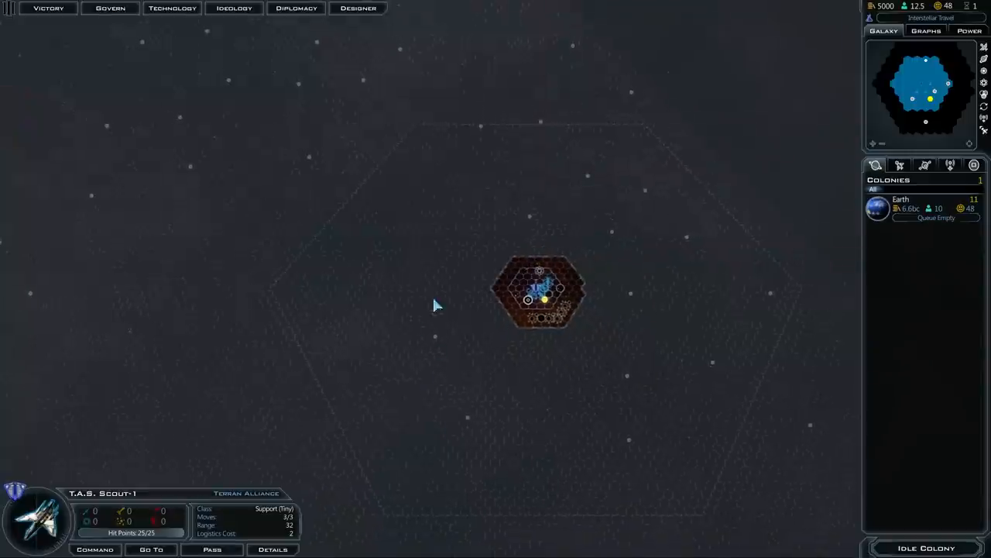
pyautogui.moveTo(473, 419)
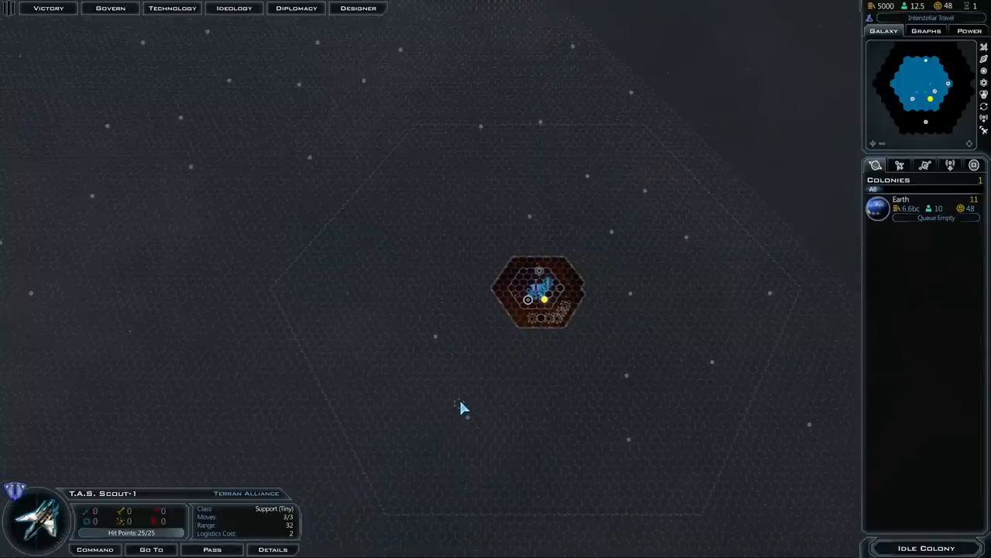
pyautogui.moveTo(335, 153)
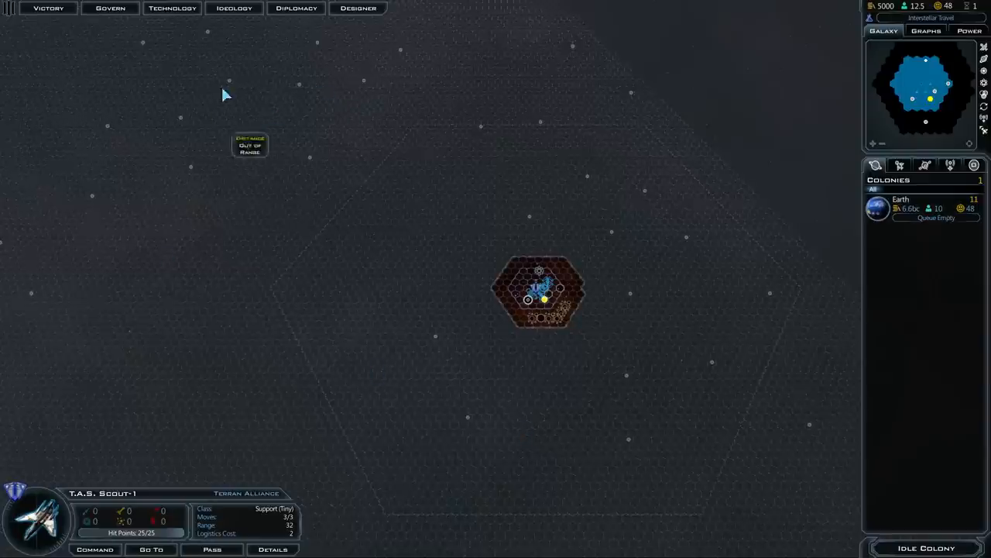
pyautogui.moveTo(542, 107)
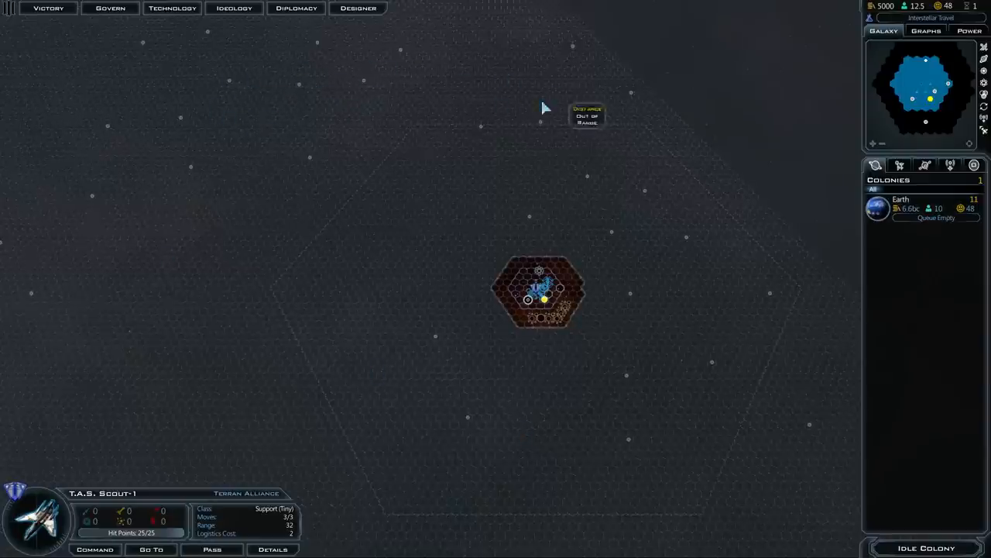
pyautogui.moveTo(341, 100)
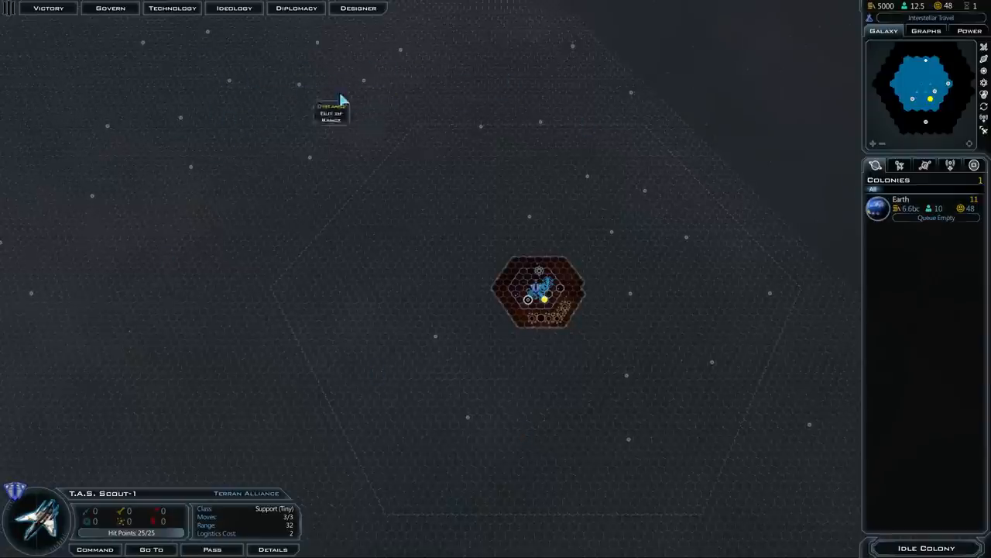
pyautogui.moveTo(372, 237)
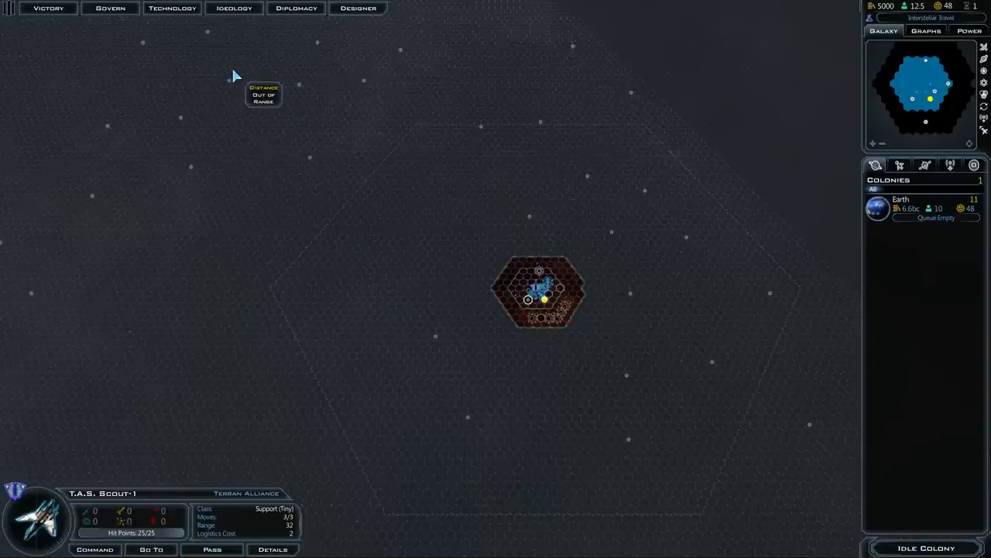
pyautogui.moveTo(554, 366)
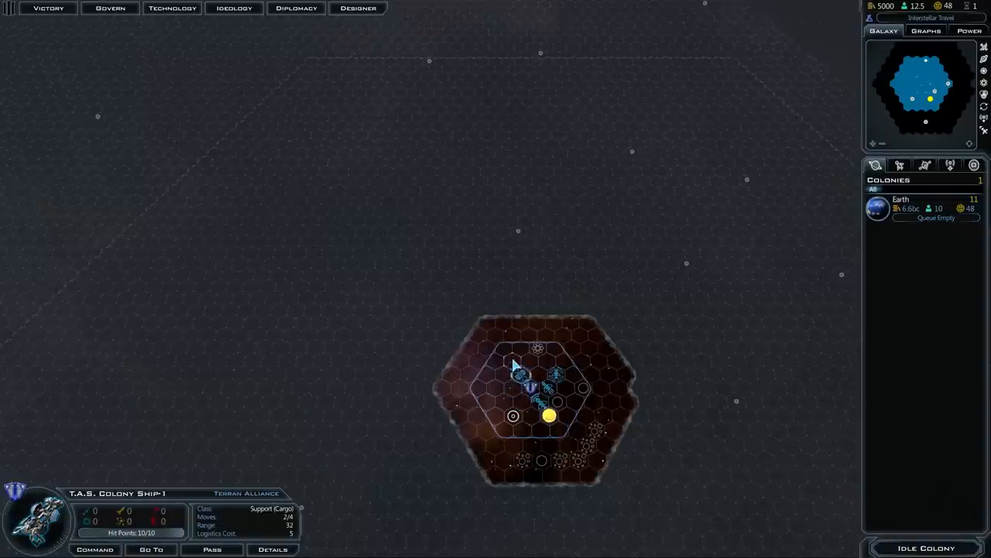
# Bring up Sol Shipyard 1 - Earth showing its Available Ships list.
pyautogui.click(518, 354)
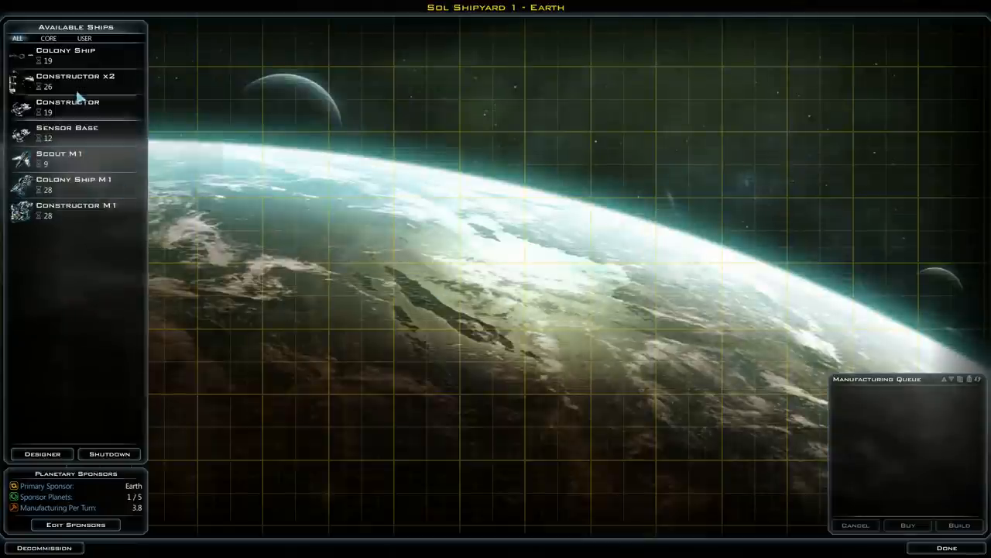
# Rush-buy the queued Colony Ship at Sol Shipyard, leaving 3965 credits.
pyautogui.click(66, 54)
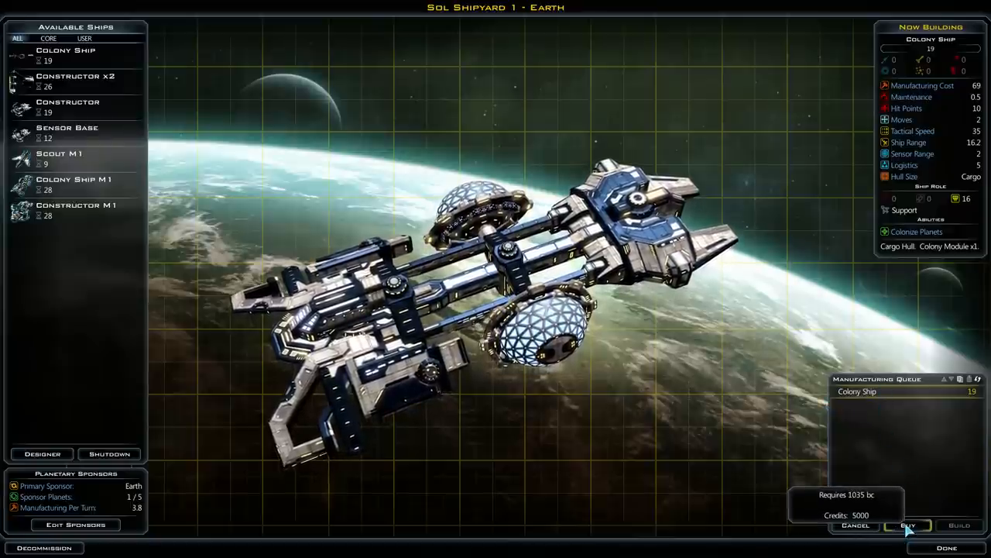
pyautogui.click(907, 524)
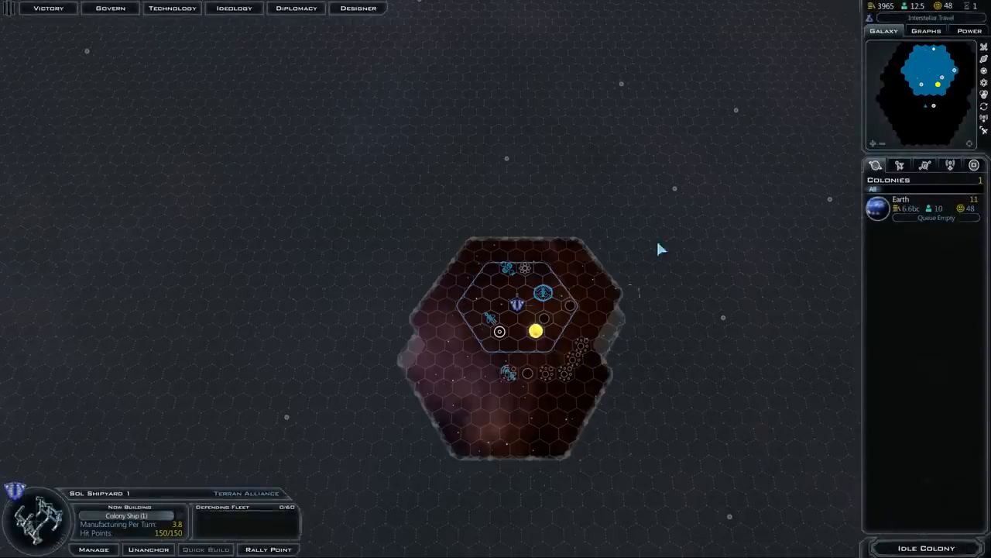
pyautogui.moveTo(534, 332)
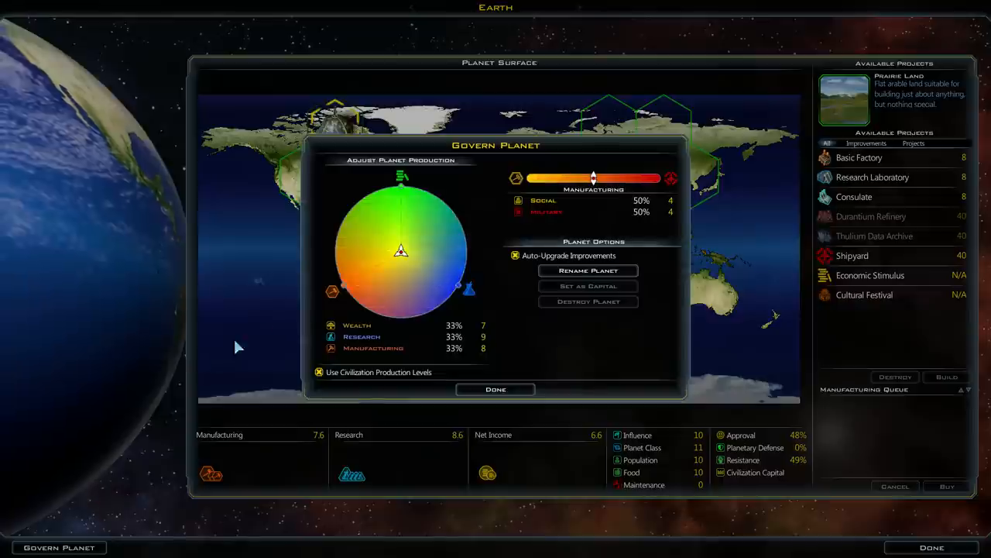
# Focus Earth's output on research and rush-buy a Research Laboratory beside Hyper Silicates.
pyautogui.click(318, 372)
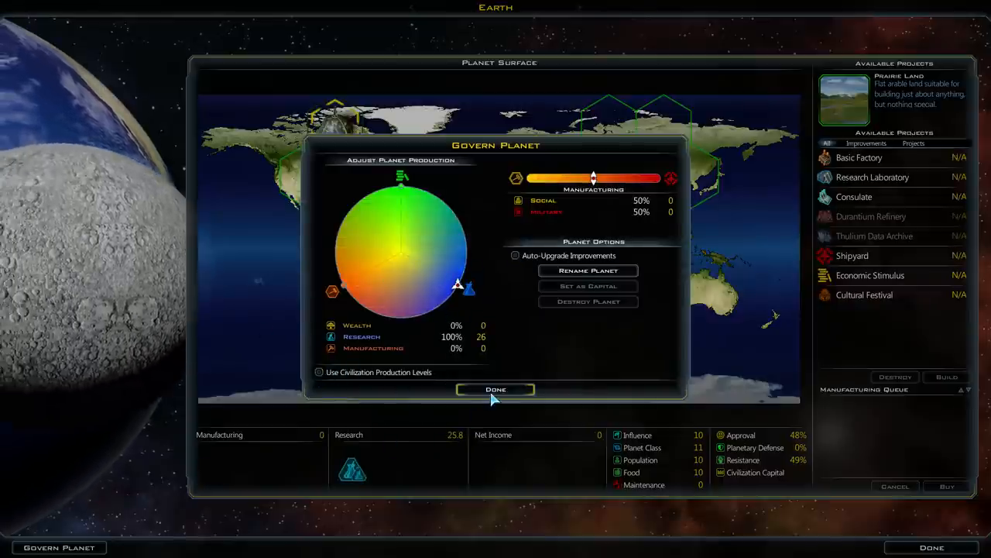
pyautogui.click(496, 389)
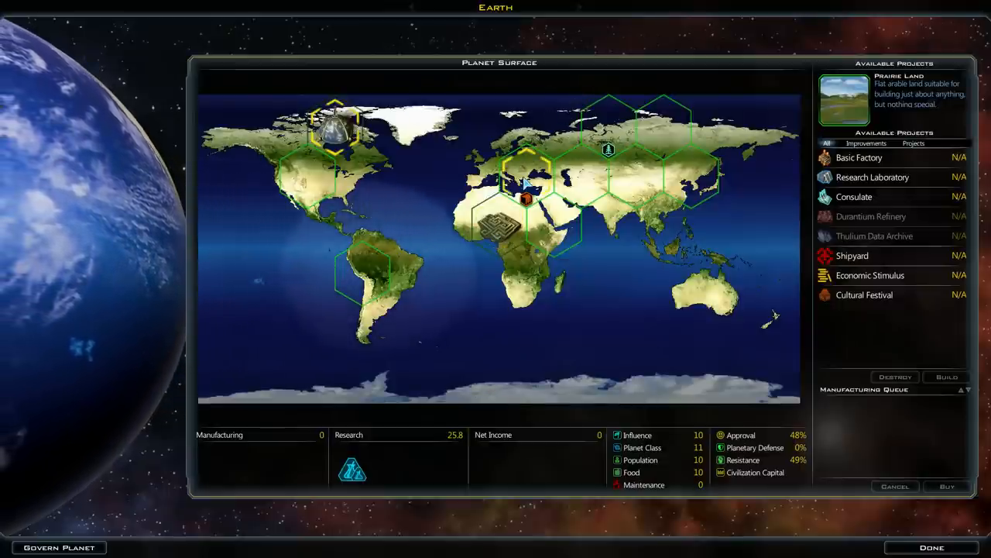
pyautogui.click(554, 229)
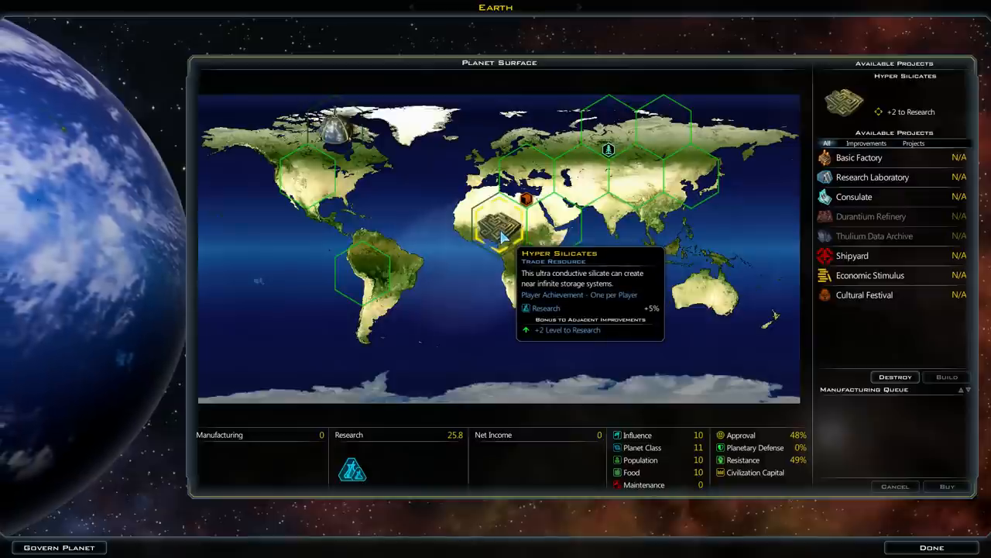
pyautogui.click(308, 176)
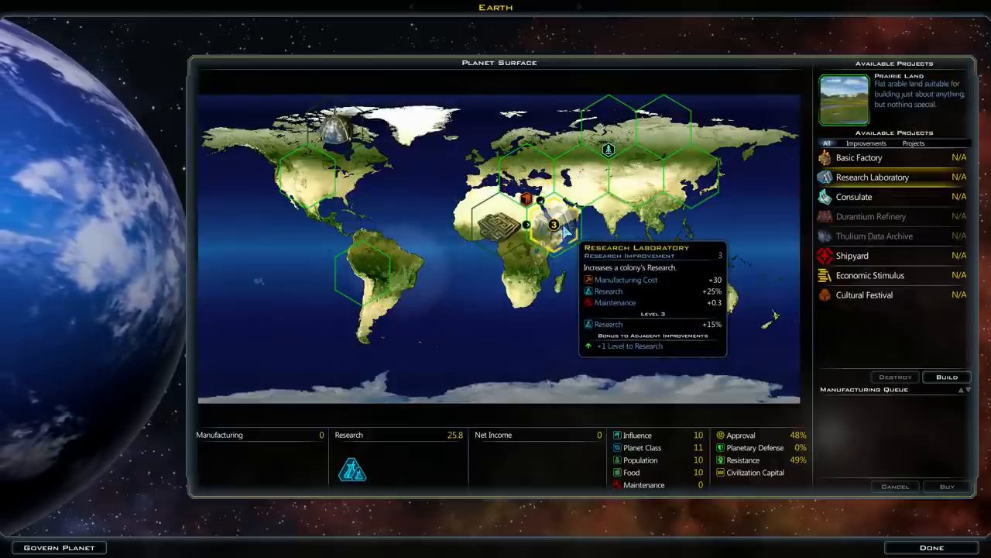
pyautogui.click(945, 376)
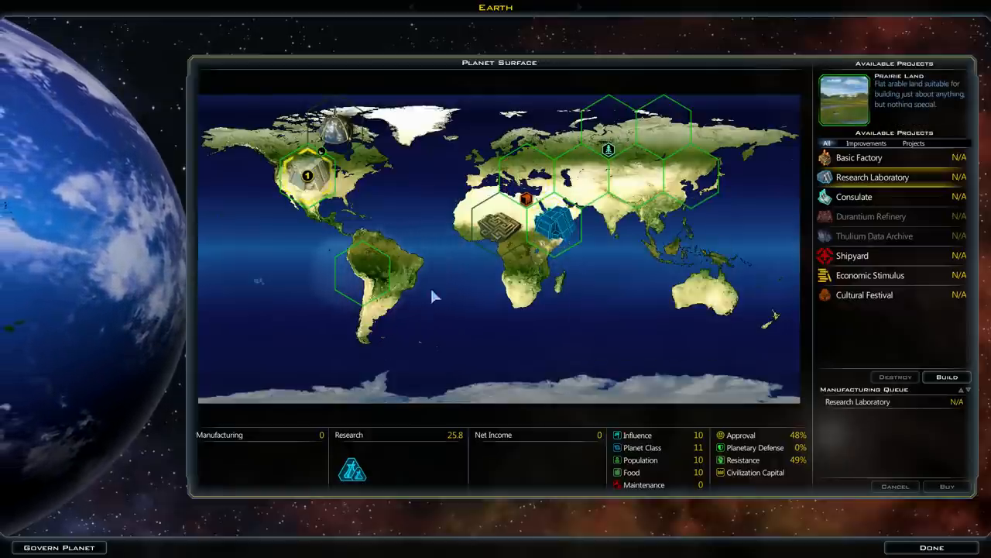
pyautogui.click(527, 166)
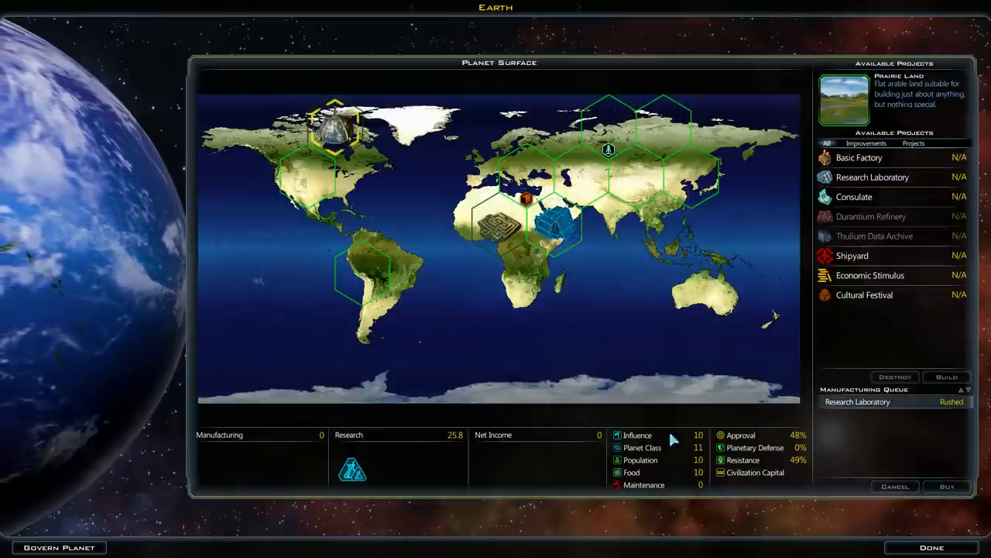
# Shift all of Earth's manufacturing to social projects.
pyautogui.click(58, 547)
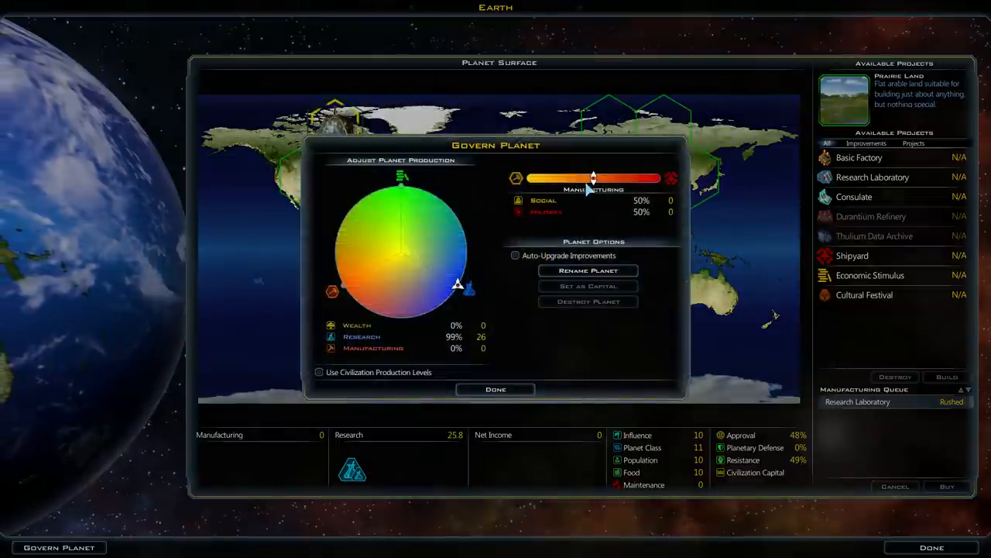
pyautogui.moveTo(592, 179); pyautogui.dragTo(531, 178)
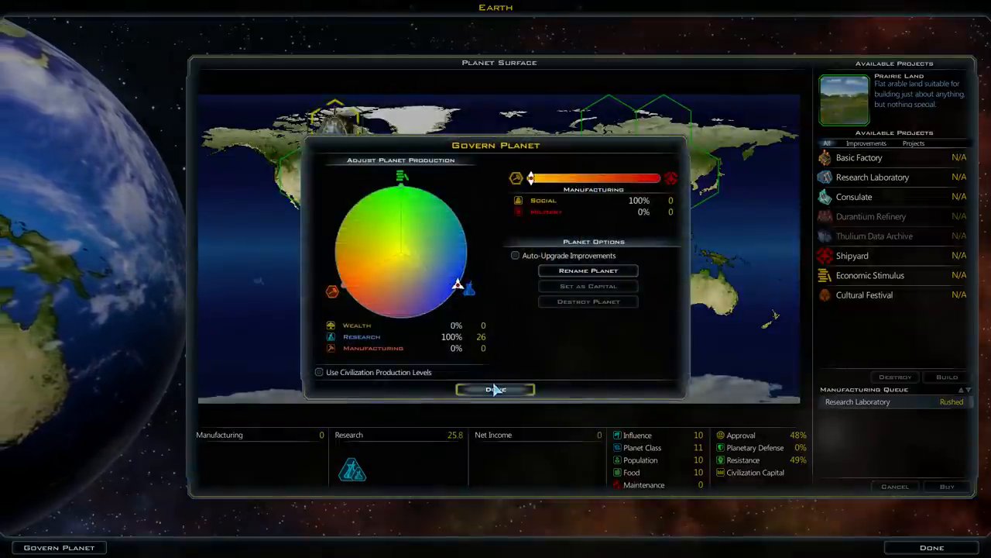
pyautogui.click(495, 389)
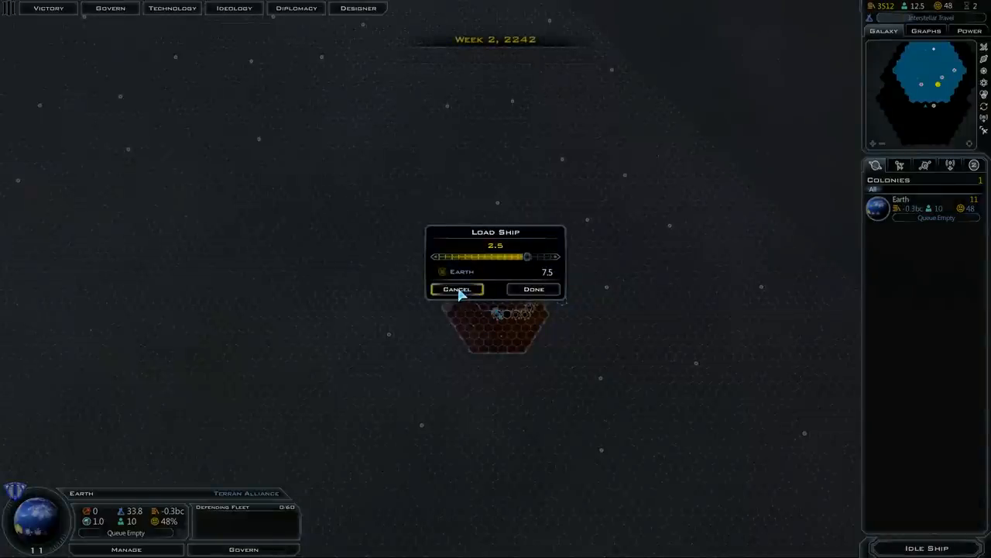
# Load the new colony ship with 0.5 population, leaving Earth with 9.5.
pyautogui.click(456, 289)
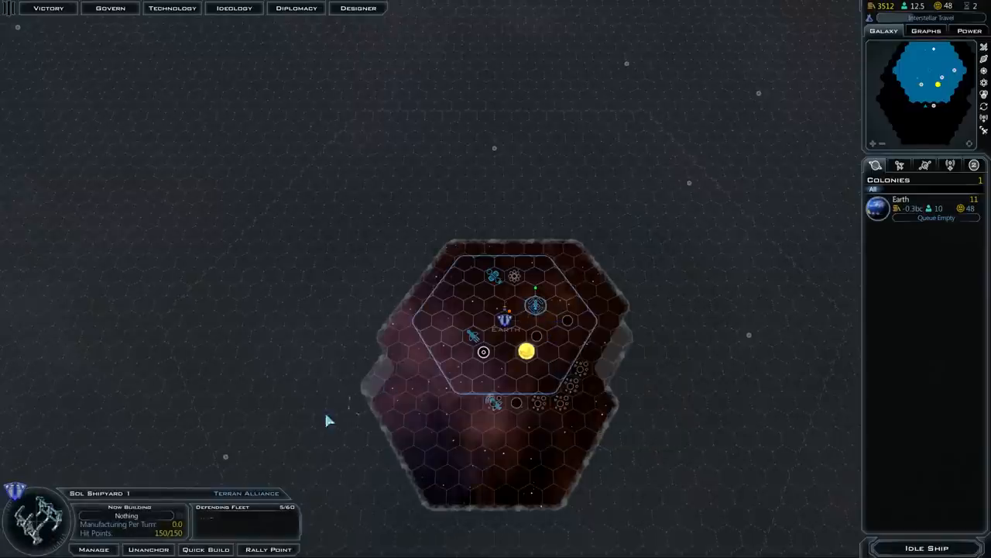
pyautogui.click(535, 320)
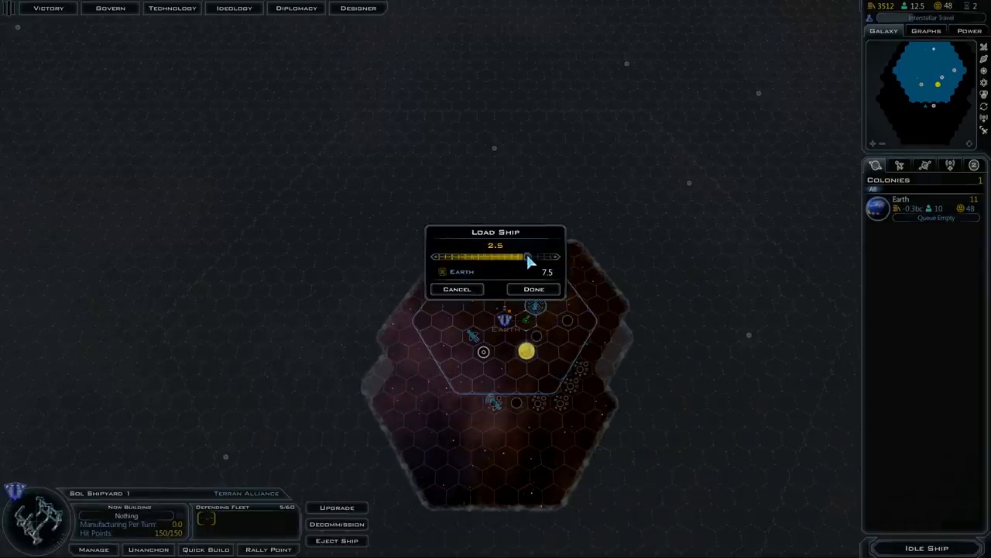
pyautogui.moveTo(531, 256); pyautogui.dragTo(441, 256)
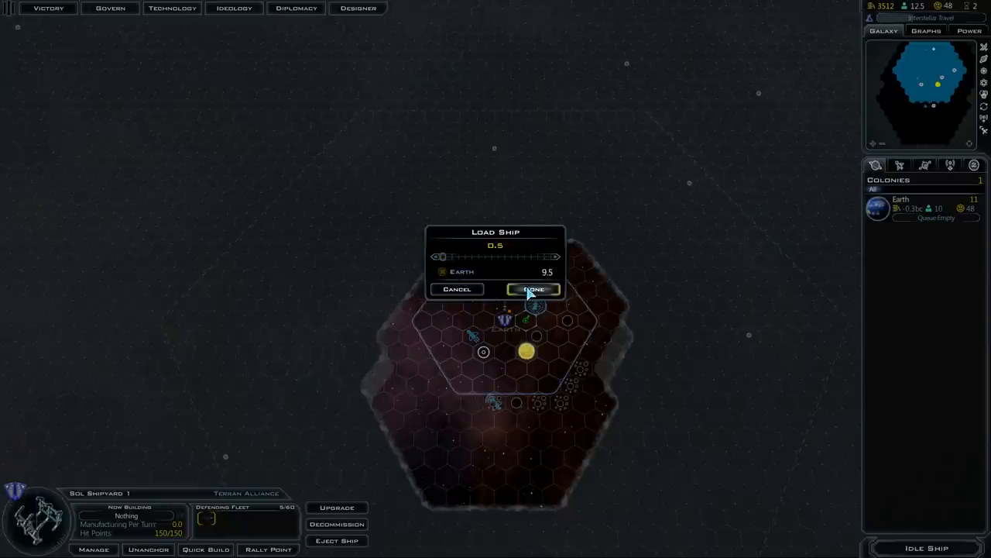
pyautogui.click(532, 289)
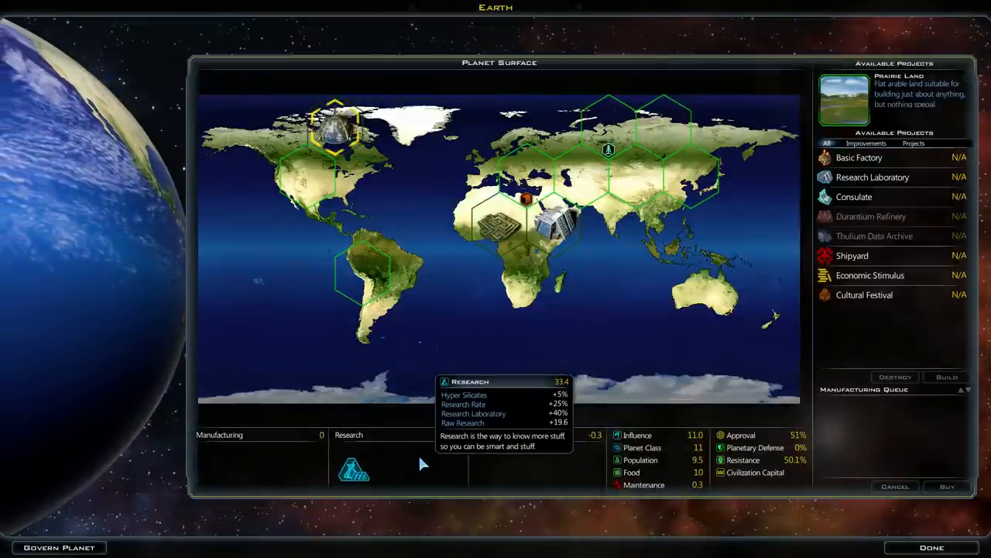
pyautogui.moveTo(651, 447)
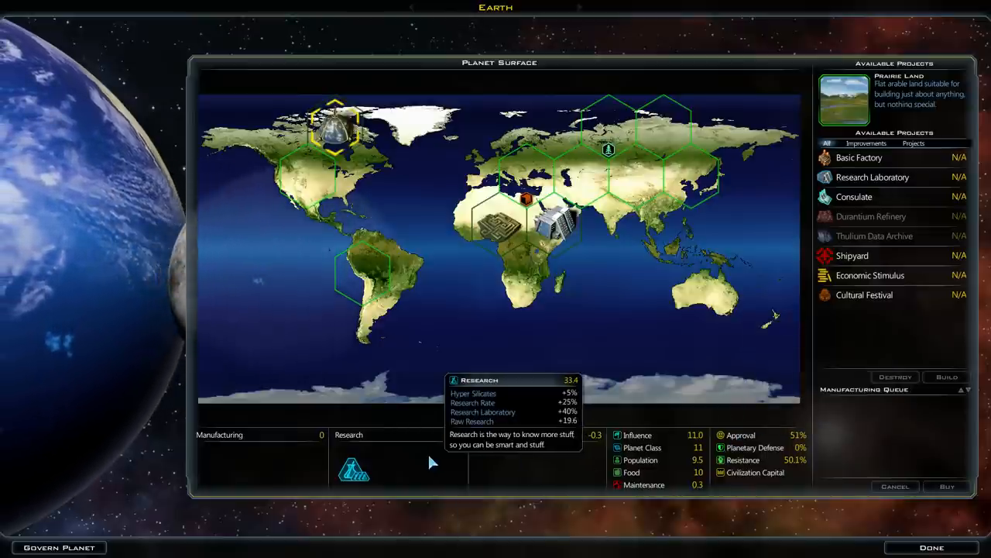
pyautogui.moveTo(741, 435)
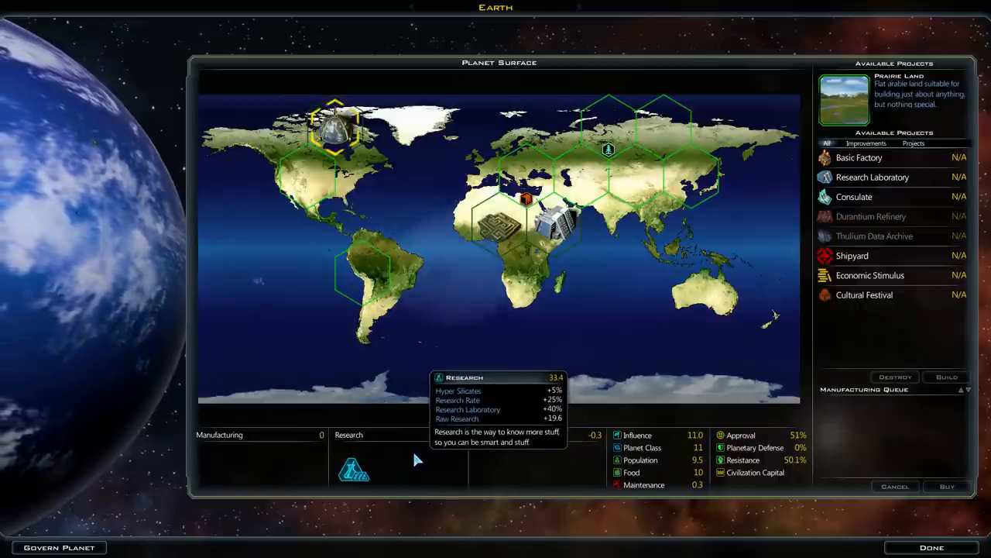
pyautogui.click(58, 547)
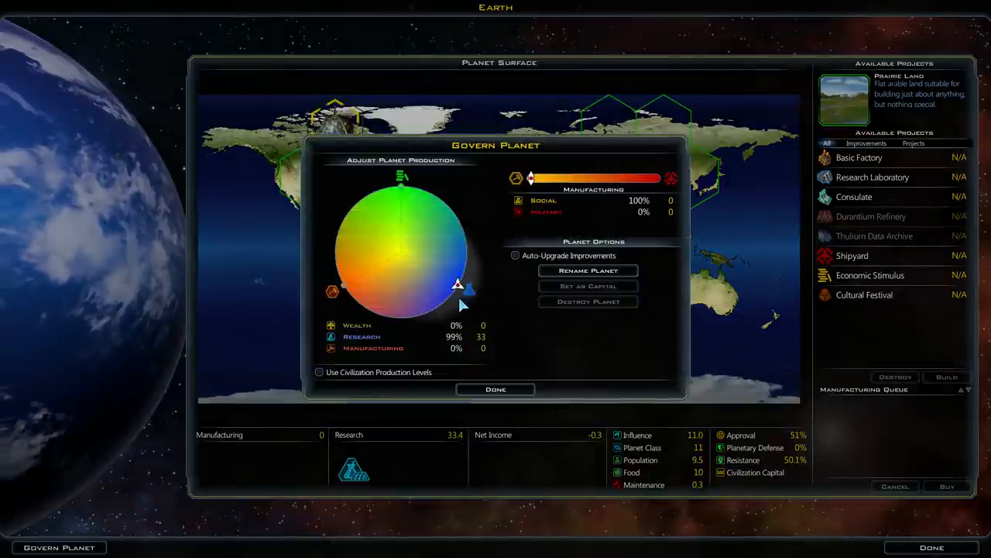
pyautogui.click(495, 389)
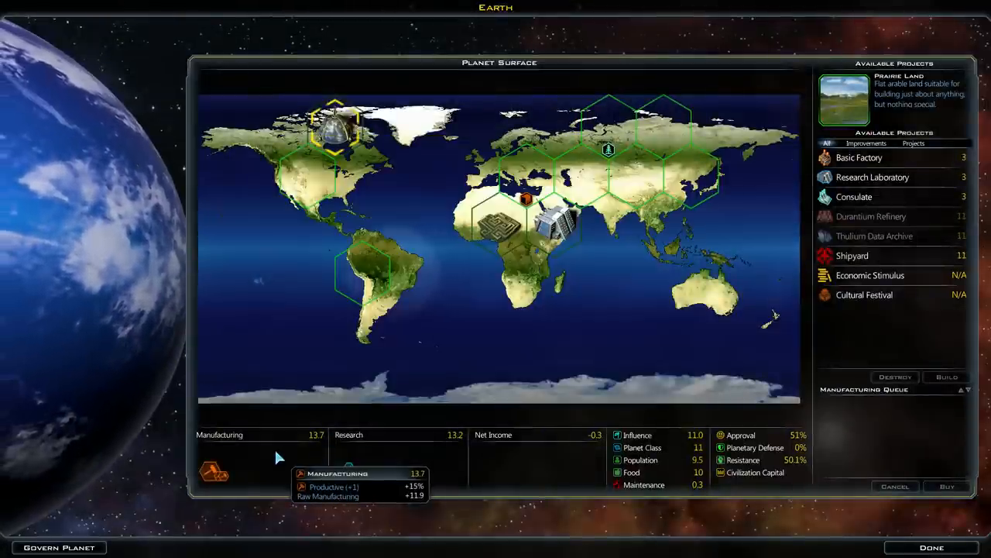
pyautogui.moveTo(353, 471)
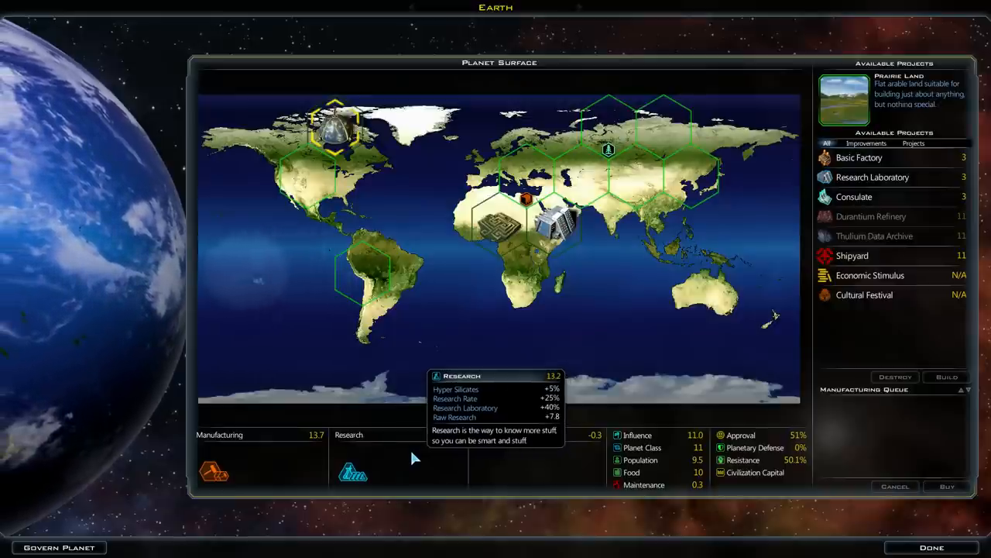
pyautogui.click(58, 546)
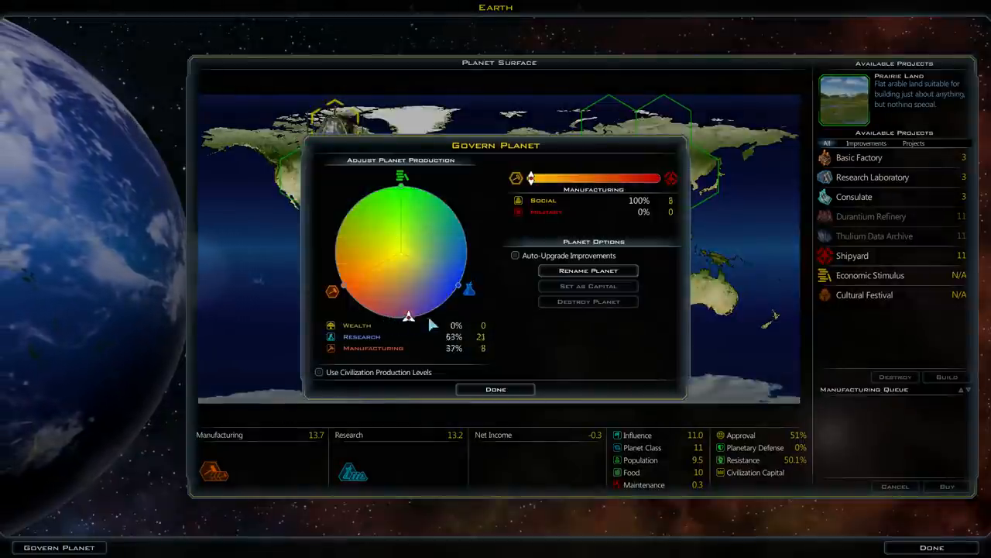
pyautogui.moveTo(409, 314); pyautogui.dragTo(457, 285)
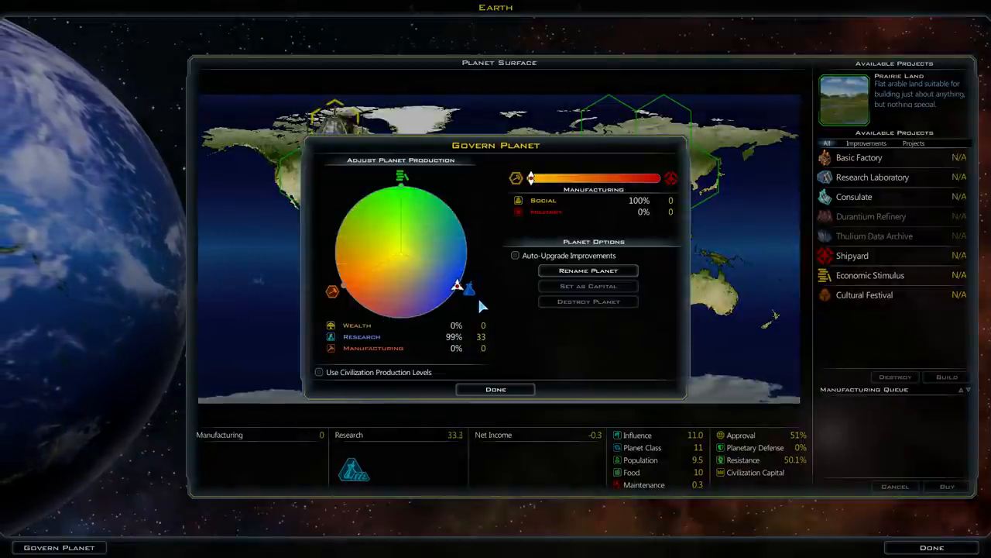
pyautogui.click(495, 388)
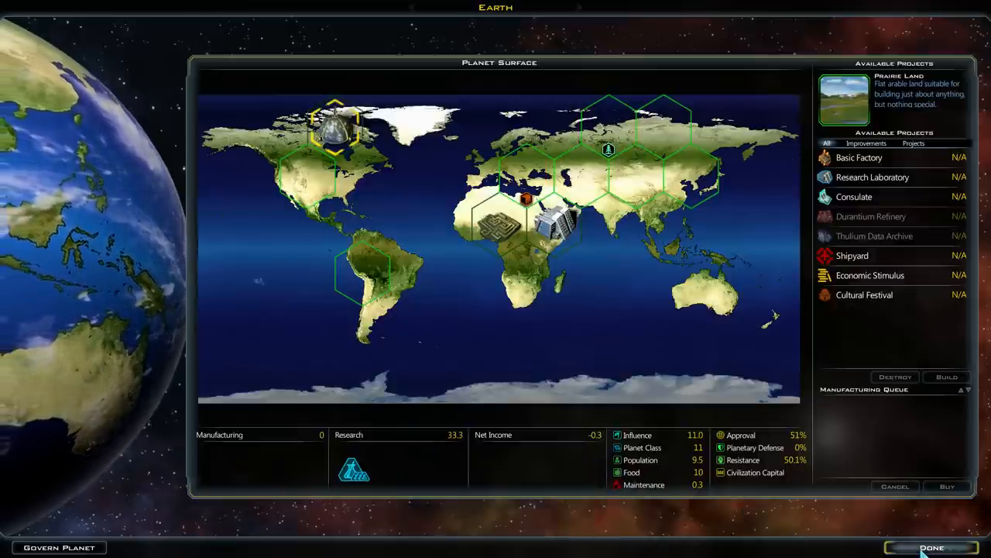
pyautogui.click(931, 547)
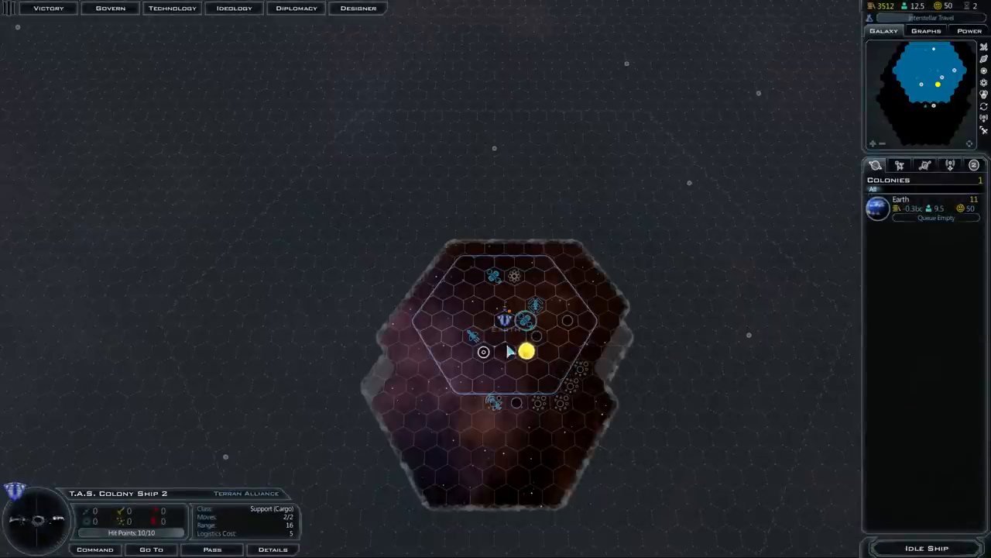
pyautogui.moveTo(502, 364)
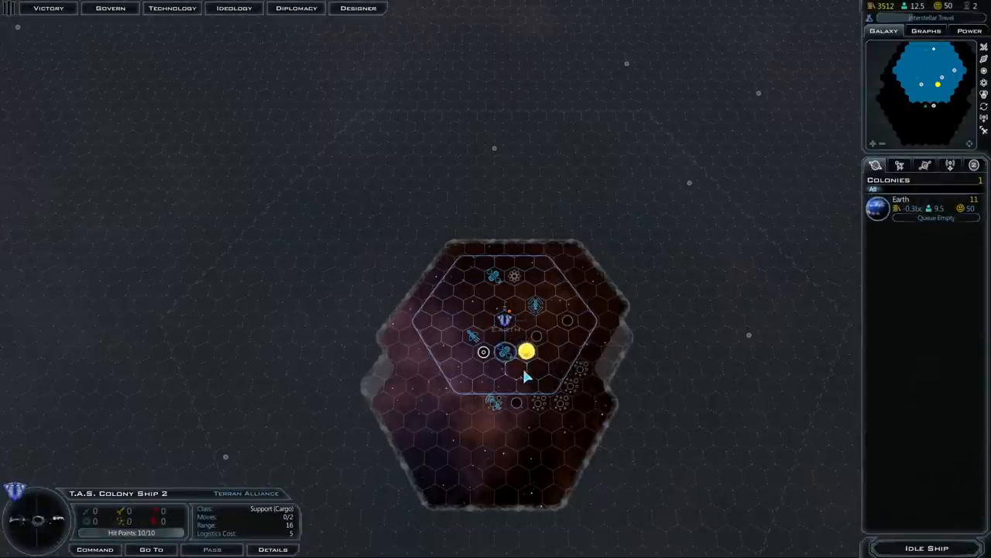
pyautogui.scroll(-3)
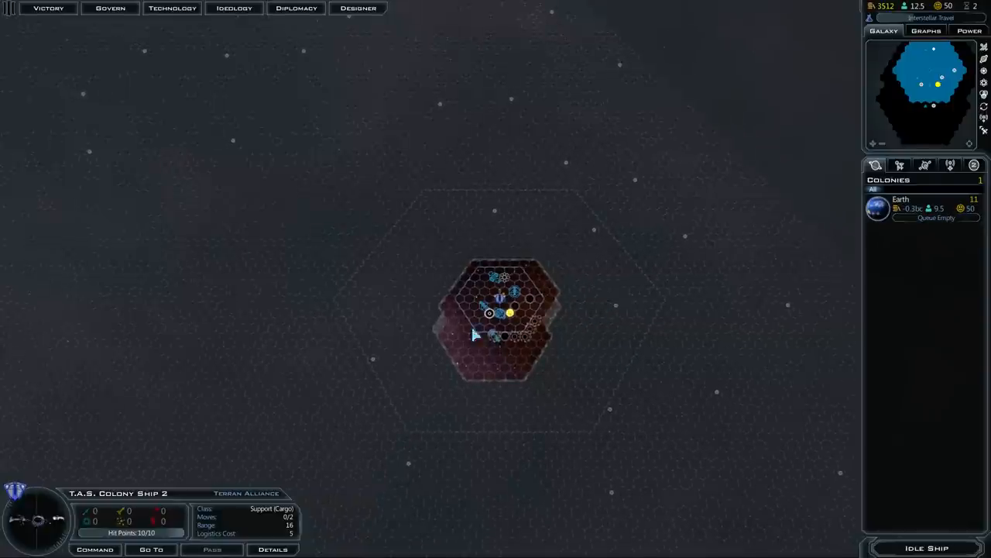
pyautogui.moveTo(484, 322)
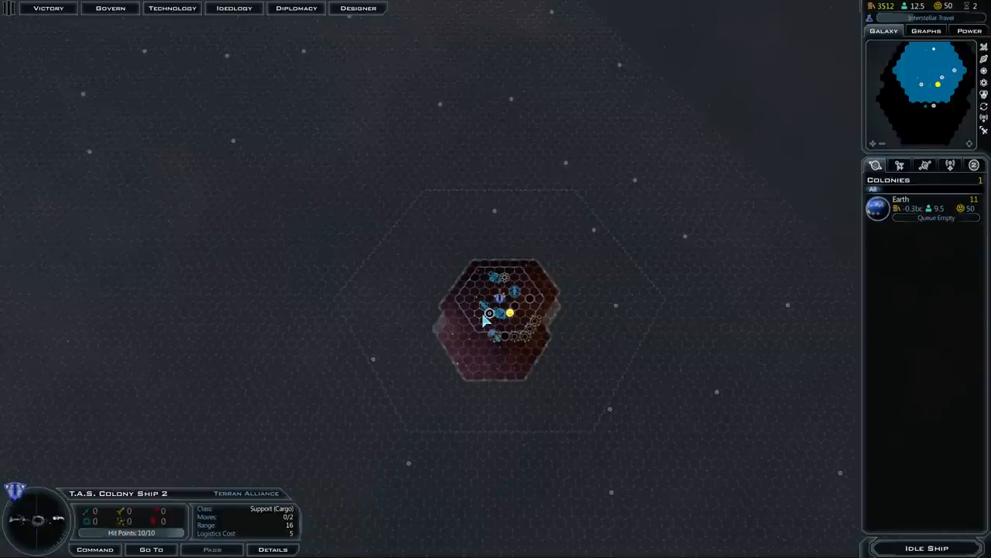
pyautogui.moveTo(569, 372)
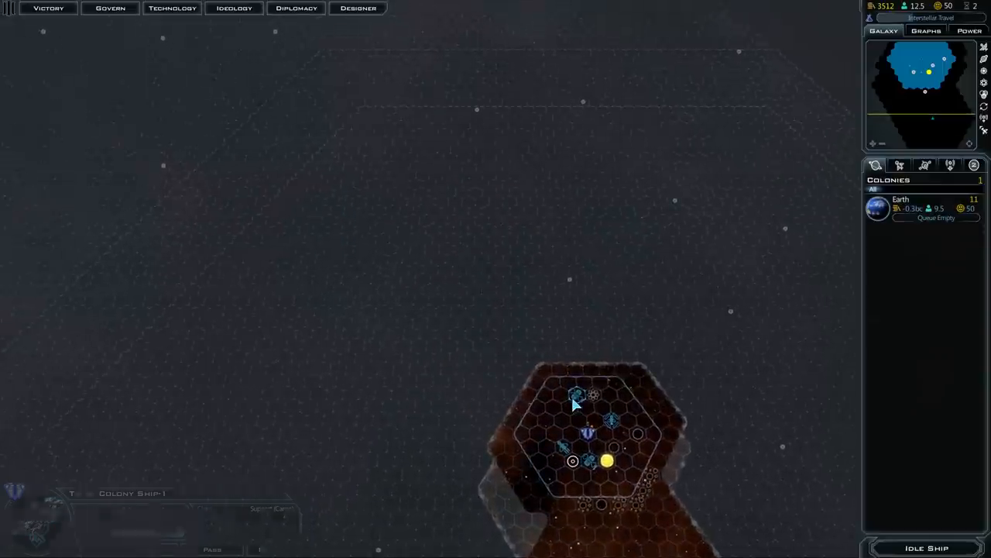
pyautogui.click(577, 395)
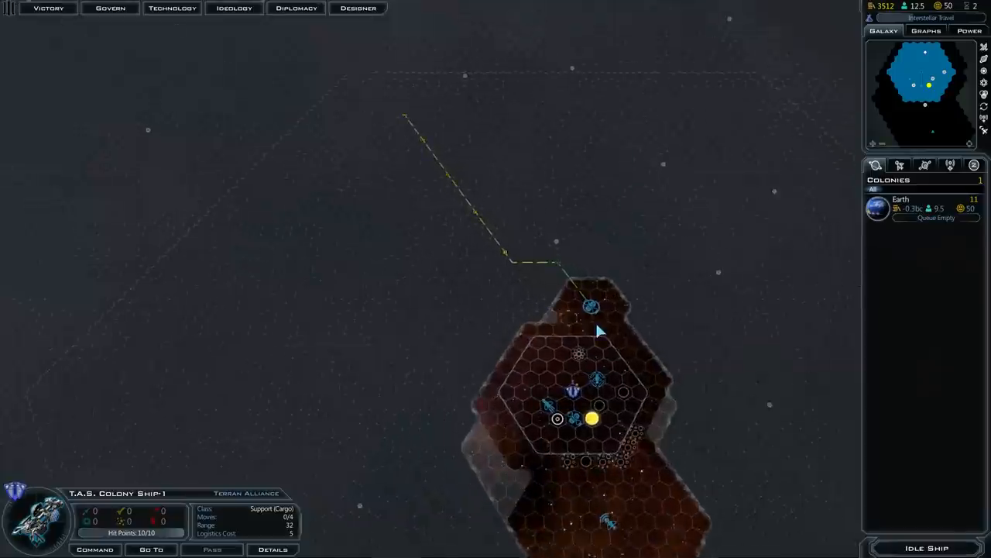
pyautogui.moveTo(593, 309)
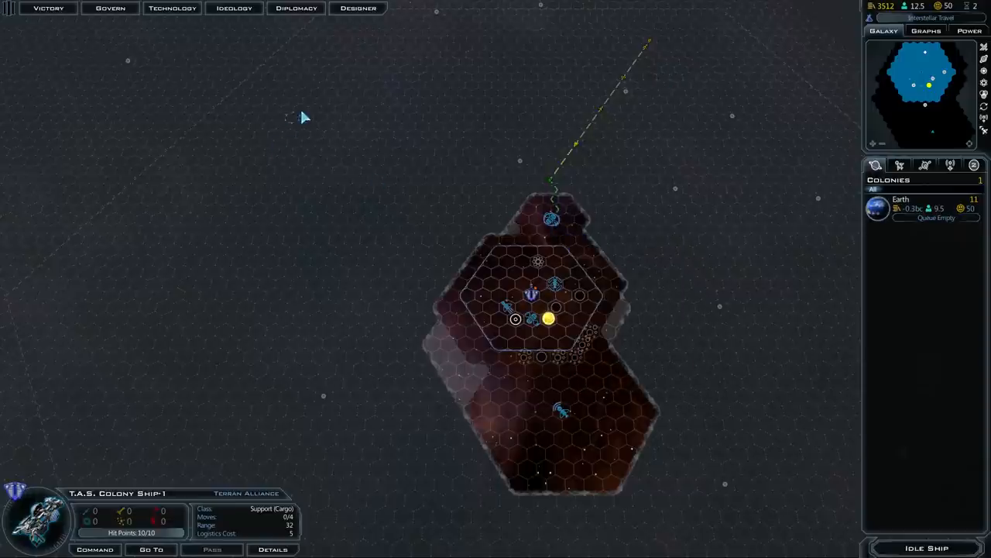
pyautogui.moveTo(555, 223)
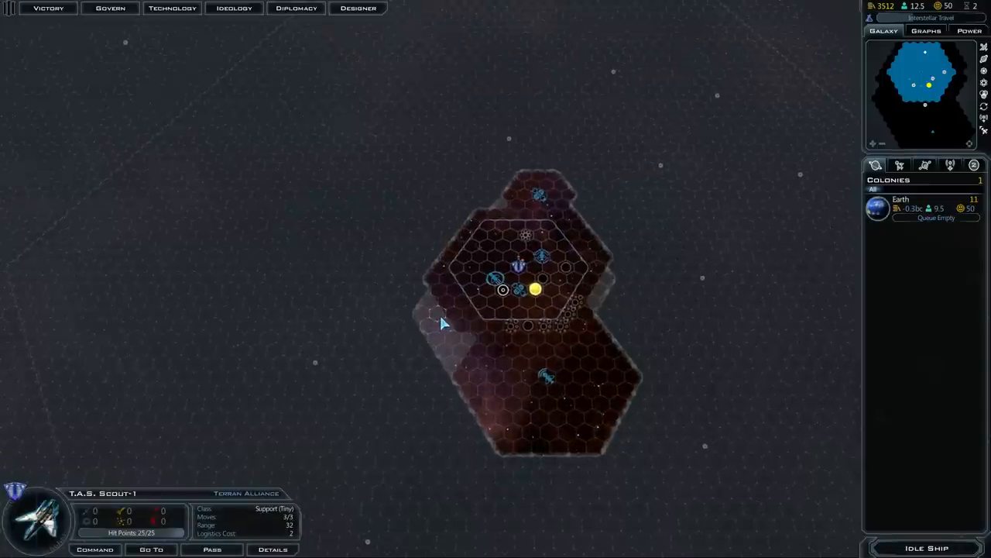
pyautogui.moveTo(462, 333)
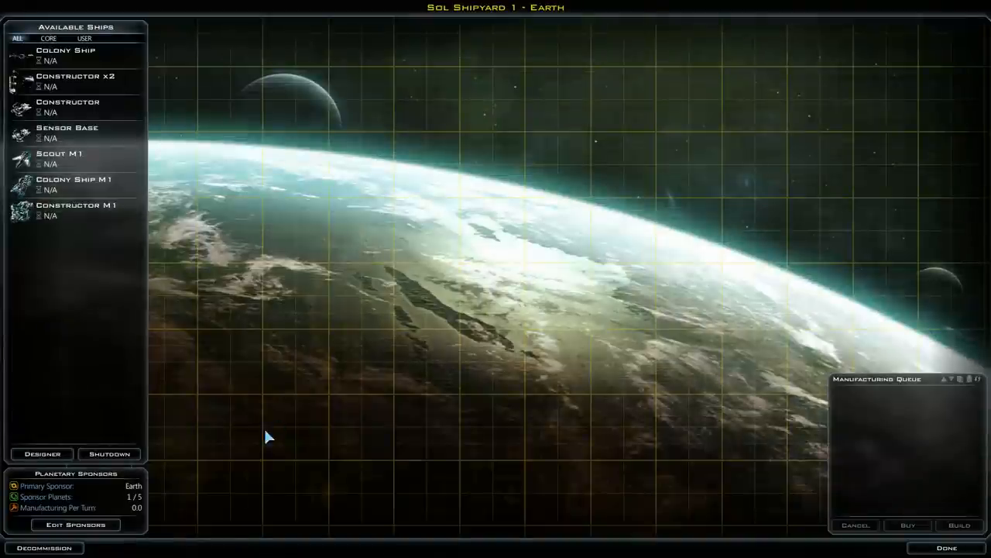
pyautogui.click(76, 524)
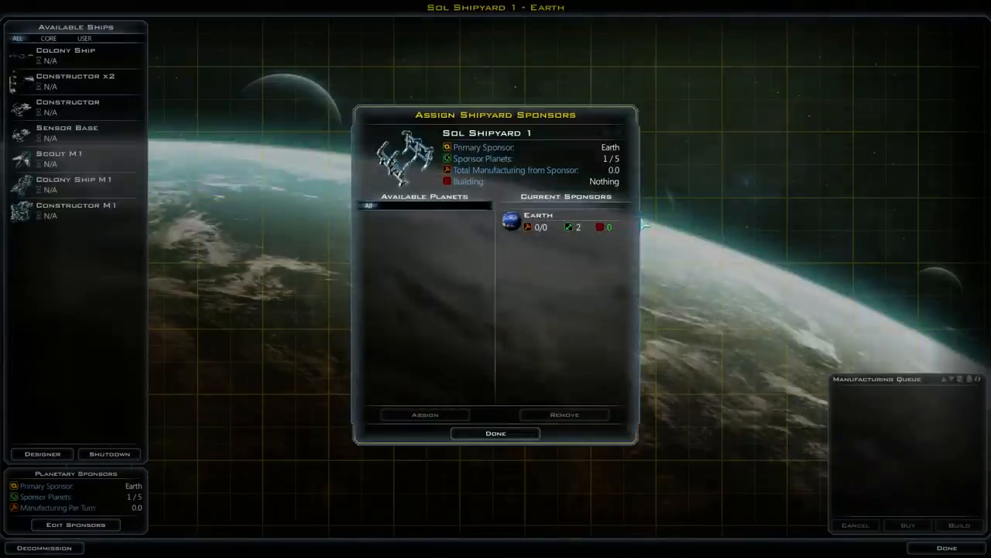
pyautogui.moveTo(602, 227)
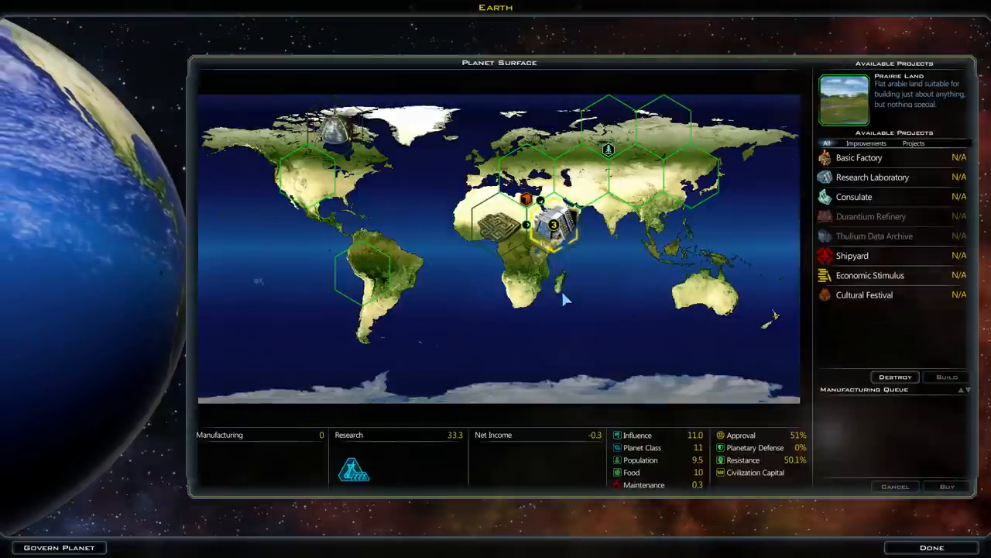
# Plan a Research Laboratory on an Earth tile, then remove it from the queue.
pyautogui.click(307, 175)
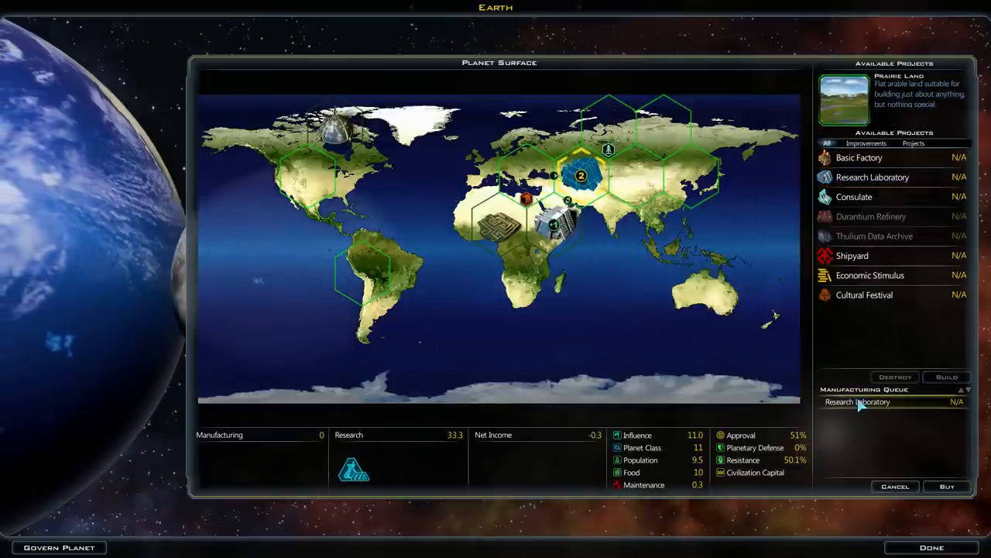
pyautogui.click(931, 547)
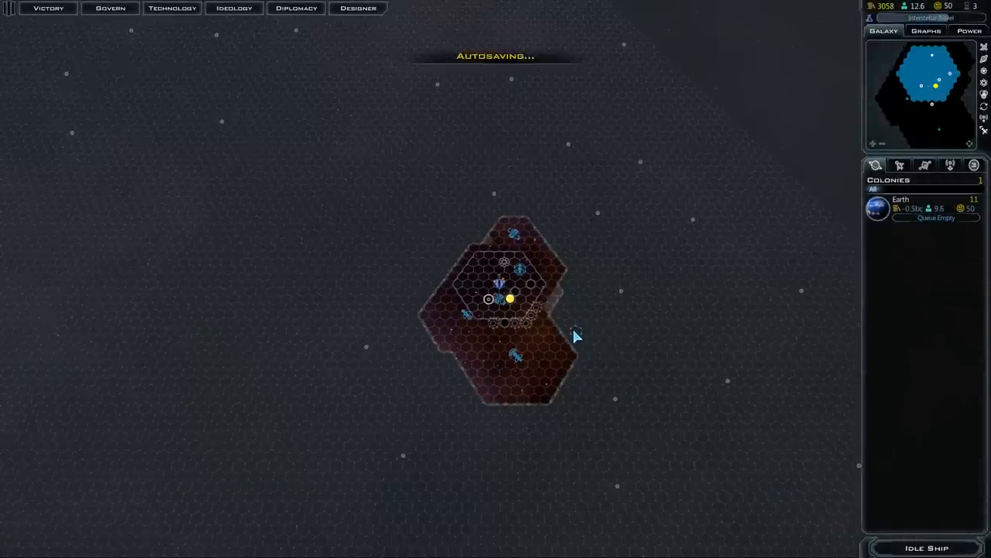
pyautogui.click(510, 299)
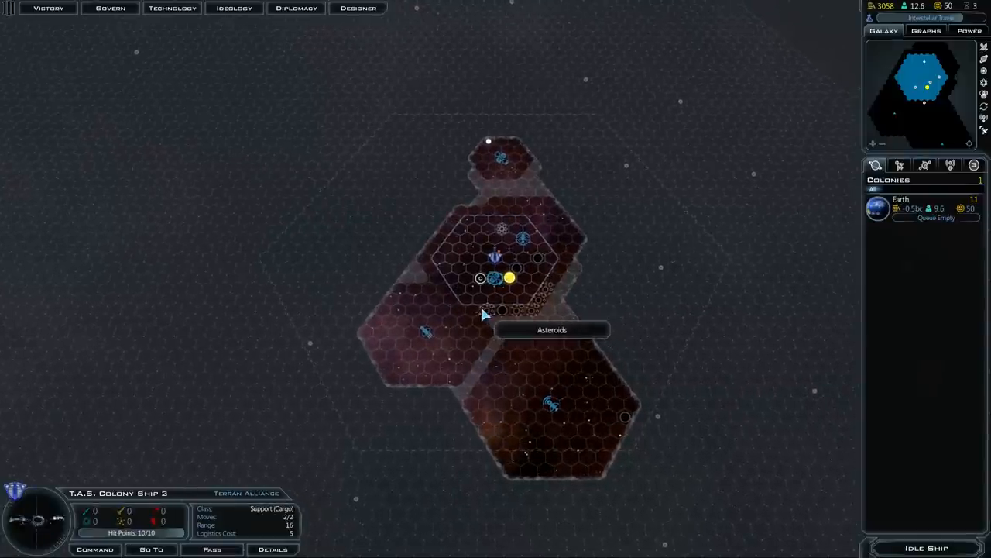
pyautogui.moveTo(482, 281)
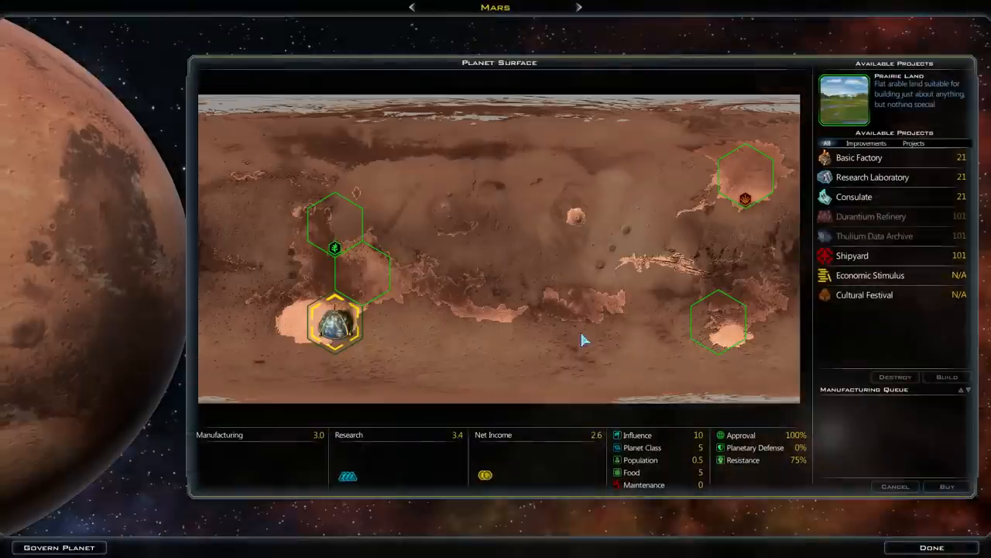
# Queue Basic Factories on Mars tiles and set its output almost fully to manufacturing.
pyautogui.click(745, 176)
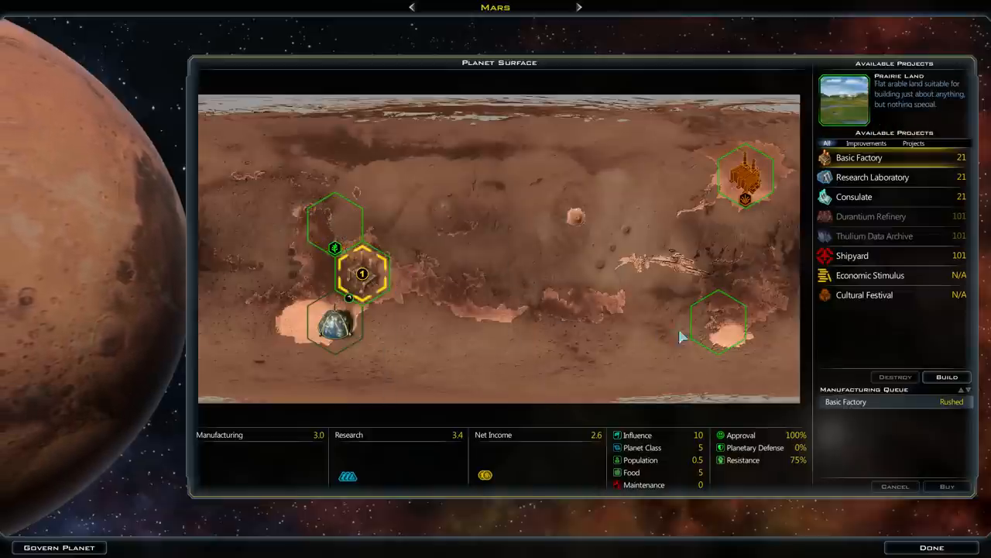
pyautogui.moveTo(334, 224)
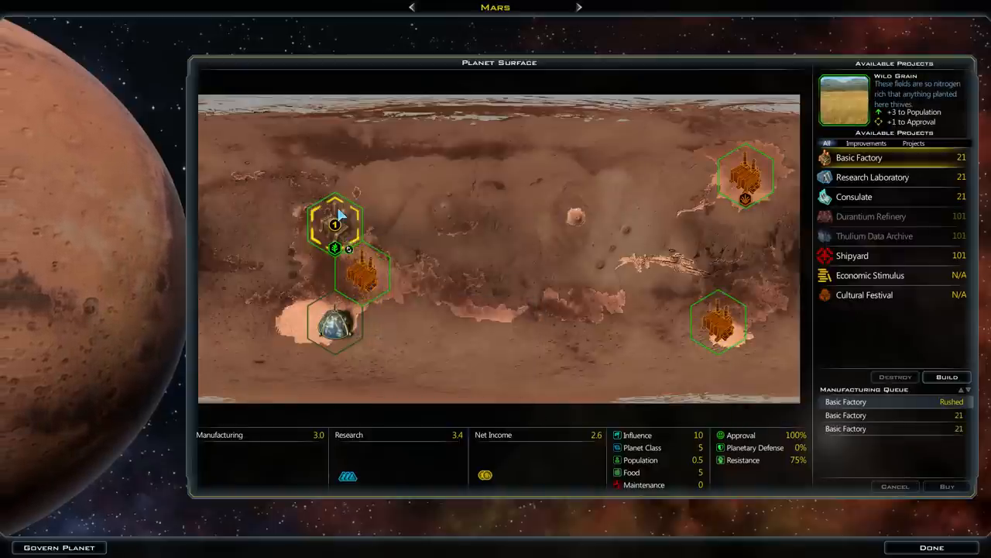
pyautogui.click(335, 321)
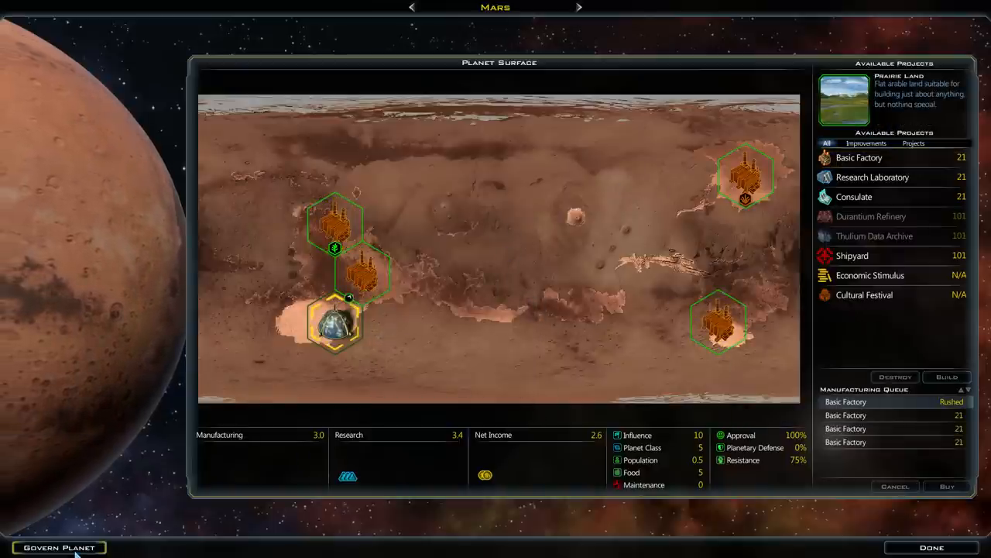
pyautogui.click(59, 546)
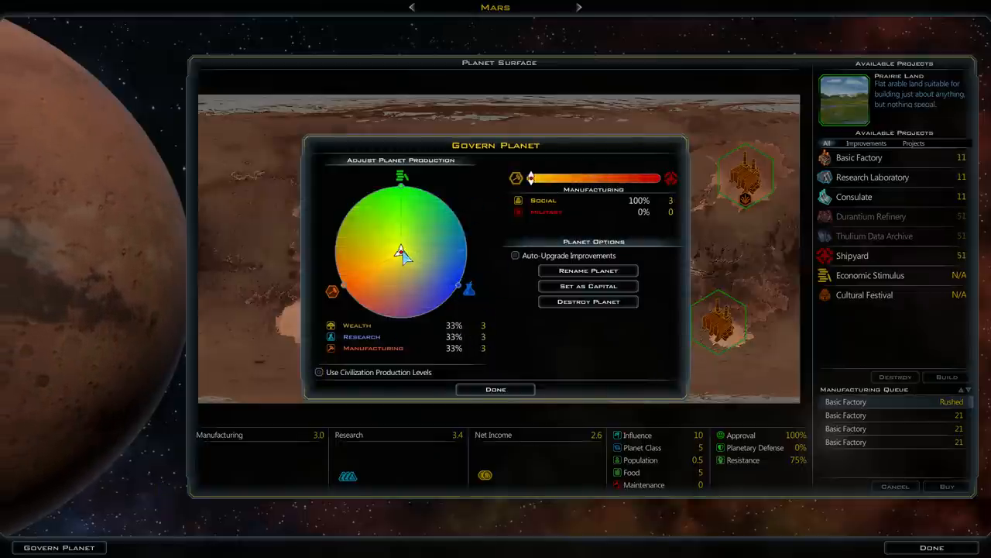
pyautogui.moveTo(401, 250); pyautogui.dragTo(342, 290)
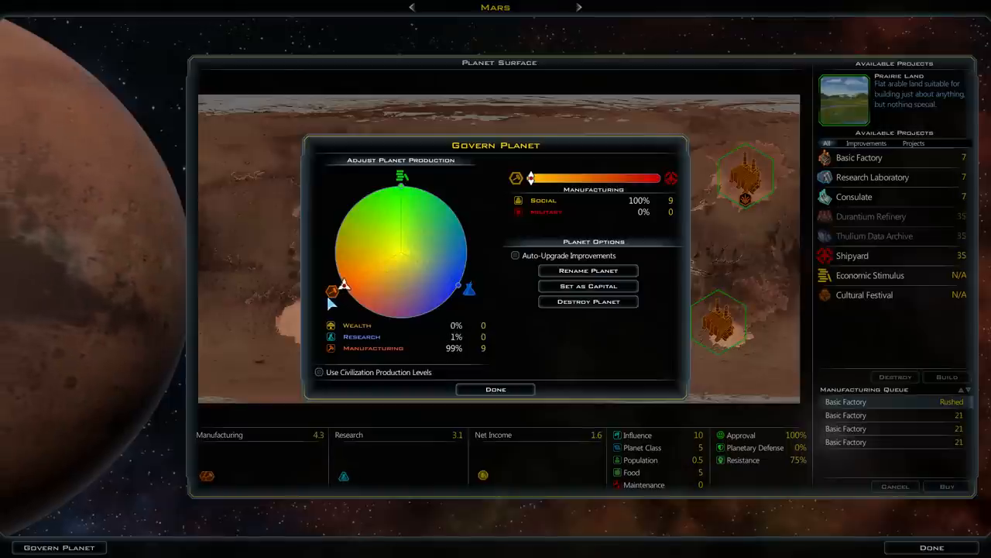
pyautogui.click(495, 388)
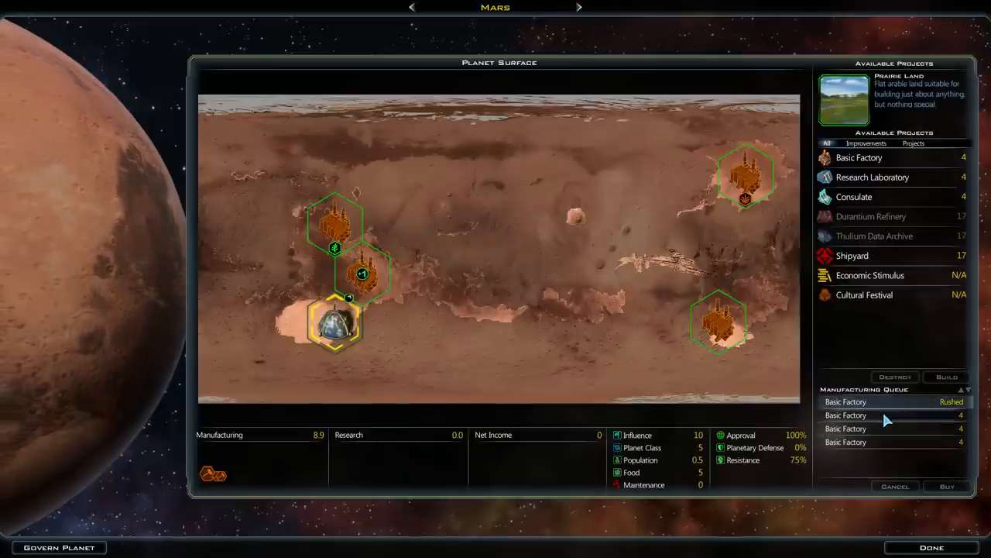
pyautogui.click(930, 547)
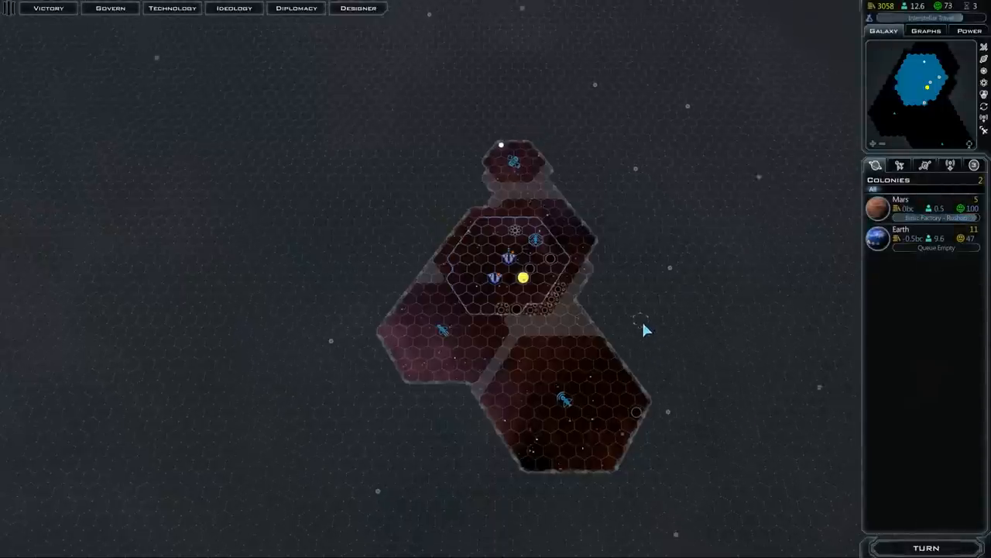
# Zoom the galaxy map in around Earth's home system.
pyautogui.scroll(-3)
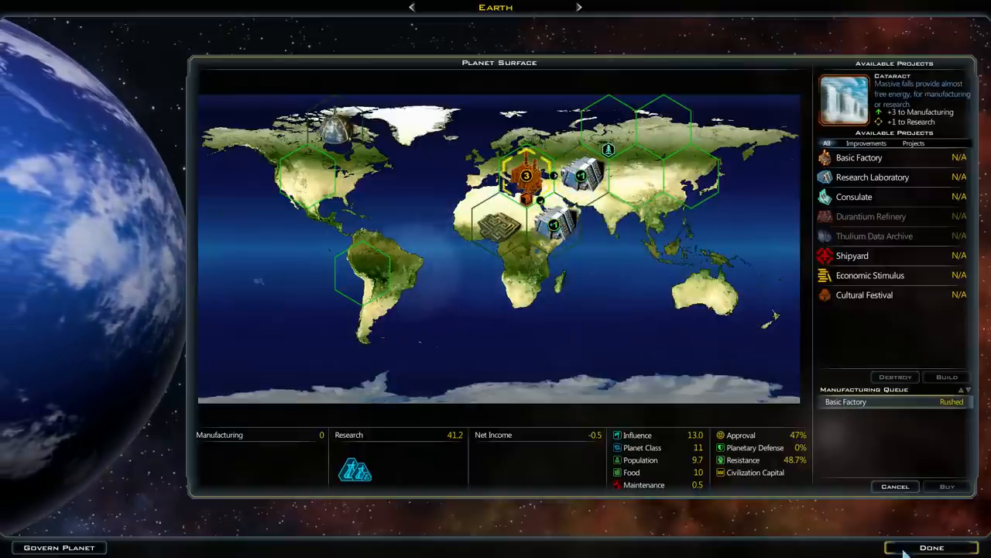
# End the turn and pick Hyperdrive Specialization as the next research after Interstellar Travel.
pyautogui.click(932, 547)
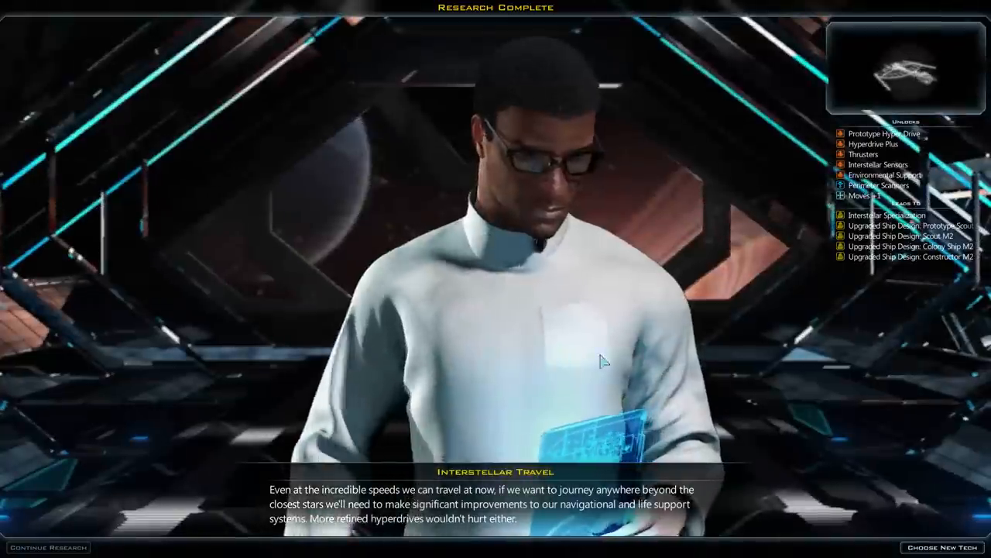
pyautogui.click(938, 546)
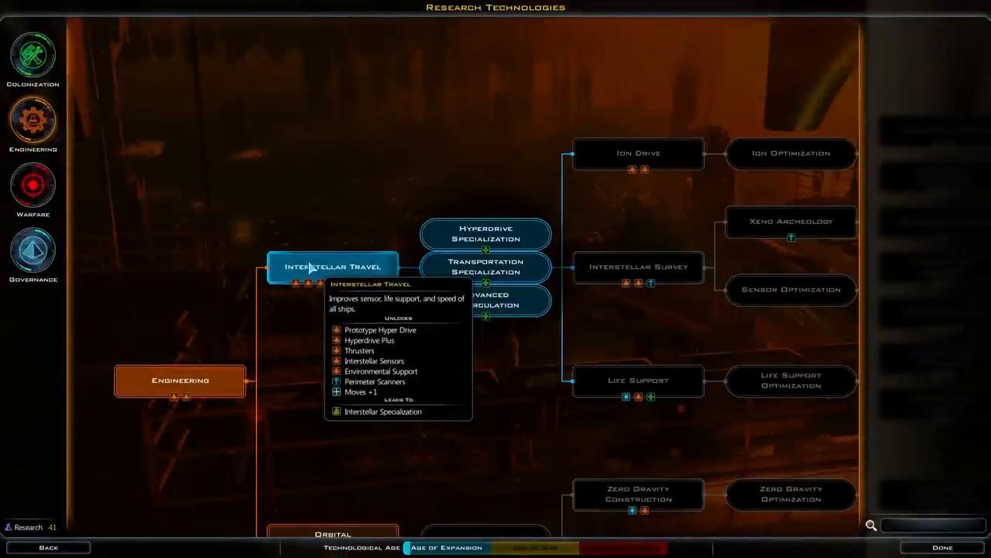
pyautogui.moveTo(485, 232)
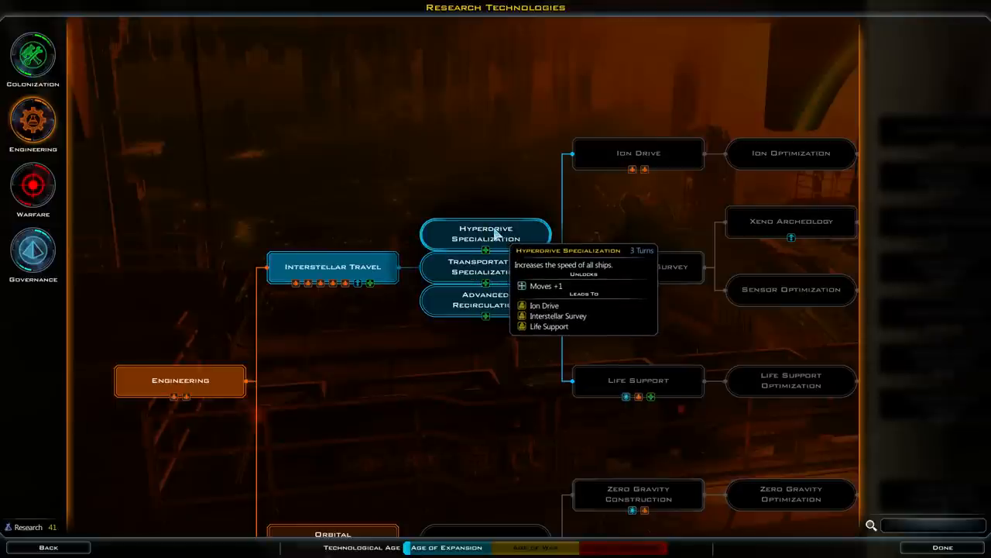
pyautogui.click(485, 234)
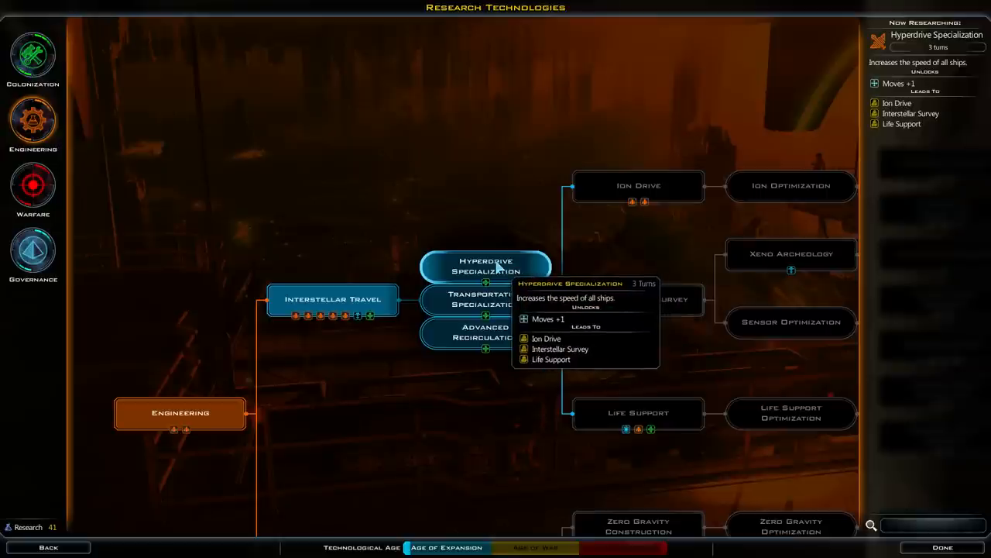
pyautogui.moveTo(485, 299)
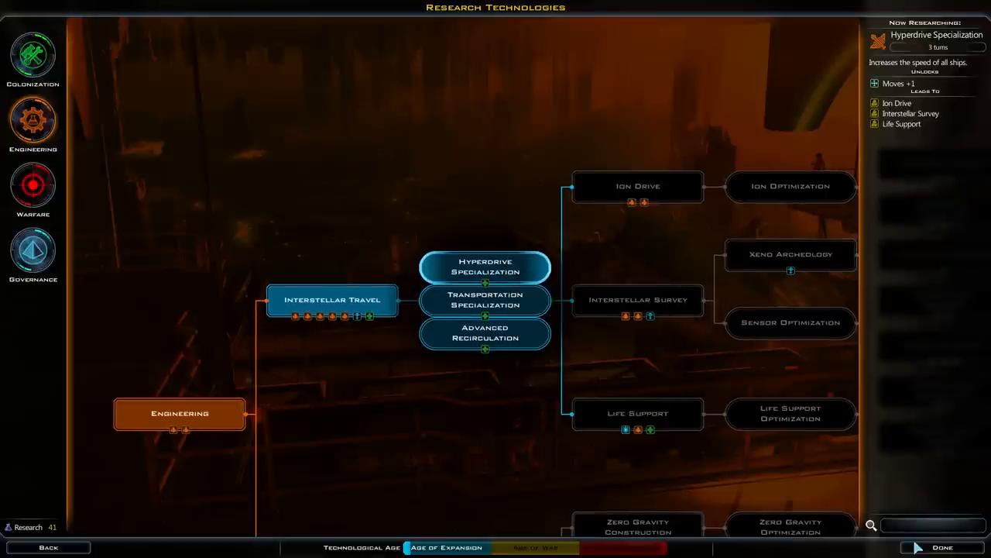
pyautogui.click(942, 546)
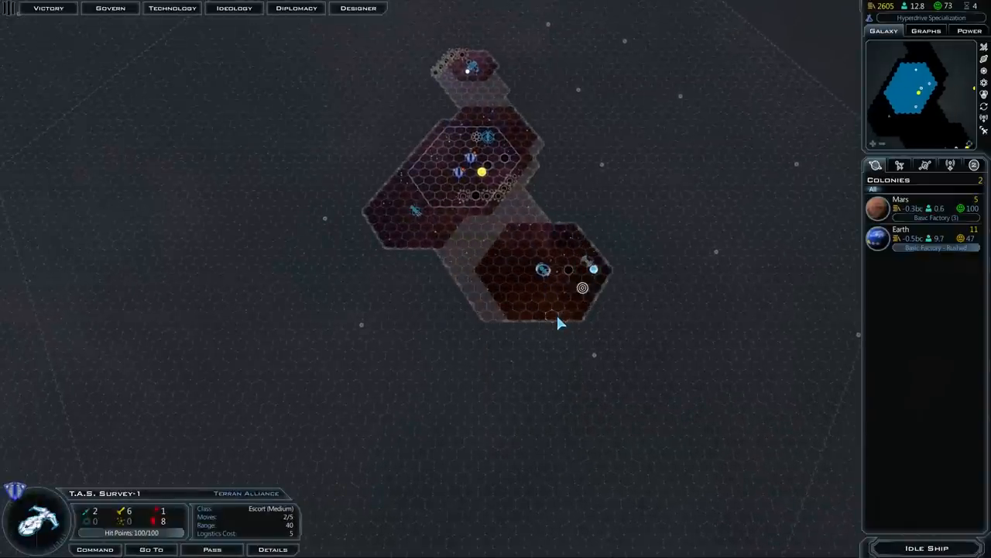
pyautogui.moveTo(583, 288)
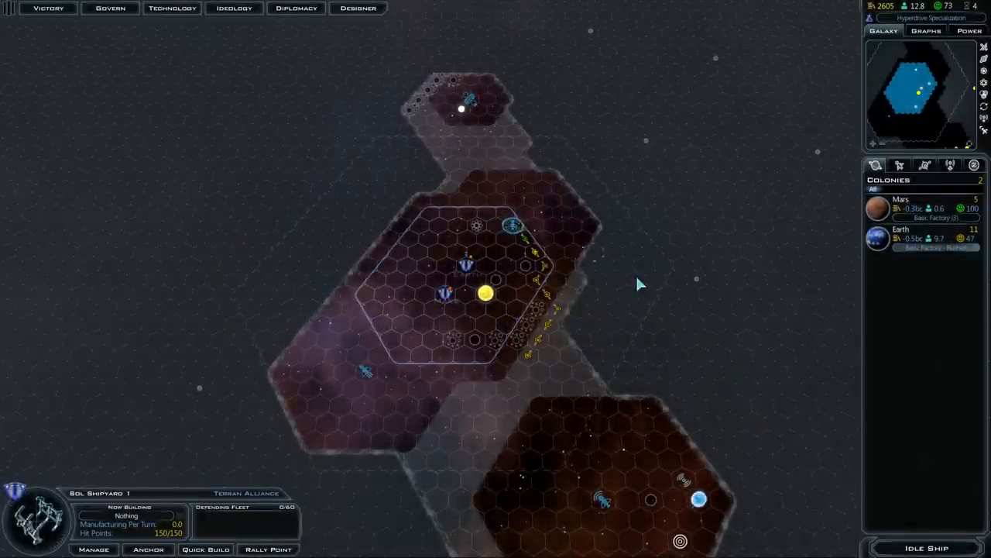
pyautogui.scroll(-3)
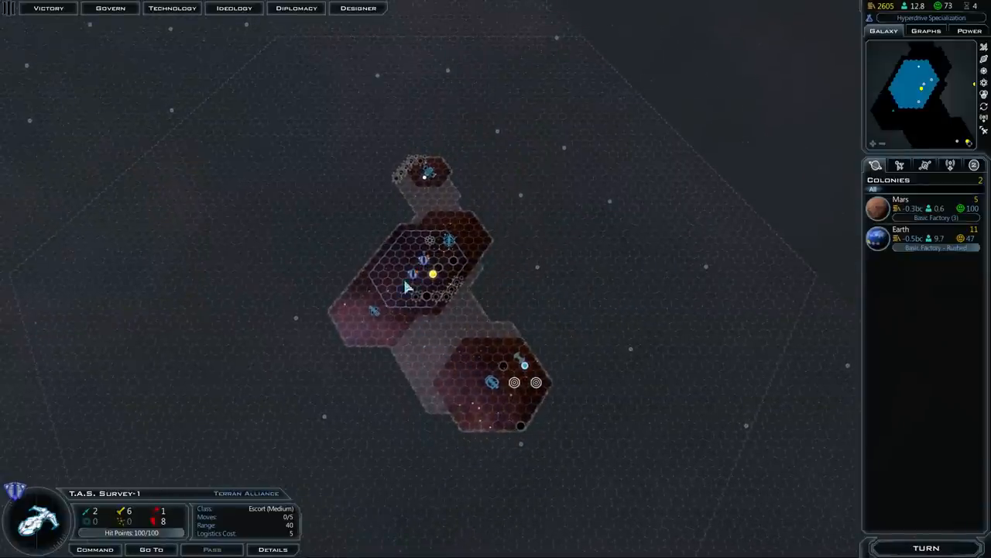
pyautogui.moveTo(568, 297)
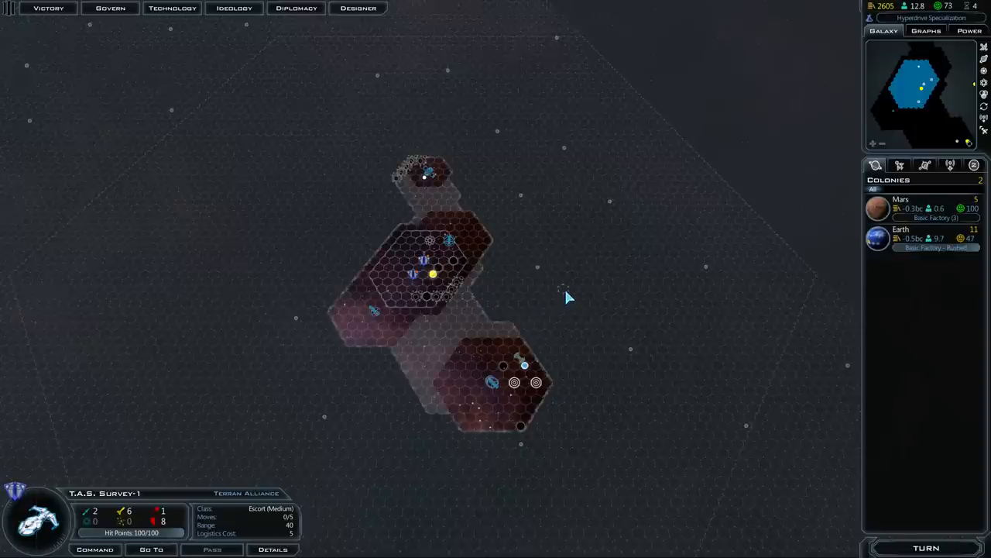
pyautogui.moveTo(566, 296)
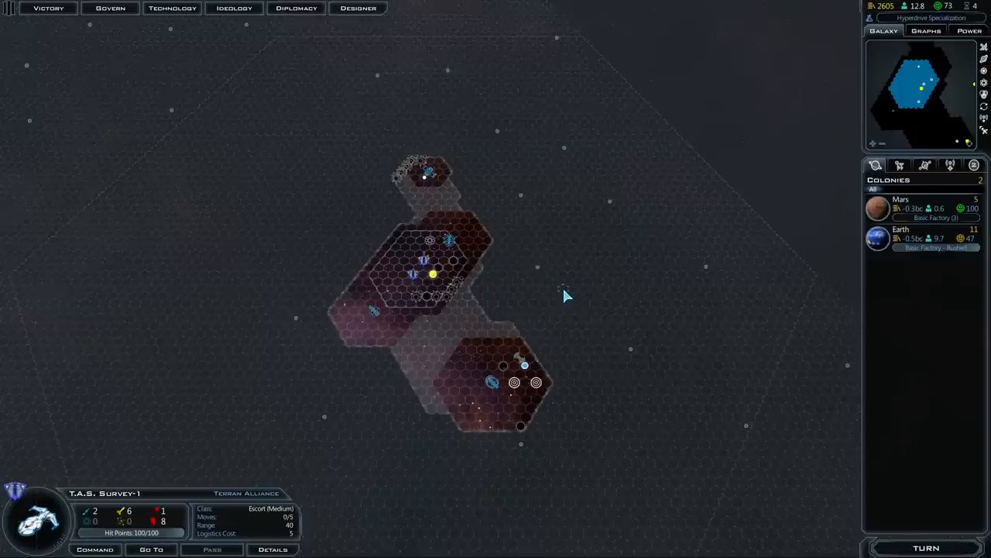
pyautogui.moveTo(557, 297)
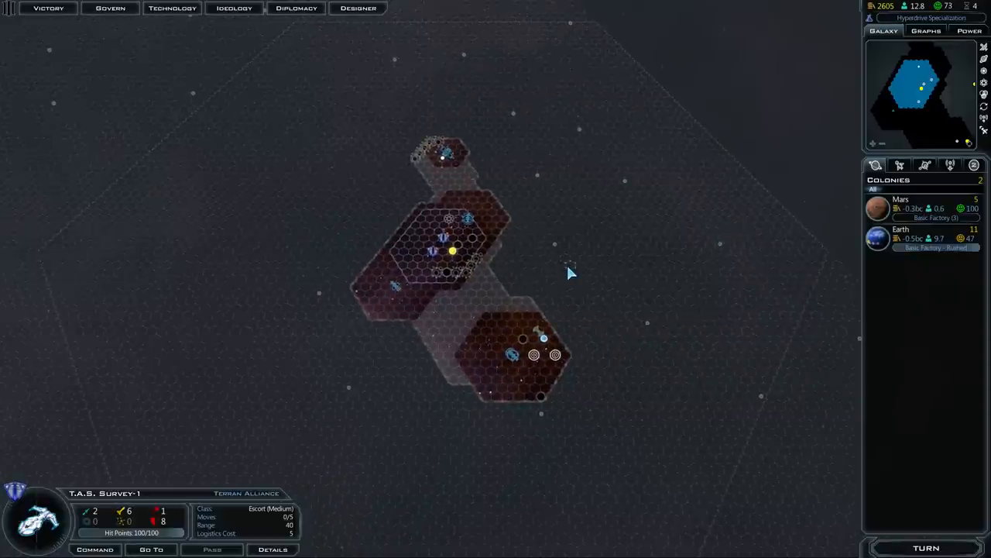
pyautogui.moveTo(433, 271)
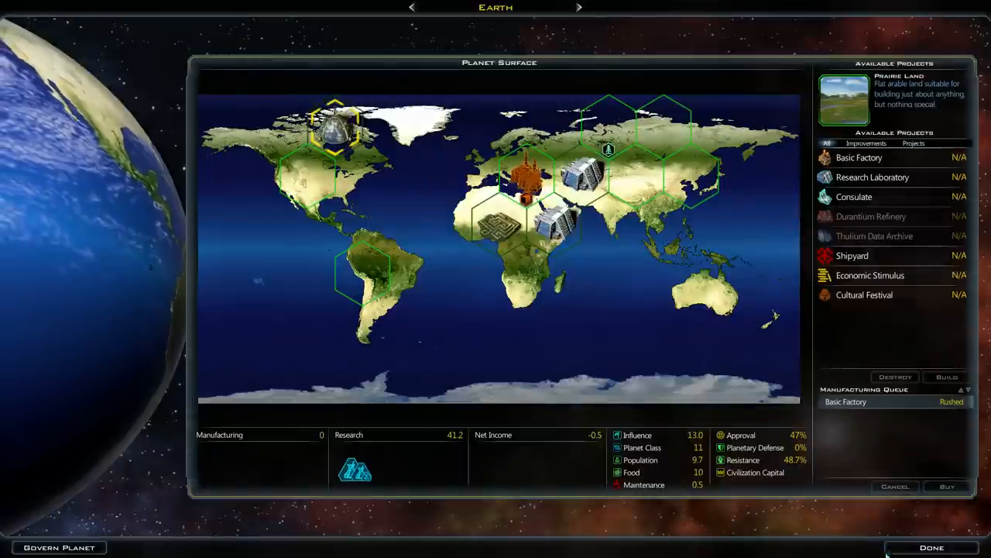
# Leave Earth's surface, select Sol Shipyard, and cycle to the next idle ship.
pyautogui.click(931, 547)
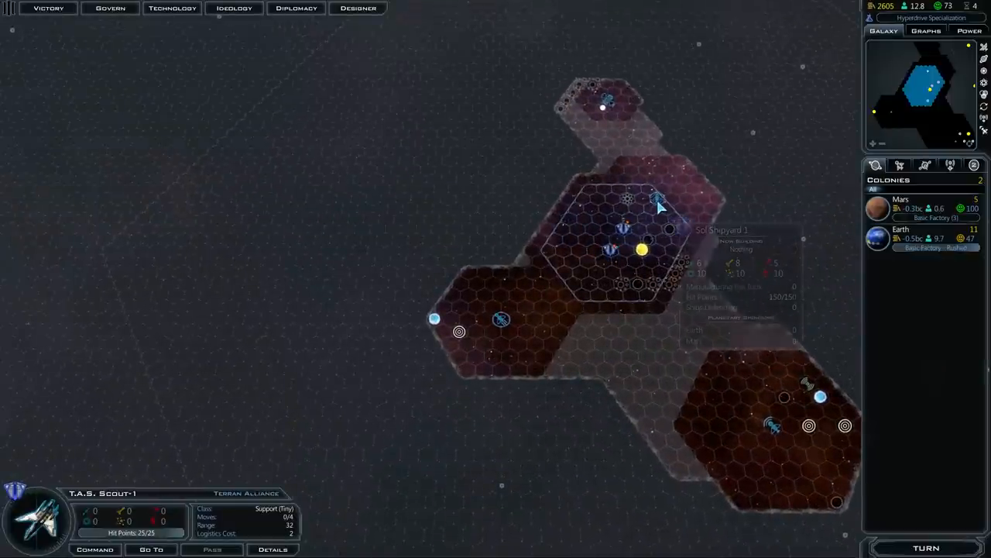
pyautogui.click(657, 200)
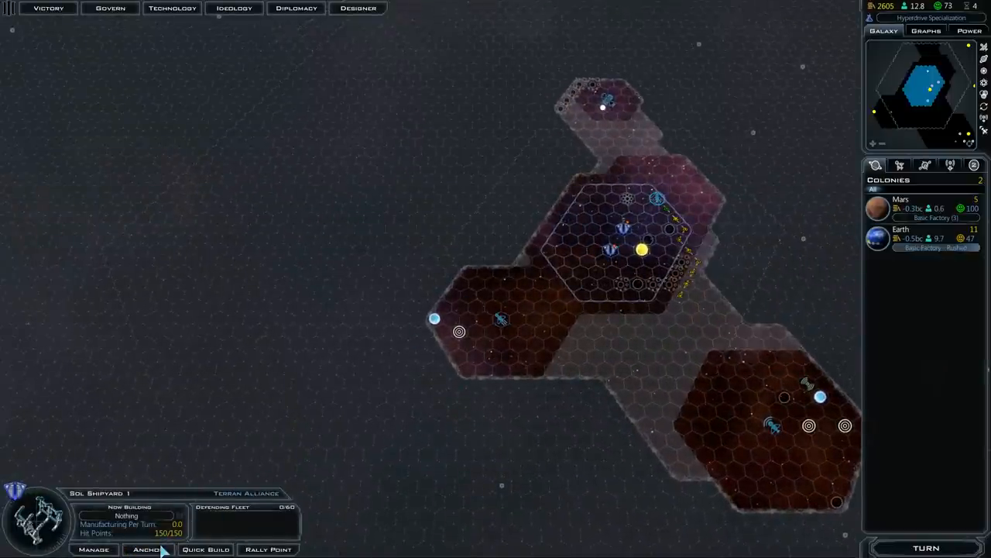
pyautogui.moveTo(612, 252)
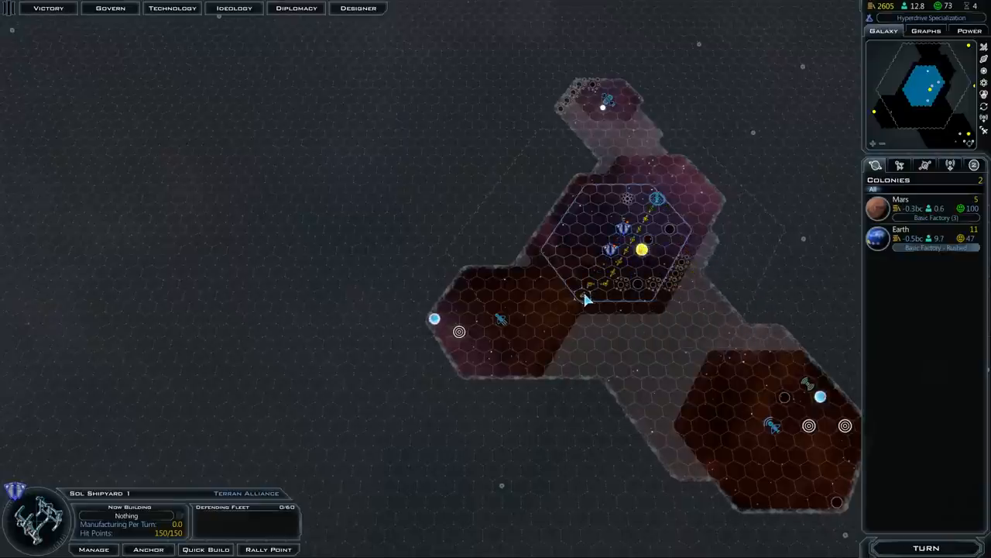
pyautogui.moveTo(488, 357)
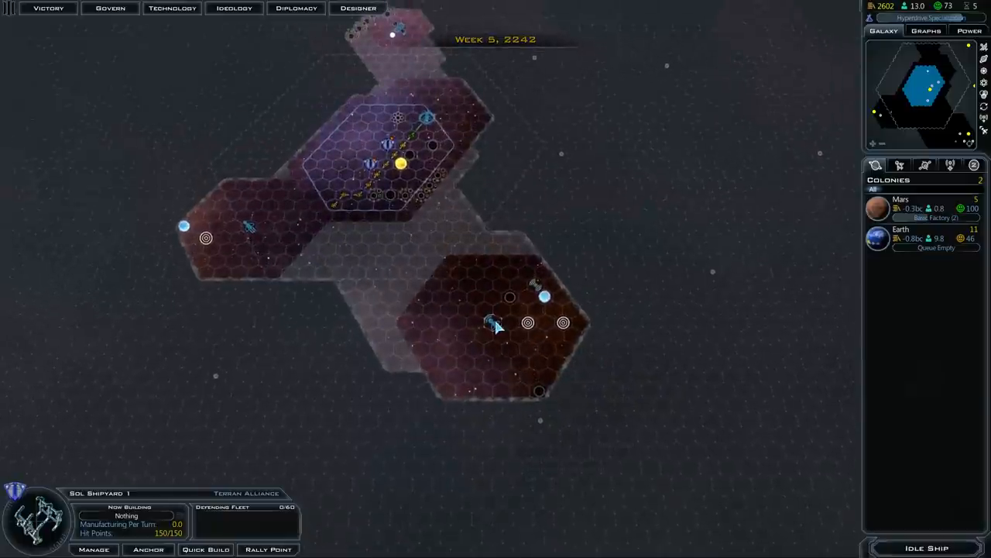
pyautogui.click(511, 323)
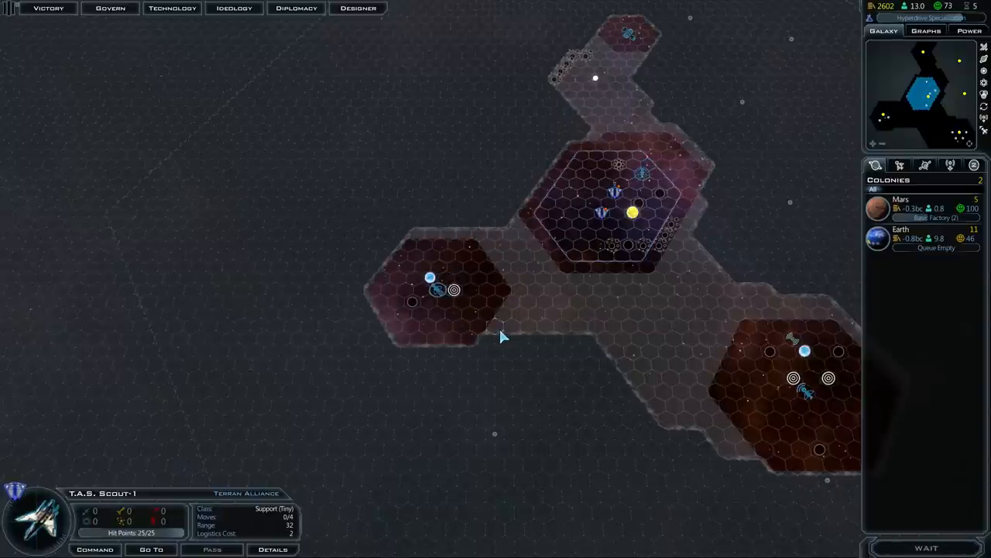
# Rush a Basic Factory on Earth's North America tile.
pyautogui.click(616, 196)
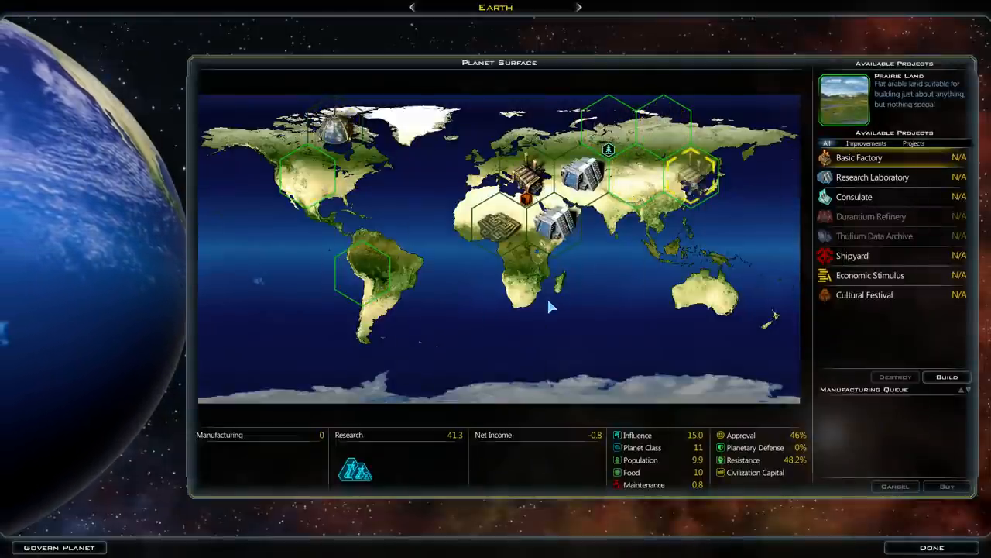
pyautogui.click(859, 157)
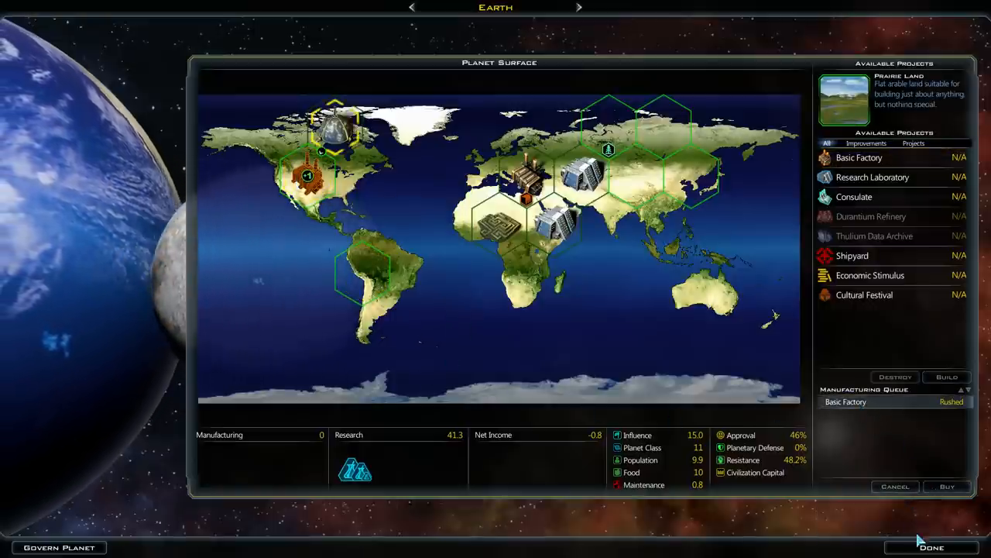
pyautogui.click(931, 547)
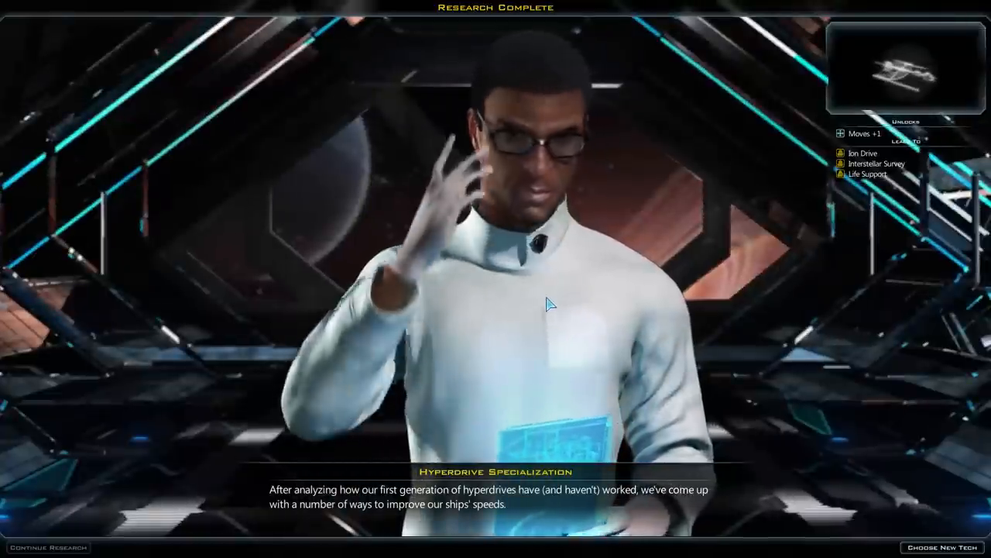
# Dismiss Hyperdrive Specialization's Research Complete screen and continue toward Ion Drive.
pyautogui.click(942, 546)
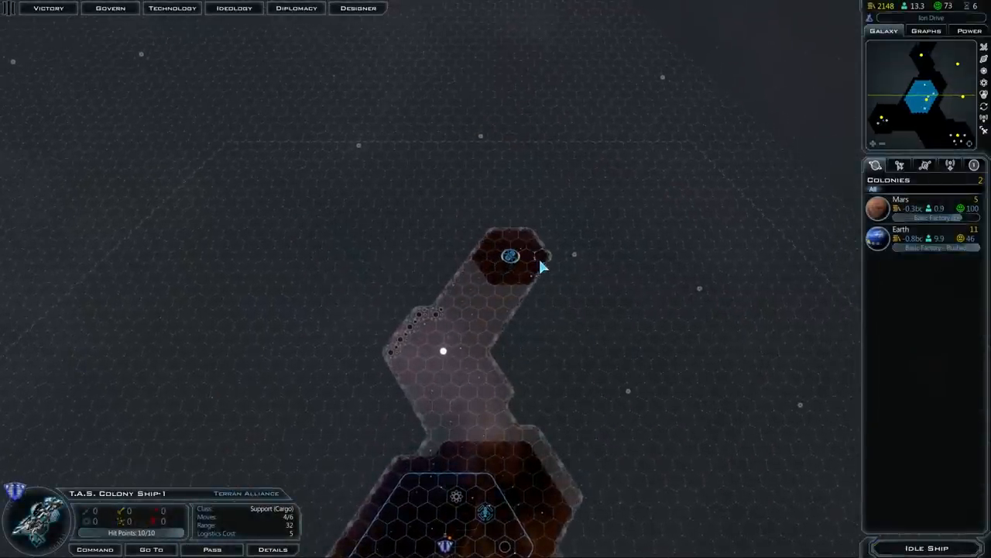
# Move Colony Ship-1 beside the red planet and send Survey-1 to a new spot.
pyautogui.click(558, 268)
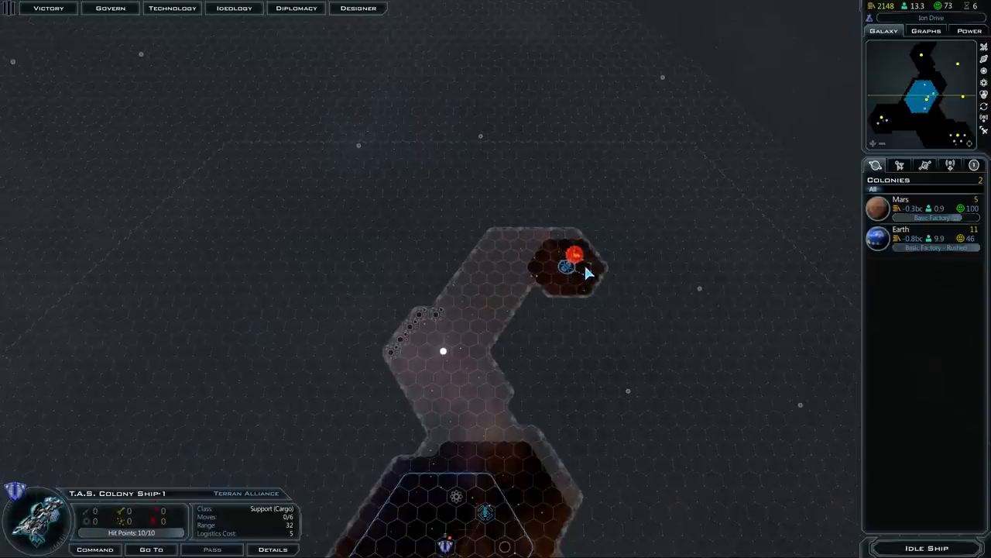
pyautogui.moveTo(577, 304)
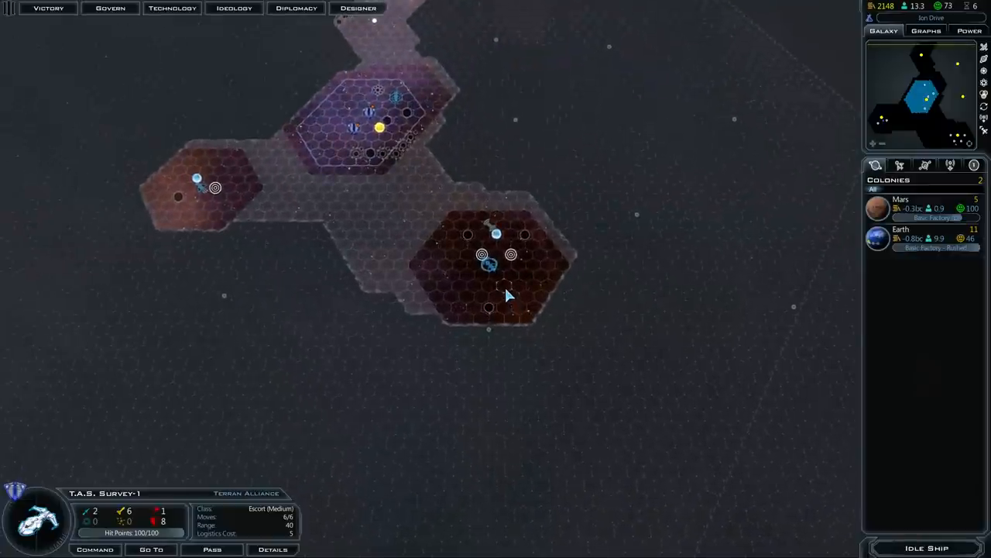
pyautogui.click(504, 286)
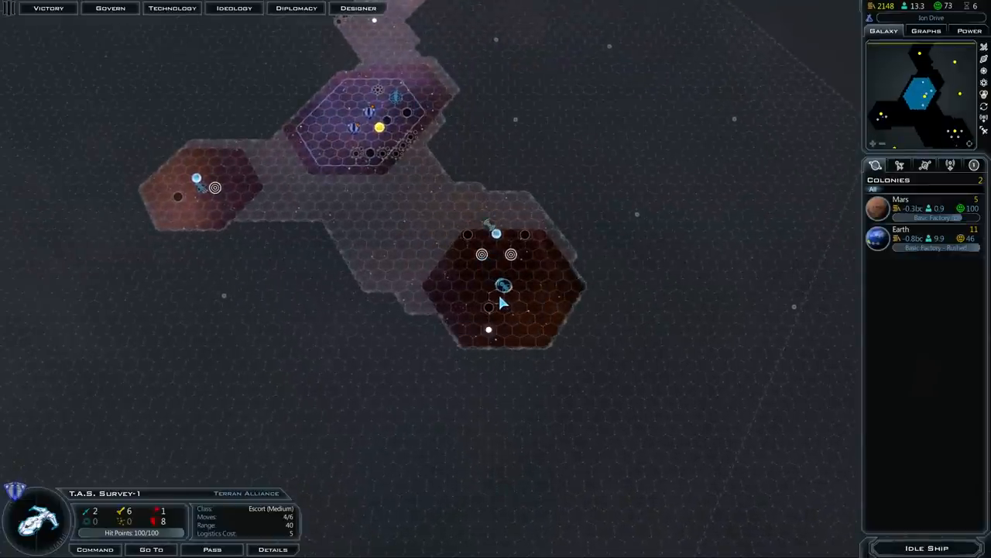
pyautogui.click(498, 299)
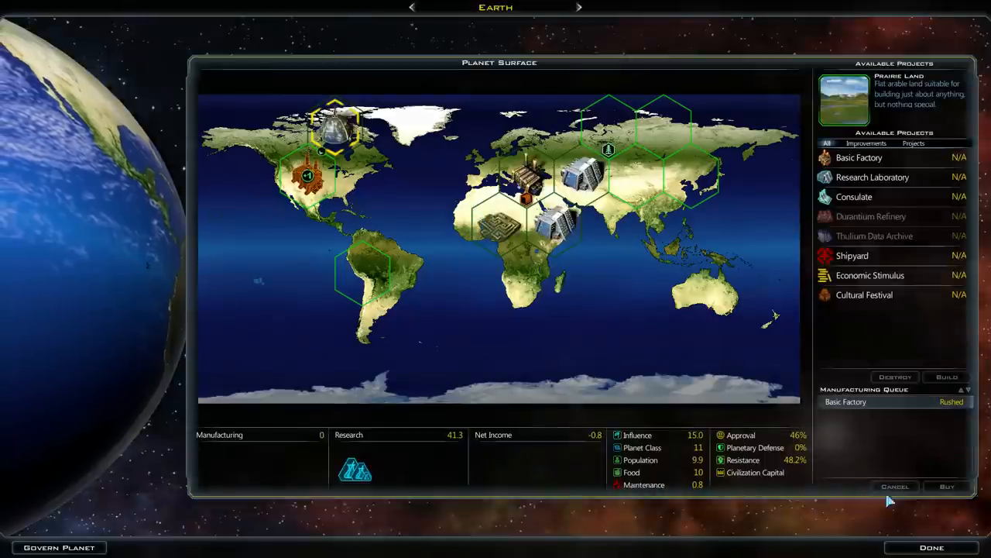
# Close Earth's surface view with Done before ending the turn.
pyautogui.click(932, 546)
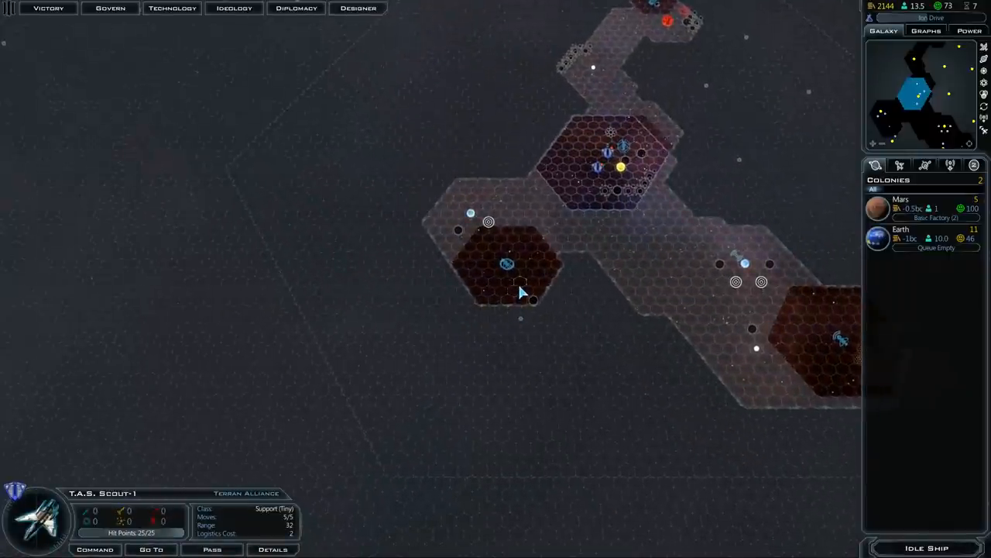
# Send Scout-1 to another system and queue a Basic Factory in South America.
pyautogui.click(519, 302)
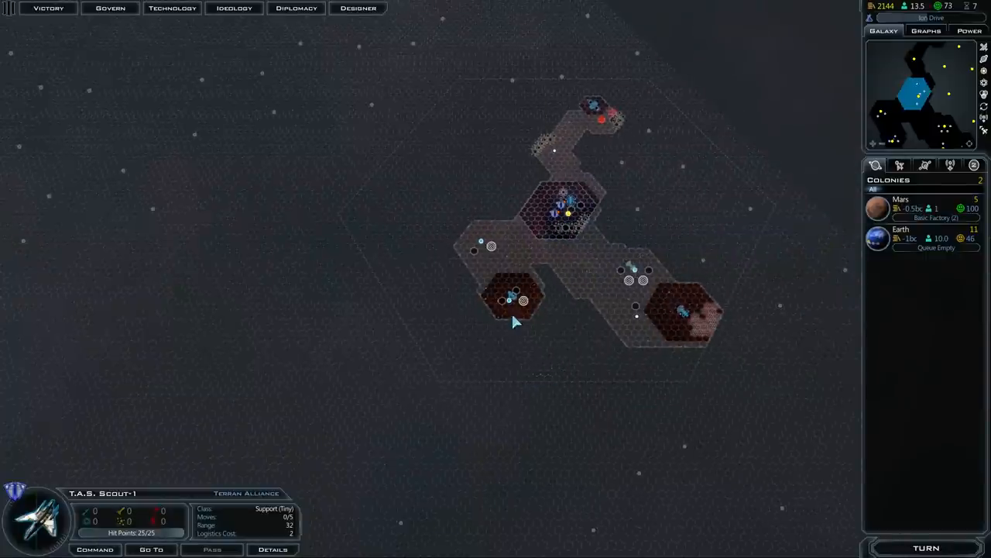
pyautogui.moveTo(690, 240)
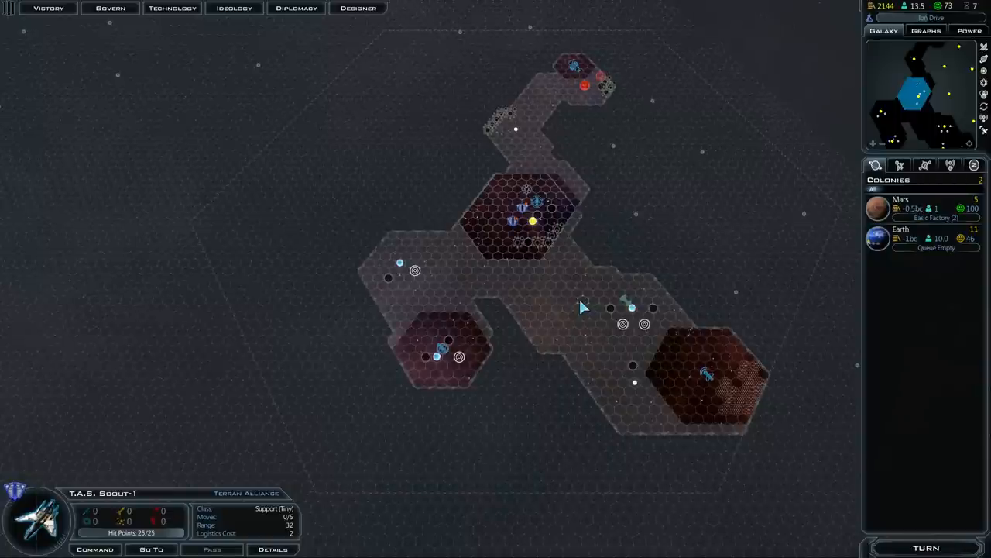
pyautogui.moveTo(577, 314)
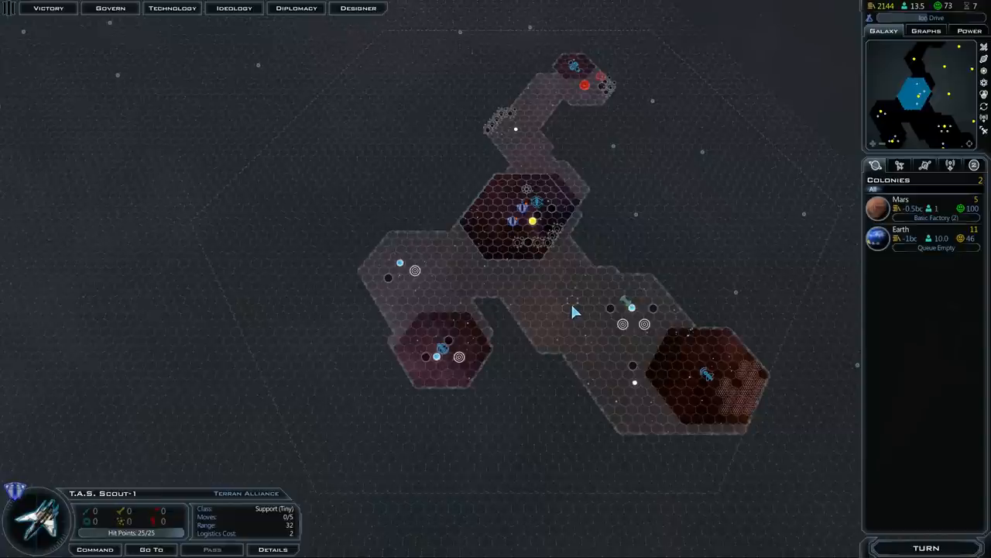
pyautogui.click(533, 222)
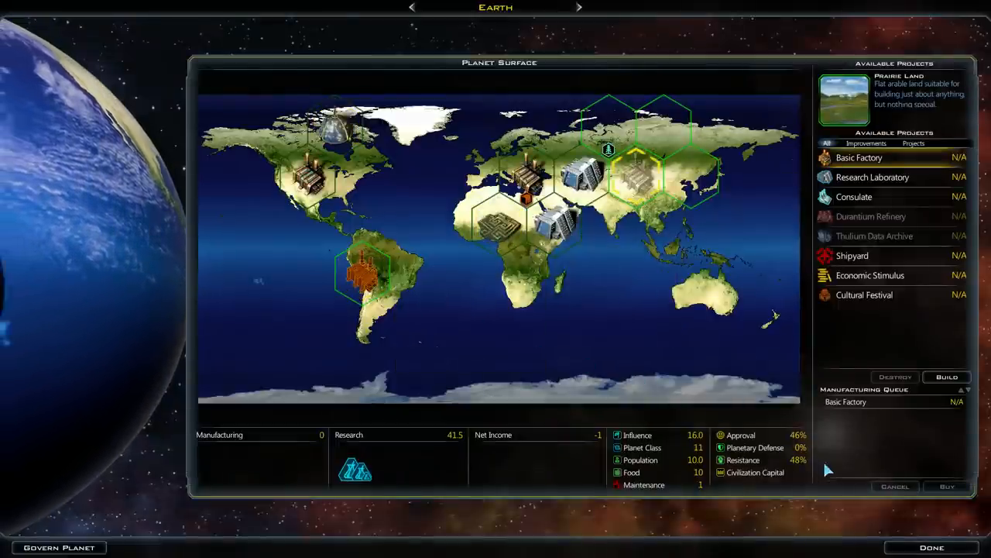
pyautogui.click(932, 547)
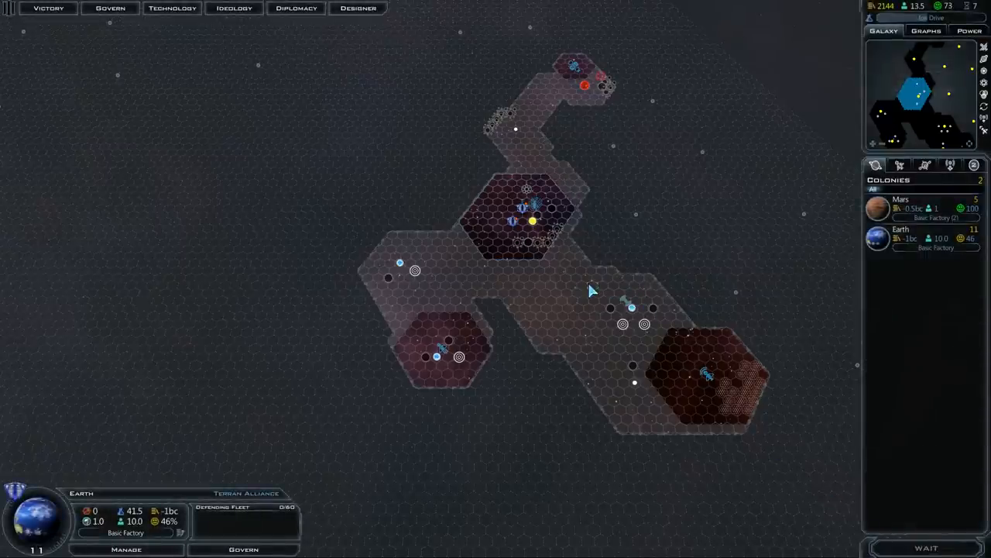
pyautogui.moveTo(894, 49)
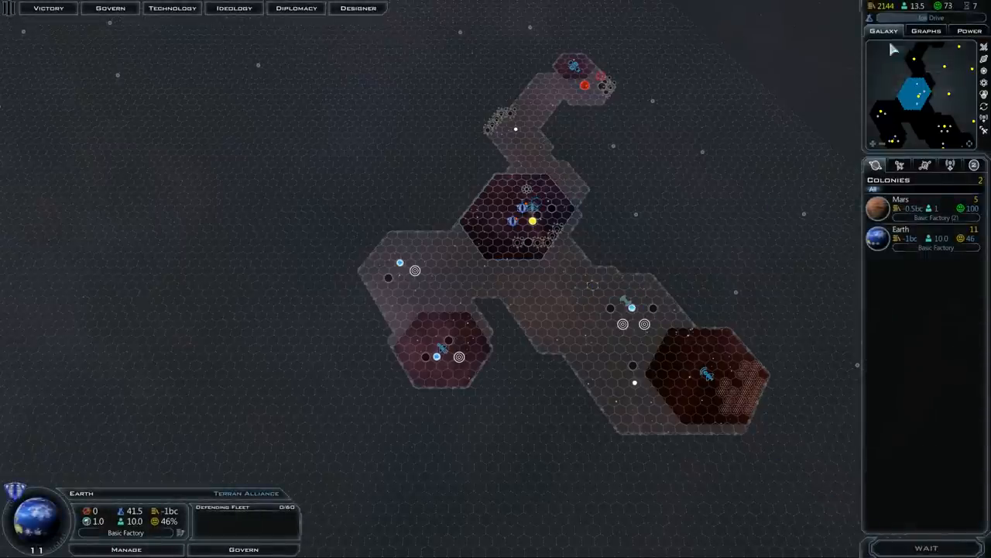
# End the turn, route Scout-1 to a new system, and bring up the research tree.
pyautogui.click(926, 548)
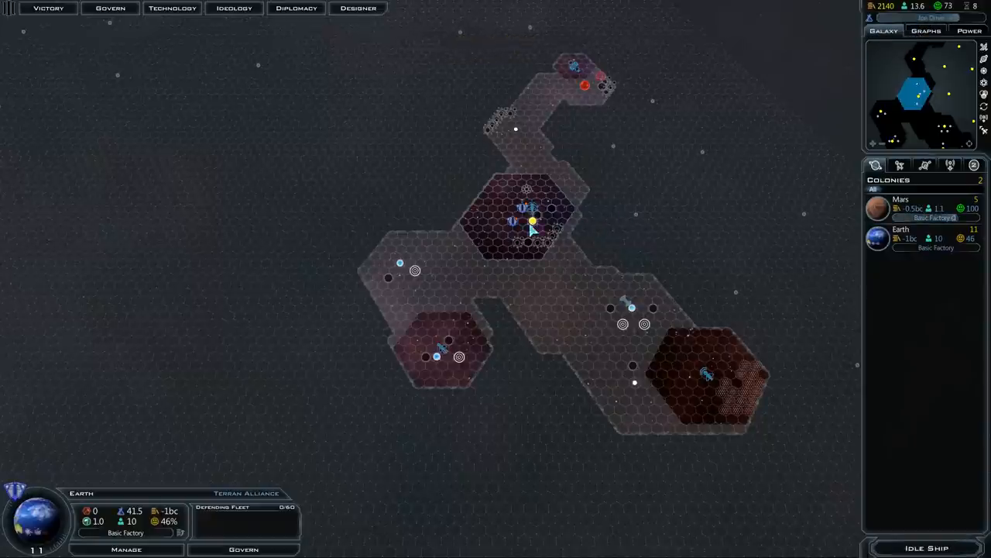
pyautogui.click(900, 199)
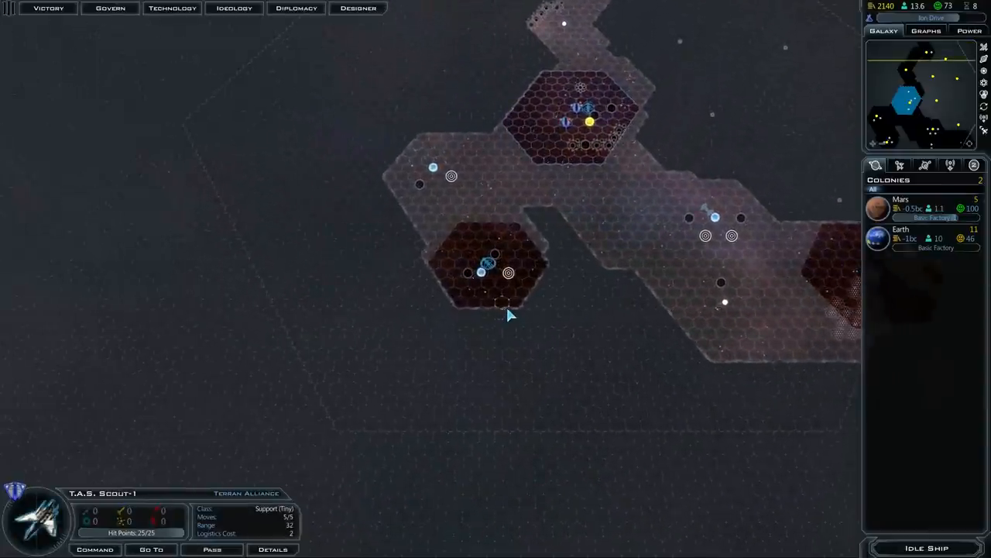
pyautogui.moveTo(590, 276)
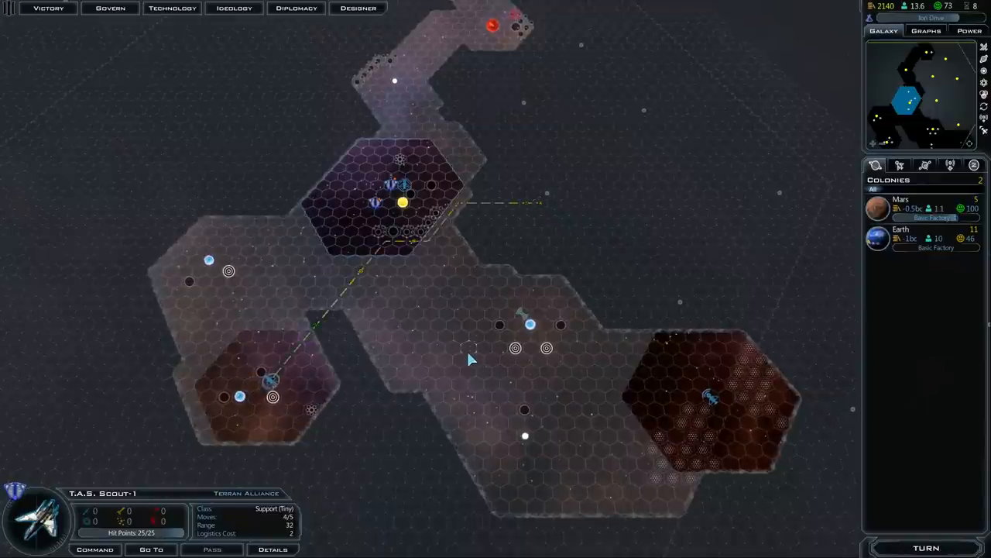
pyautogui.click(424, 208)
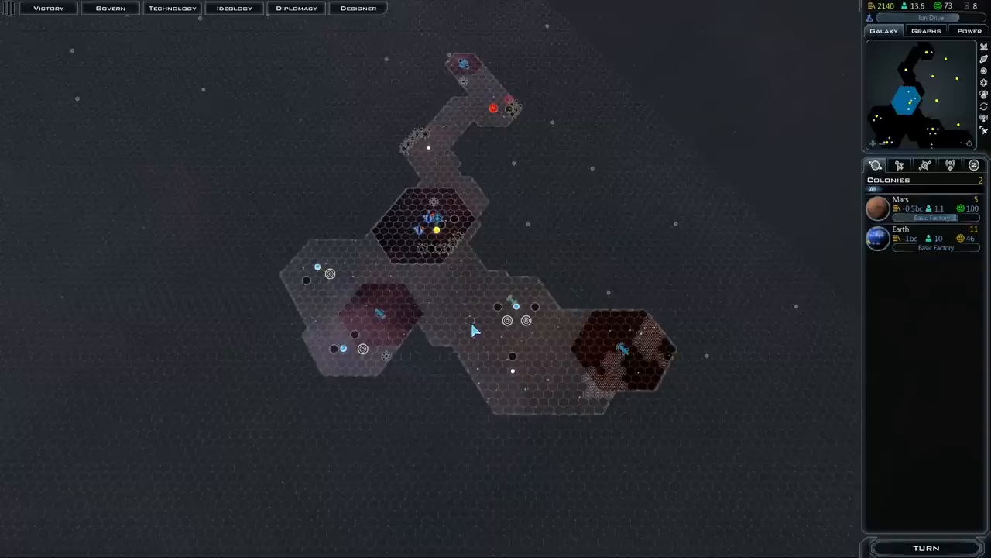
pyautogui.click(925, 548)
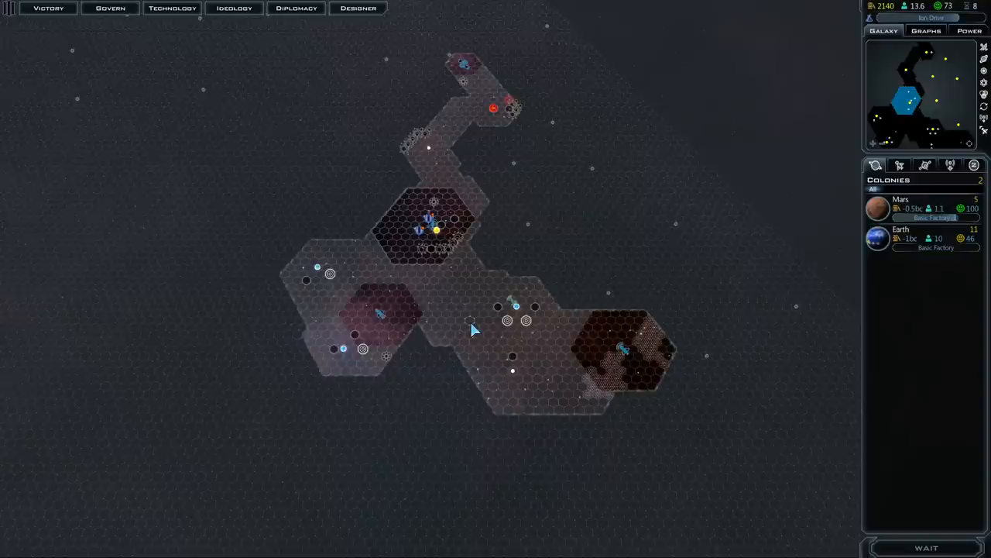
pyautogui.click(926, 548)
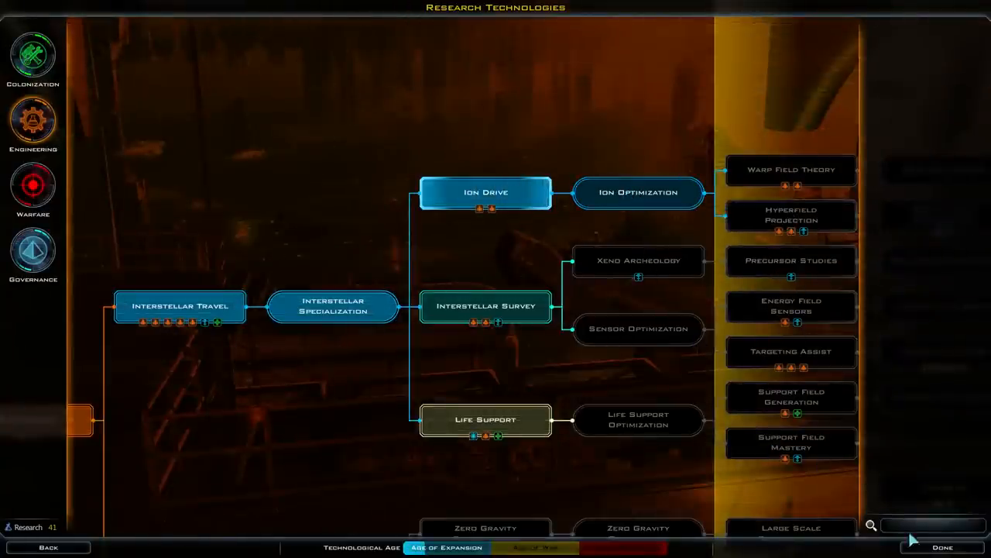
# Choose Planetary Improvement from the Colonization tree as the active research.
pyautogui.click(942, 547)
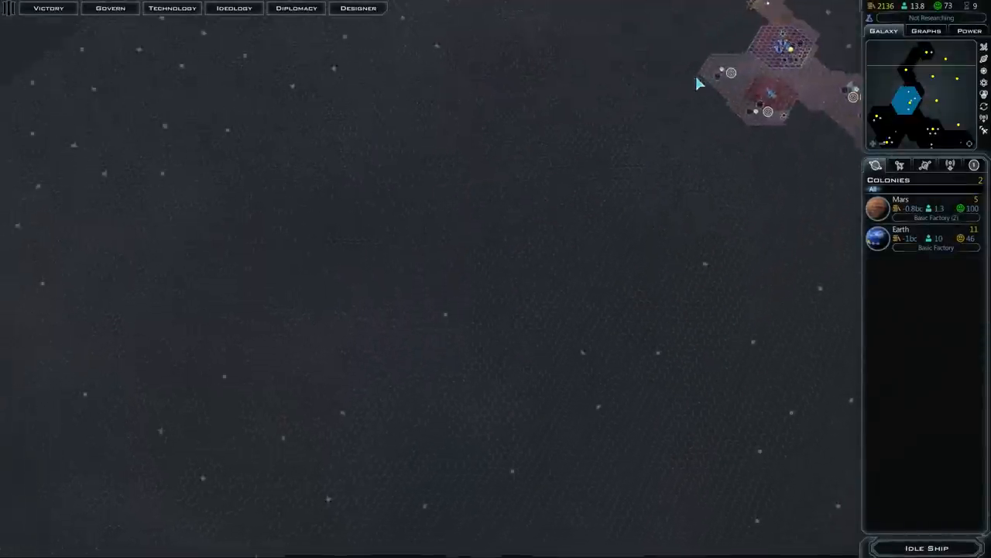
pyautogui.moveTo(697, 84); pyautogui.dragTo(480, 378)
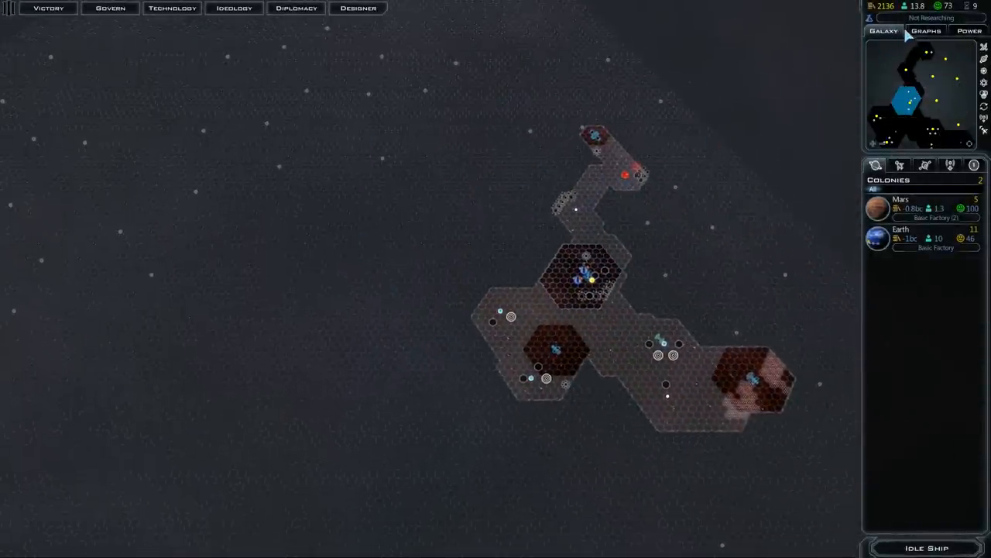
pyautogui.click(171, 8)
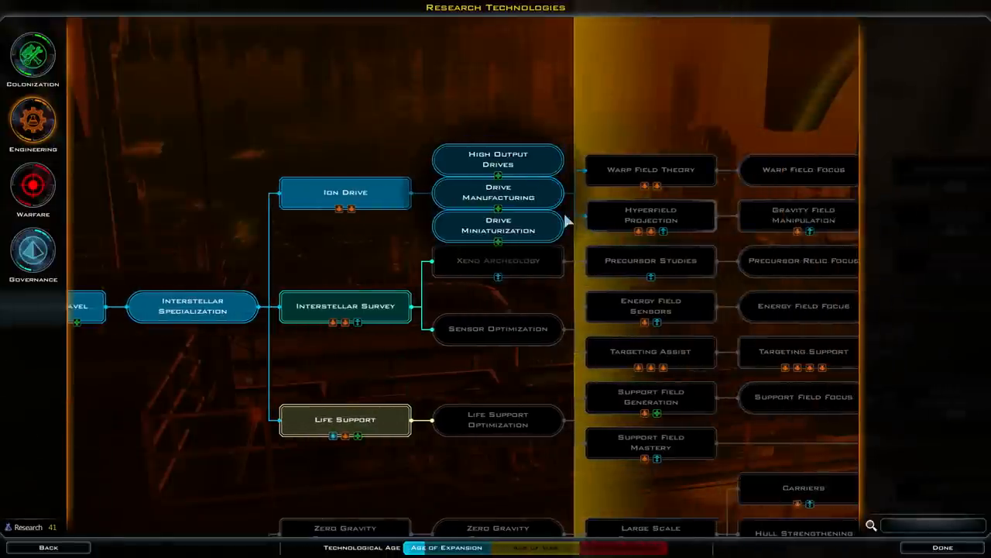
pyautogui.moveTo(486, 225)
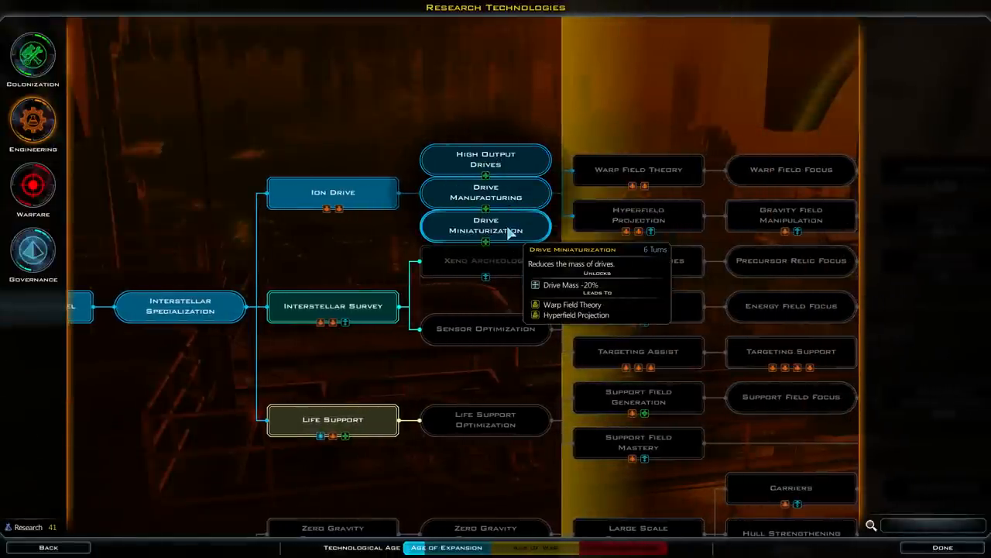
pyautogui.moveTo(360, 209)
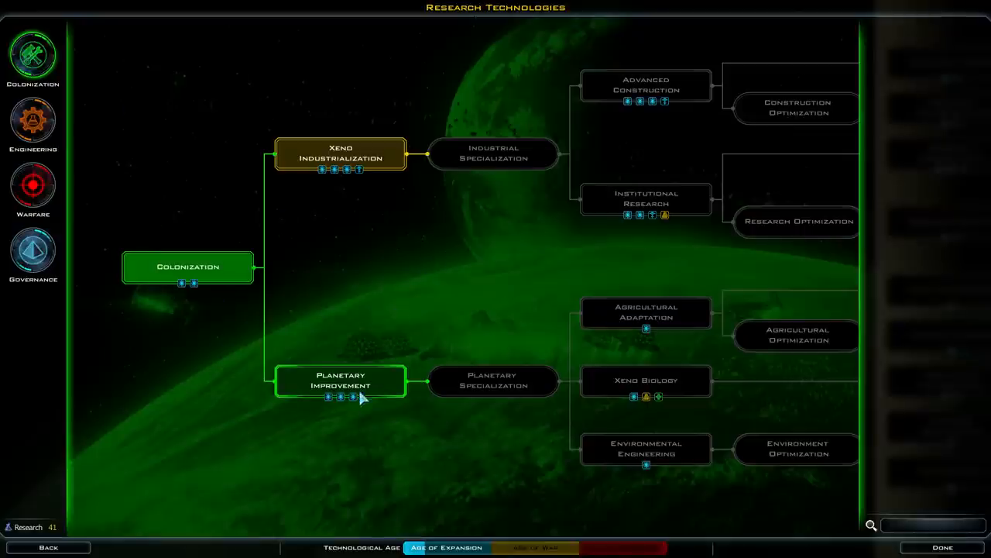
pyautogui.click(340, 380)
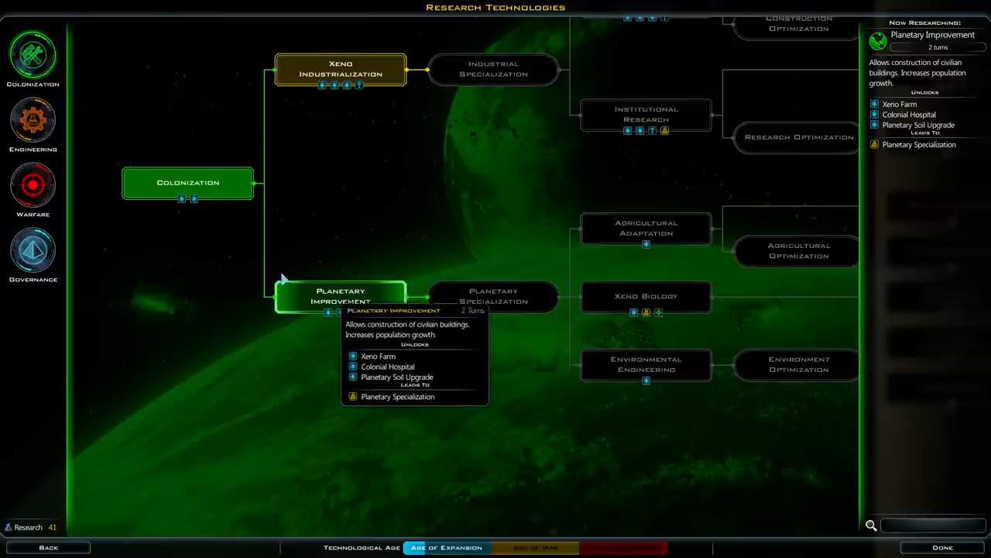
pyautogui.moveTo(341, 306)
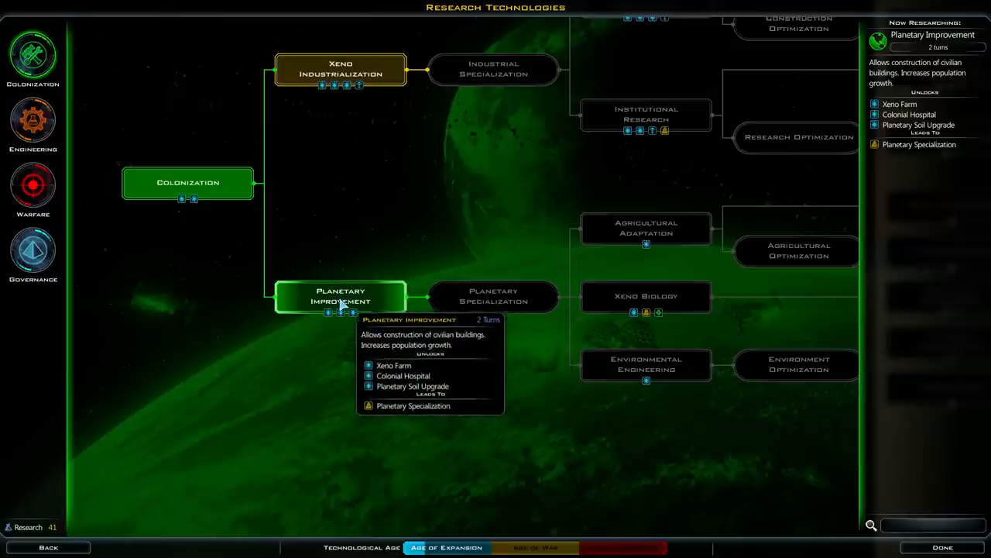
pyautogui.moveTo(35, 252)
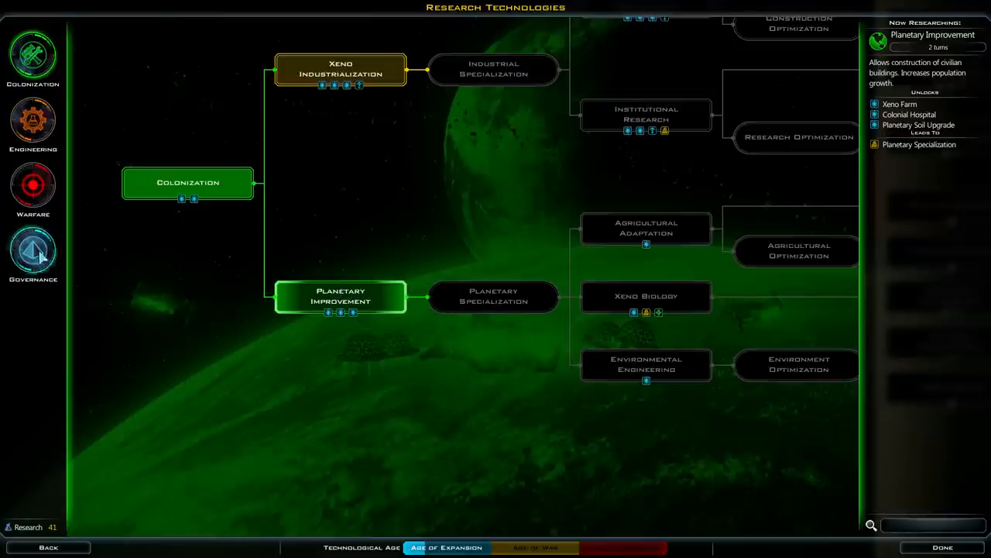
pyautogui.click(33, 255)
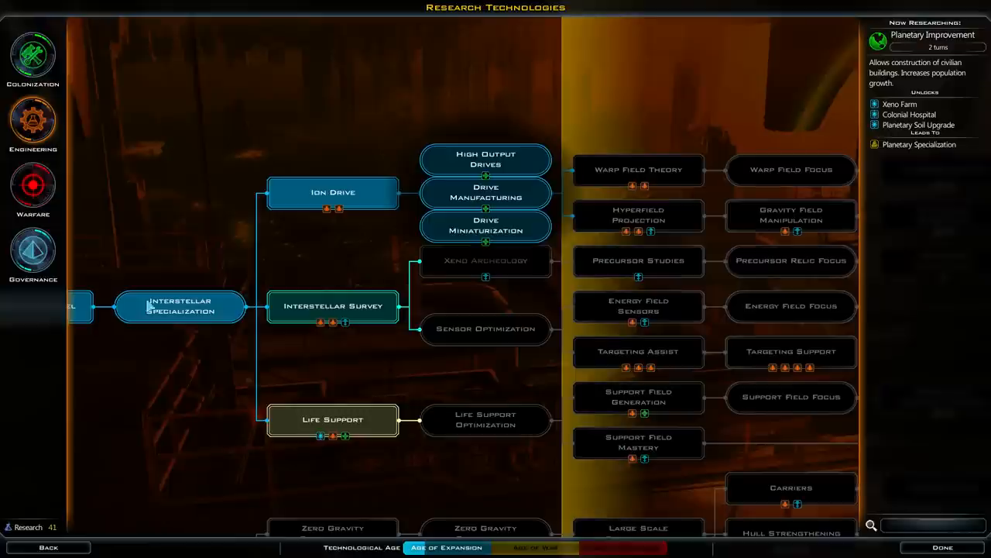
pyautogui.moveTo(155, 373)
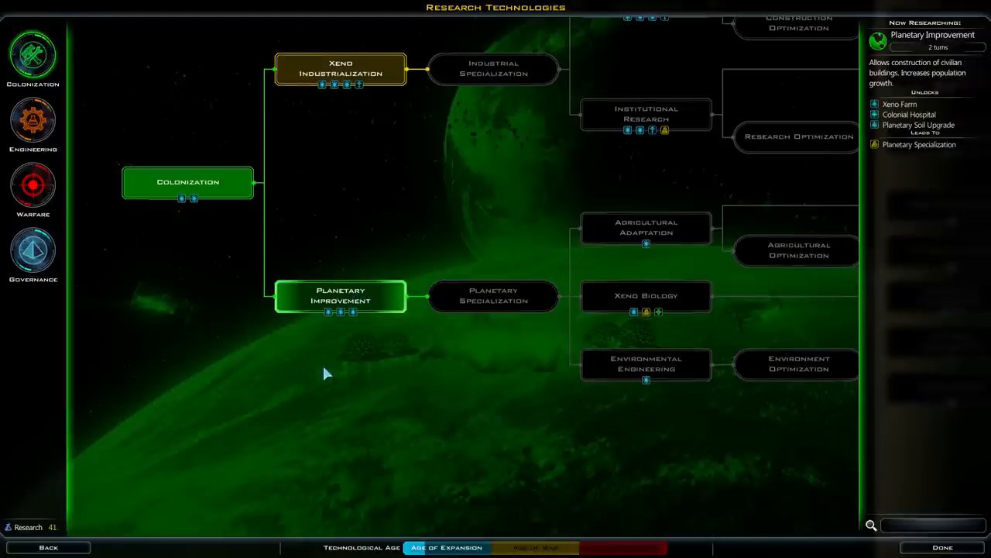
pyautogui.moveTo(341, 298)
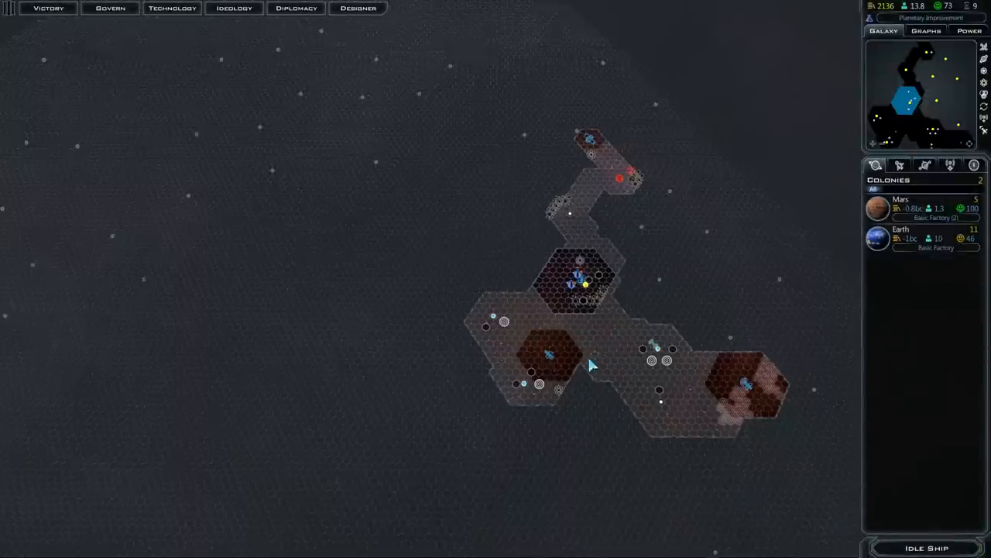
# Zoom into the Sol system and bring up Earth's planet surface view.
pyautogui.click(581, 279)
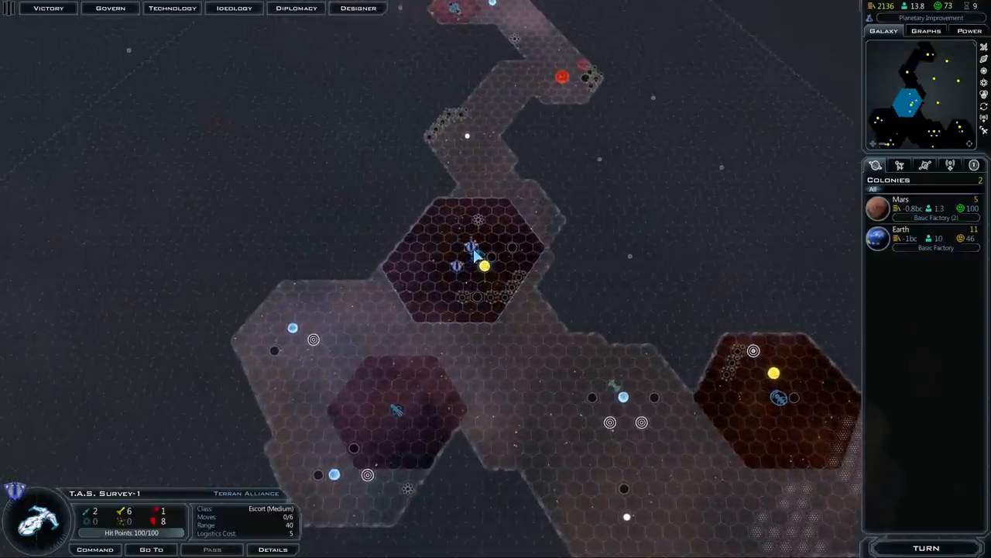
pyautogui.click(900, 229)
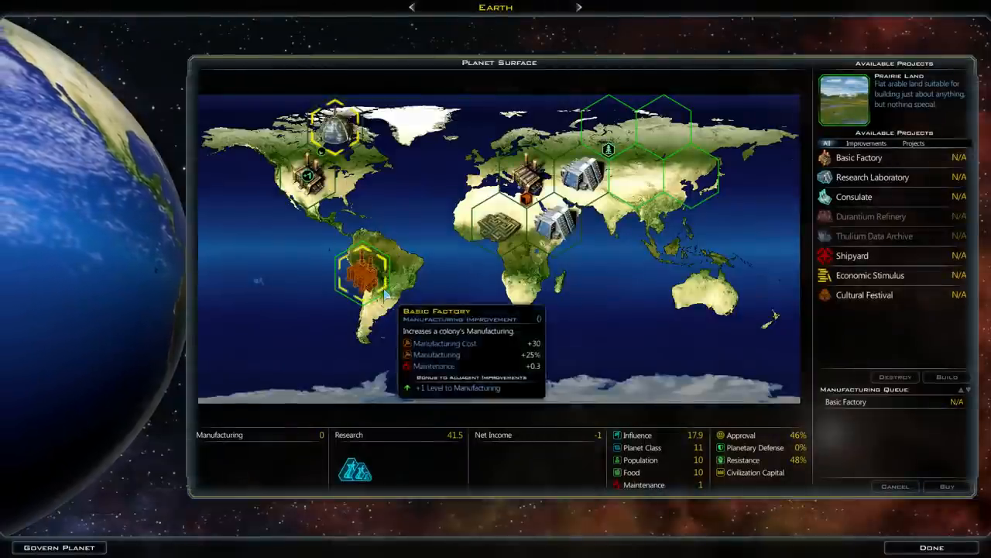
# Rebalance Earth's output to 82% manufacturing and 18% research.
pyautogui.click(58, 547)
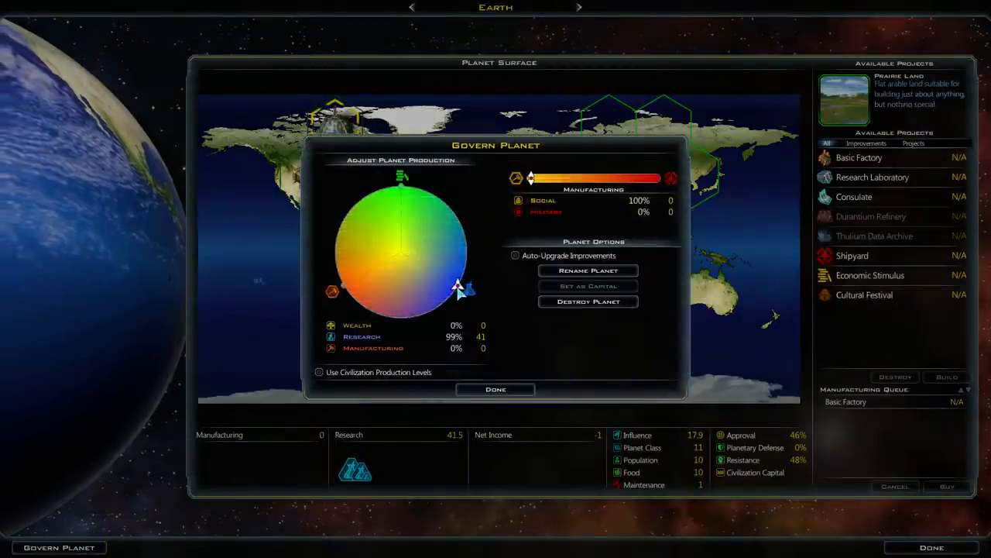
pyautogui.moveTo(461, 285); pyautogui.dragTo(360, 302)
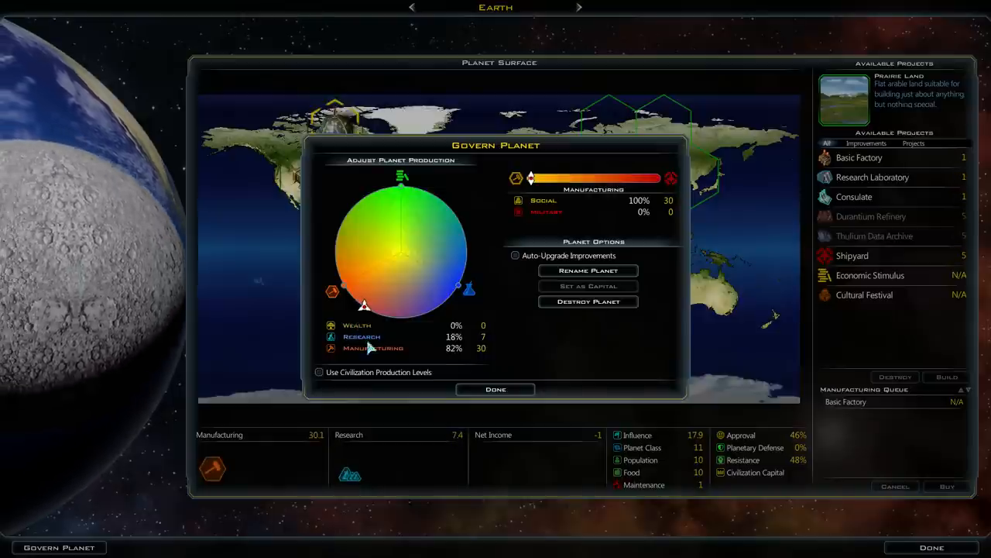
pyautogui.click(495, 389)
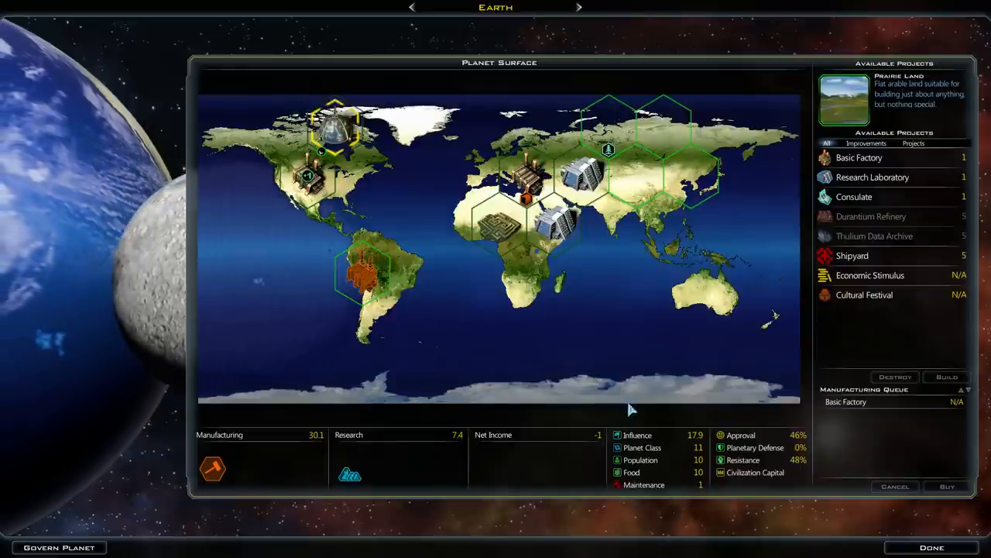
# Review Mars, then close the planet screen to return to the galaxy map.
pyautogui.click(579, 7)
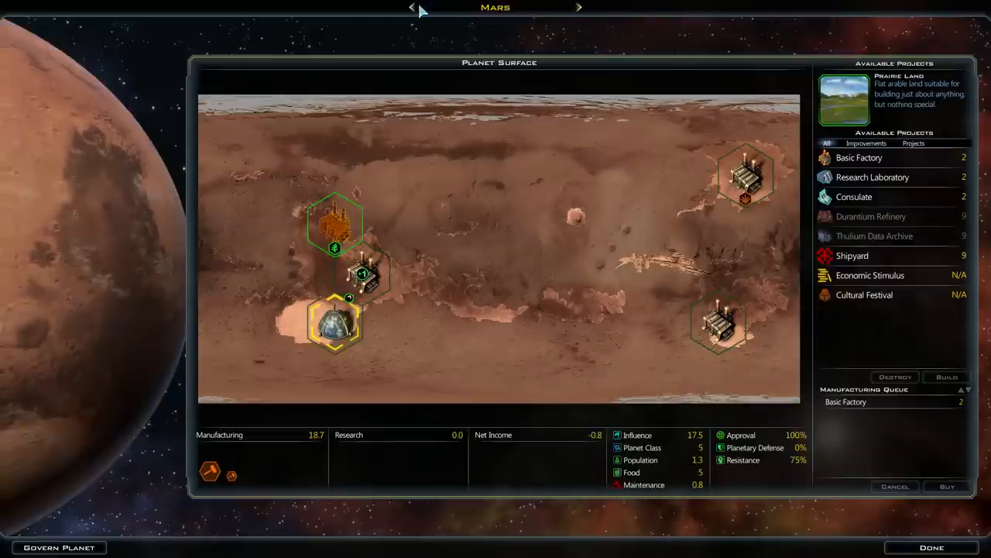
pyautogui.click(931, 547)
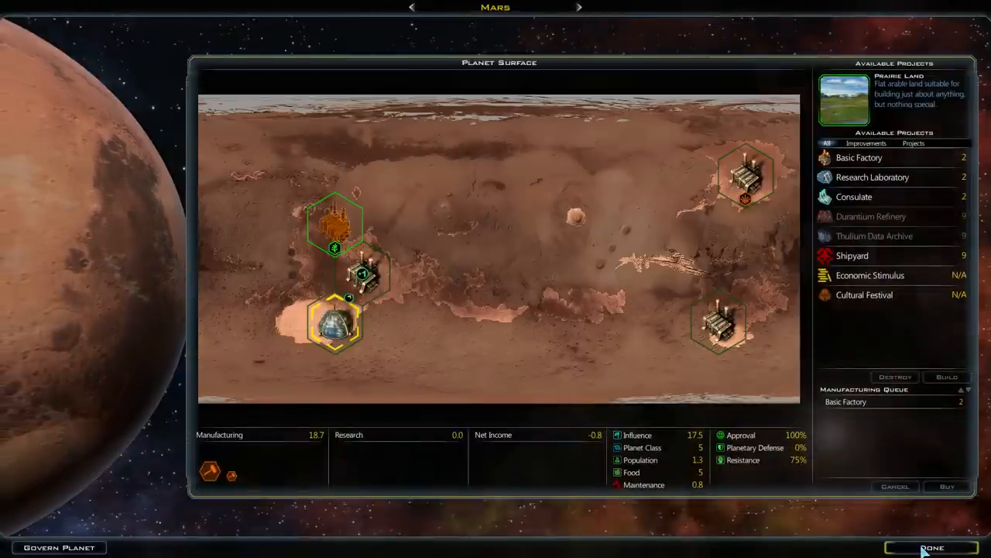
pyautogui.click(933, 547)
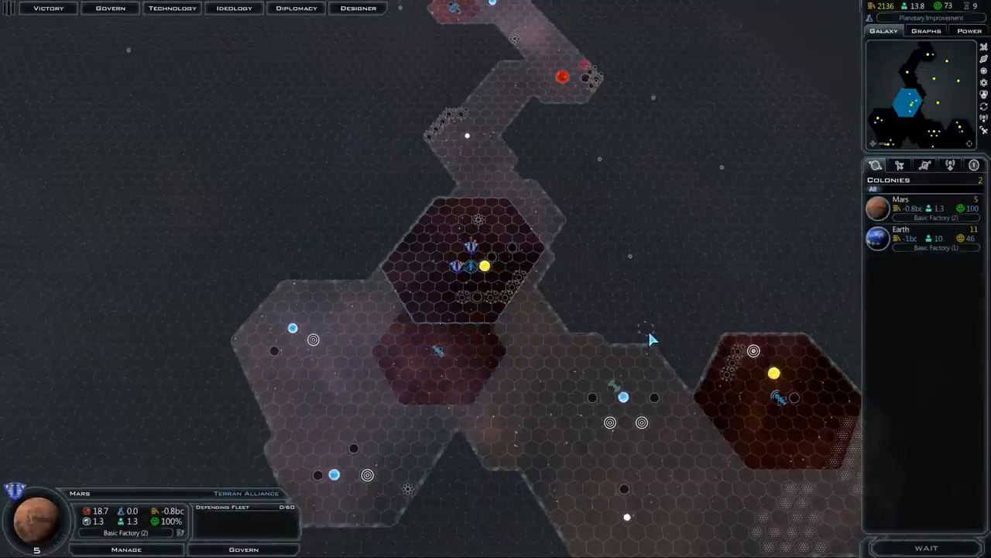
pyautogui.moveTo(651, 335)
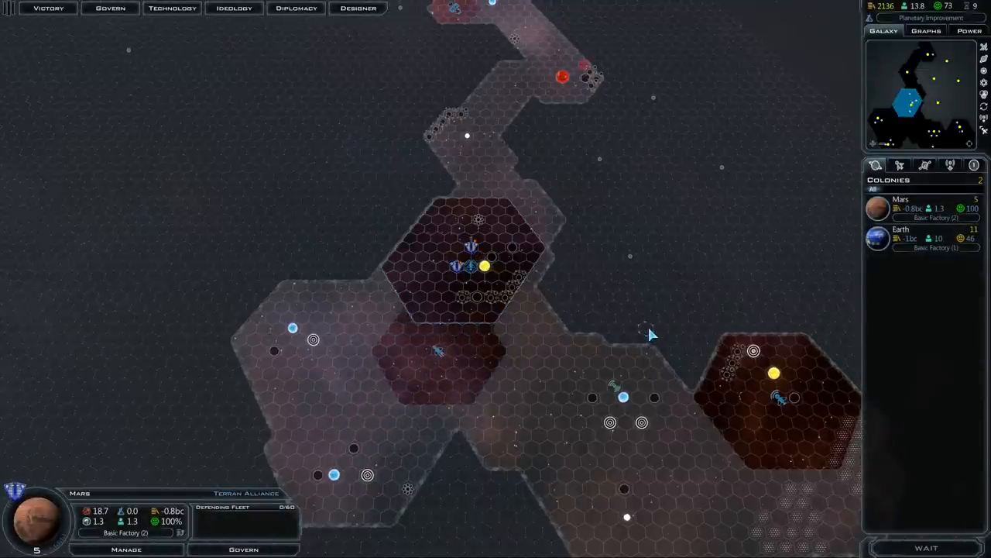
# Queue another Basic Factory on Earth and rebalance it to 73% manufacturing, 27% research.
pyautogui.click(926, 548)
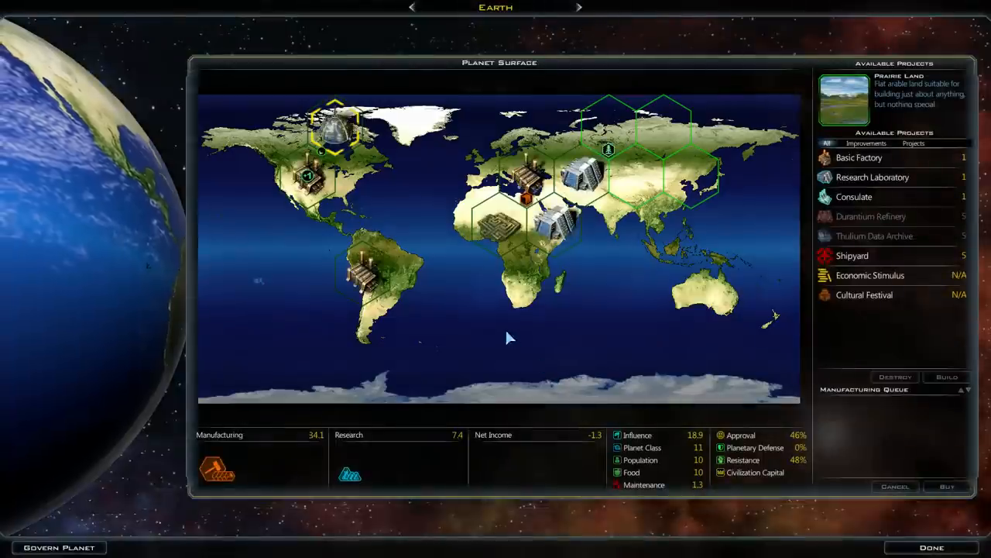
pyautogui.moveTo(858, 163)
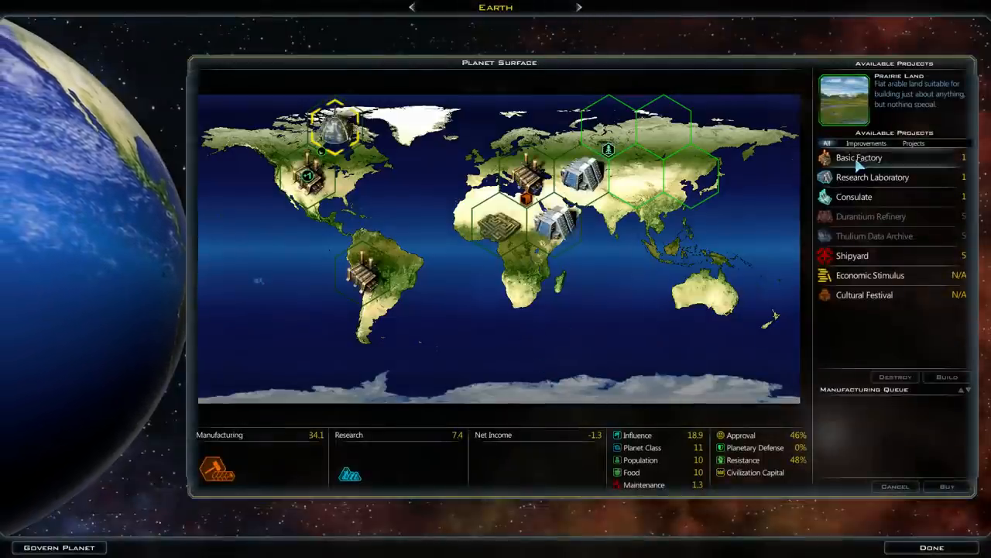
pyautogui.click(639, 174)
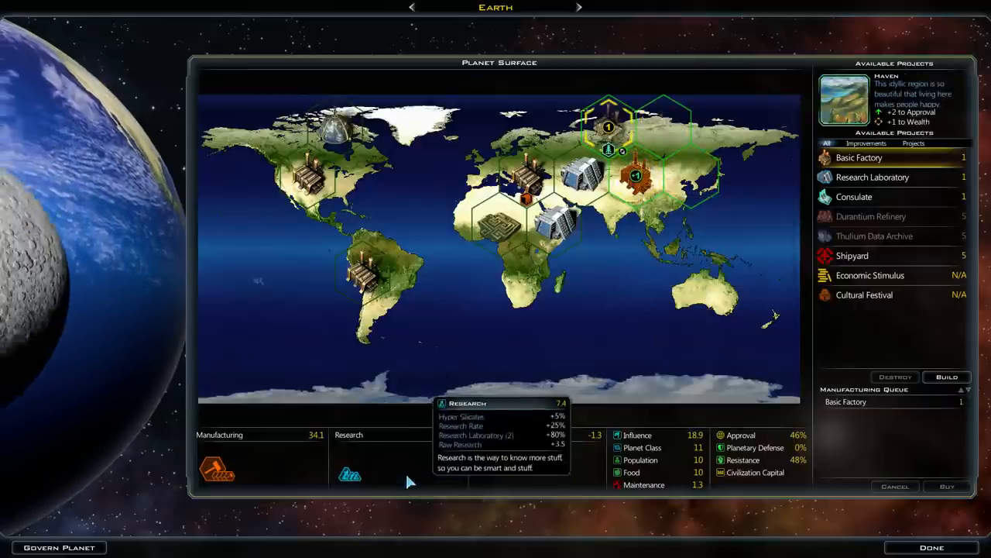
pyautogui.click(58, 546)
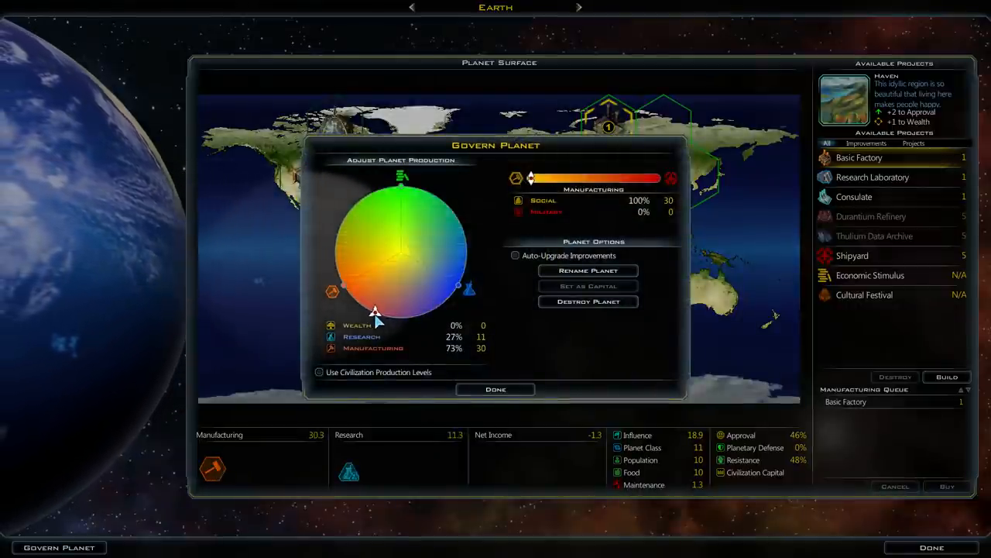
pyautogui.click(495, 388)
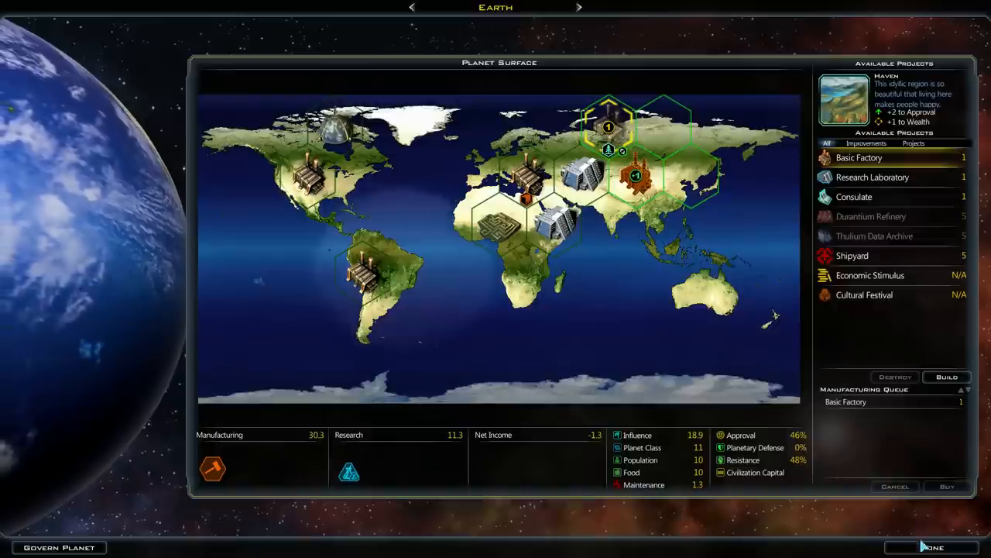
pyautogui.click(934, 547)
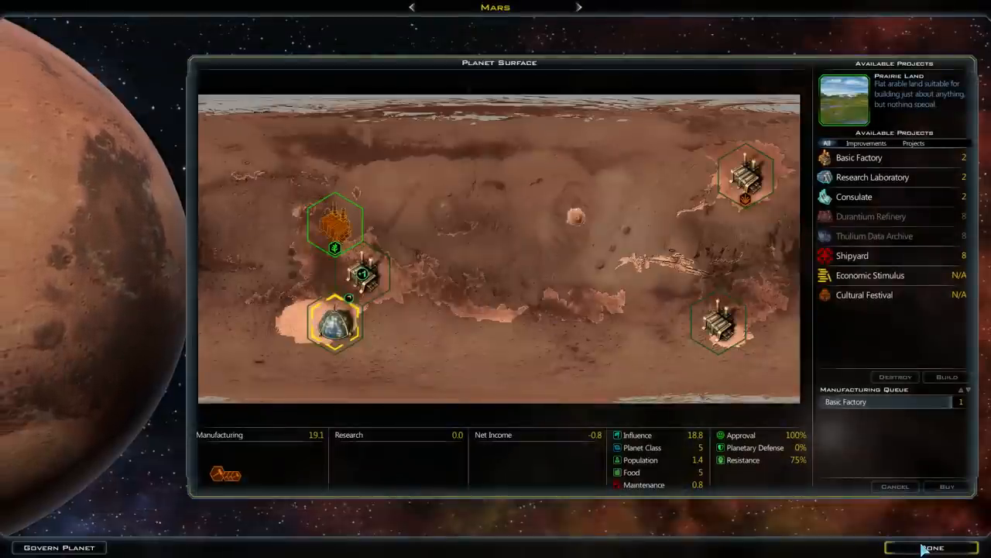
pyautogui.click(932, 547)
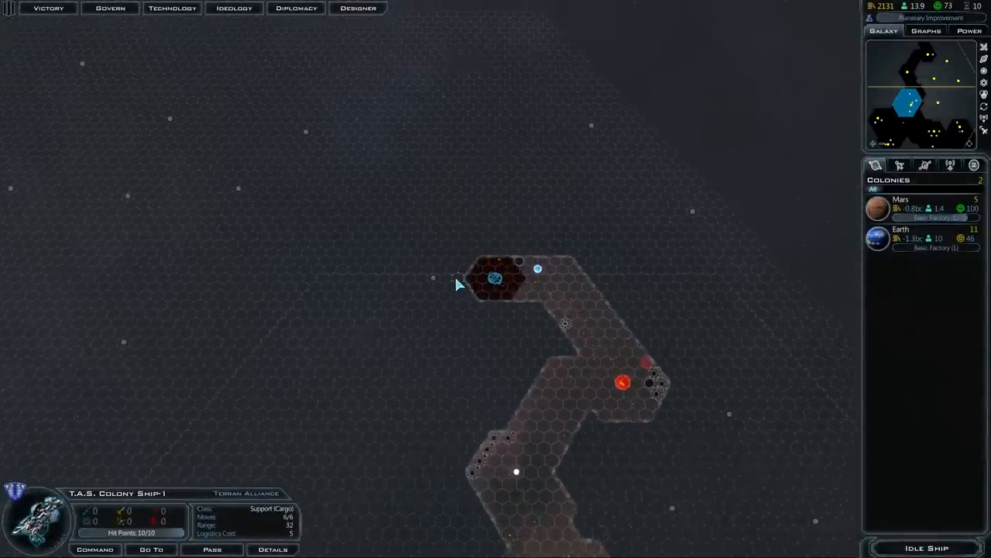
# Bring the Sol system into view and open Sol Shipyard 1's build screen.
pyautogui.click(434, 294)
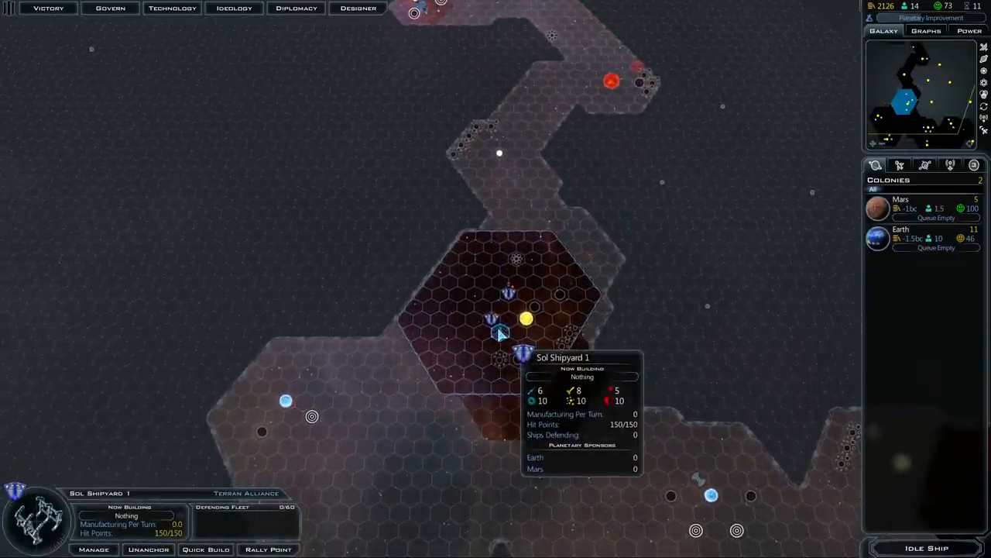
pyautogui.click(94, 549)
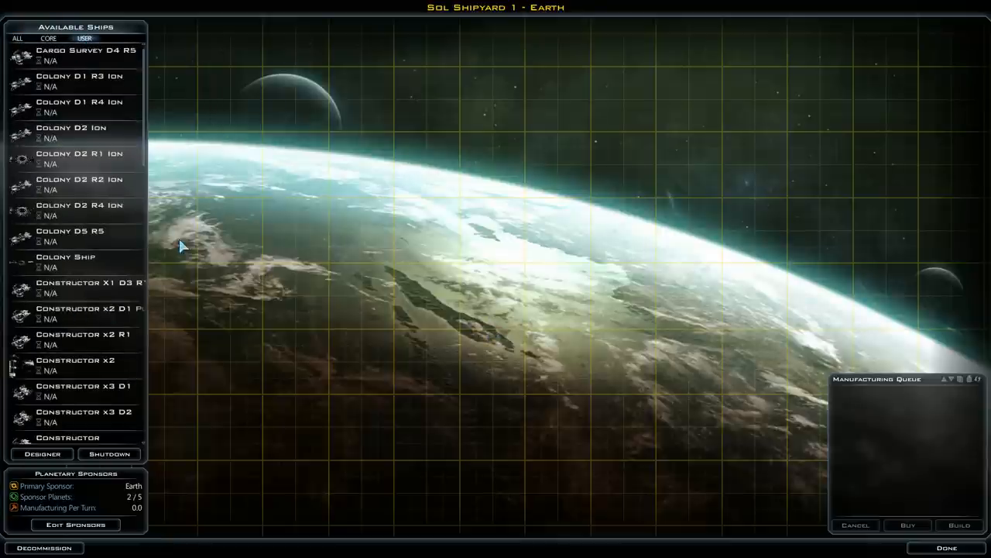
# Close the shipyard and move Colony Ship-1 beside Rosalilium I.
pyautogui.click(79, 179)
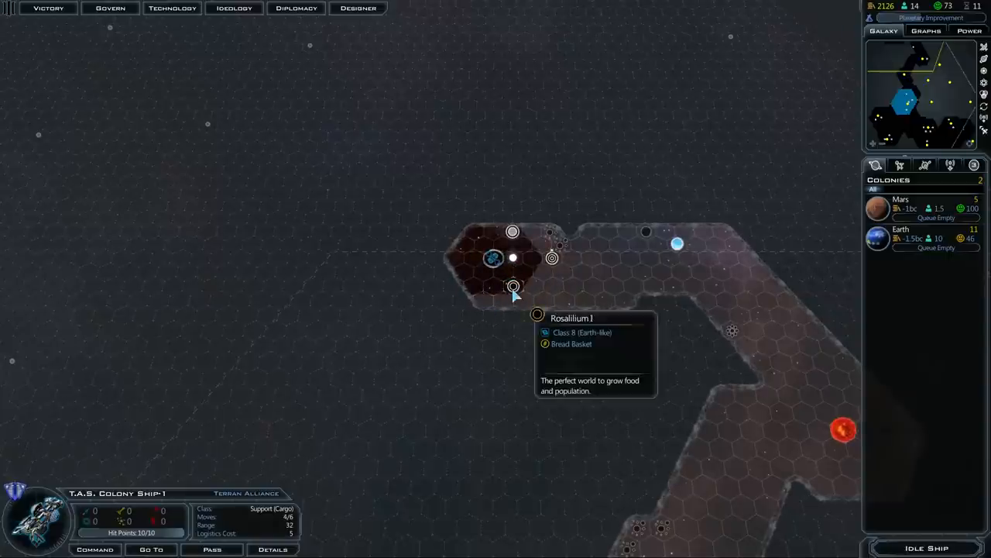
# Colonize Rosalilium I, answer the Super Shark event, and bring up the ideology traits.
pyautogui.click(513, 285)
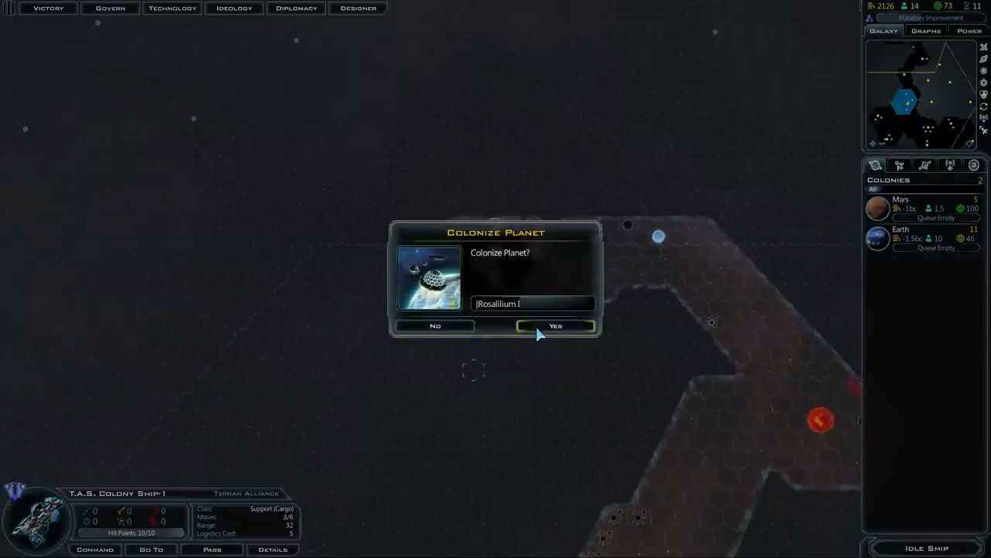
pyautogui.click(555, 326)
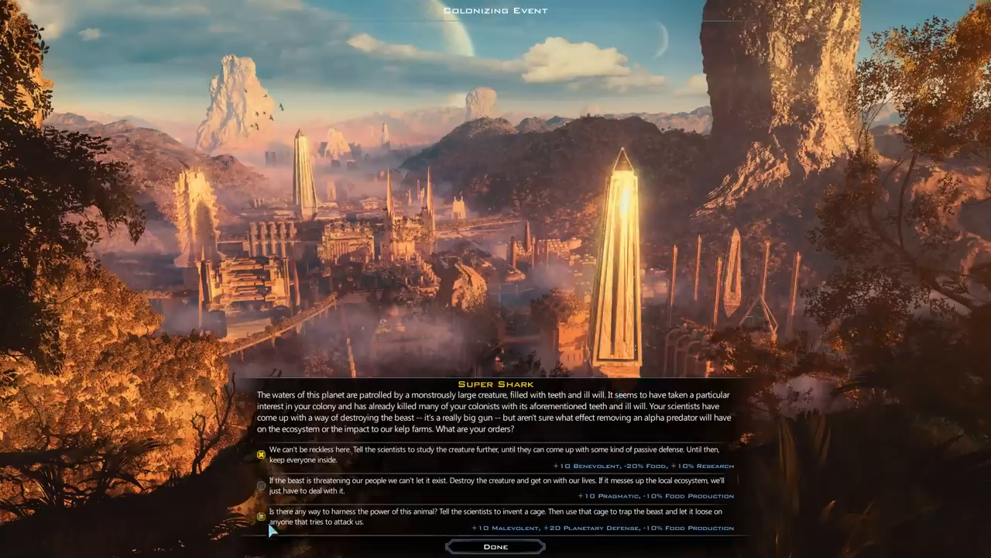
pyautogui.click(261, 517)
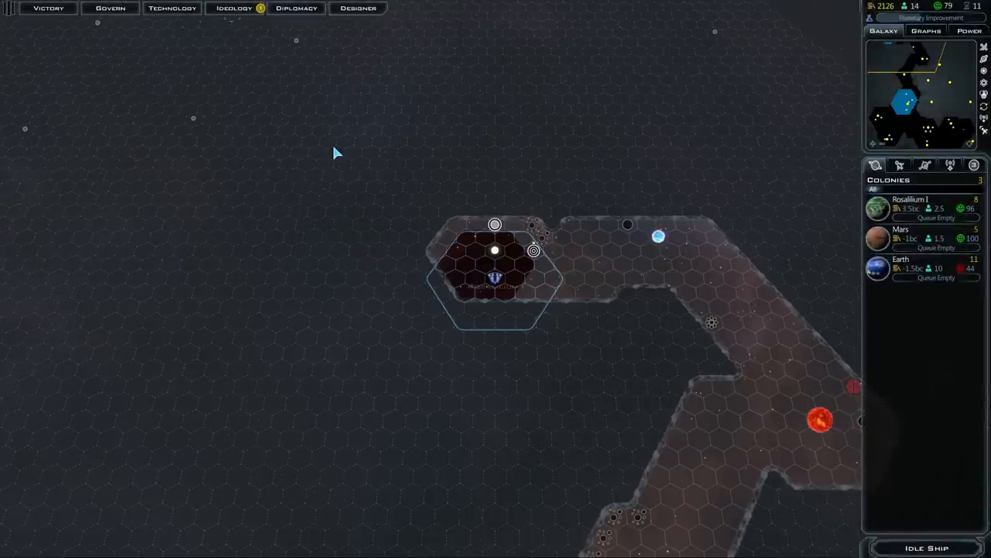
pyautogui.click(233, 8)
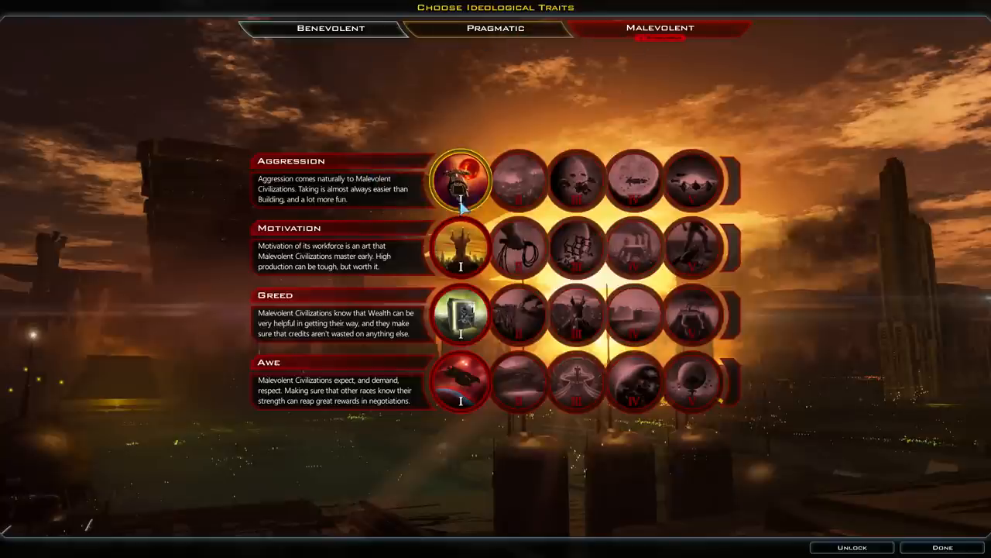
pyautogui.moveTo(577, 248)
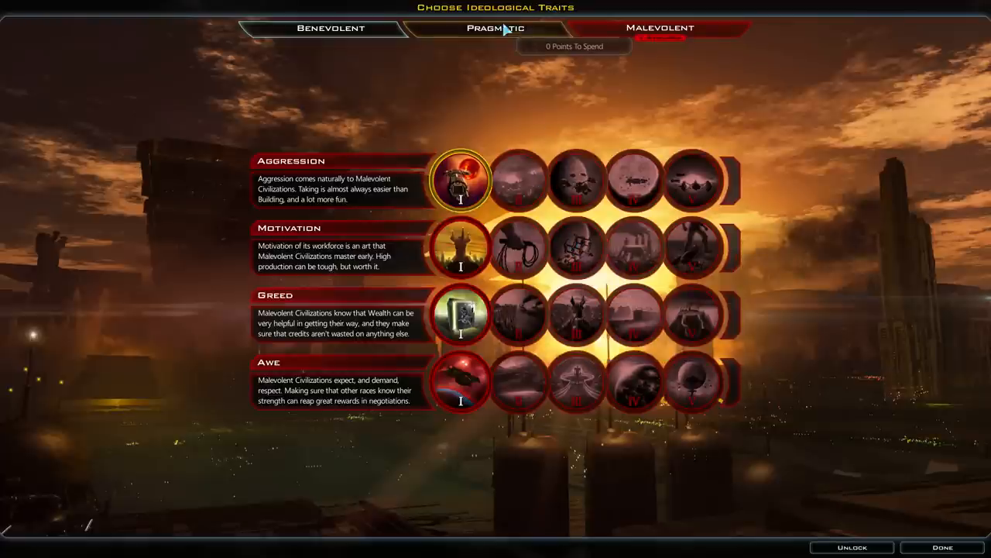
# Browse the Pragmatic, Benevolent and Malevolent trait trees, then close the traits screen.
pyautogui.click(494, 28)
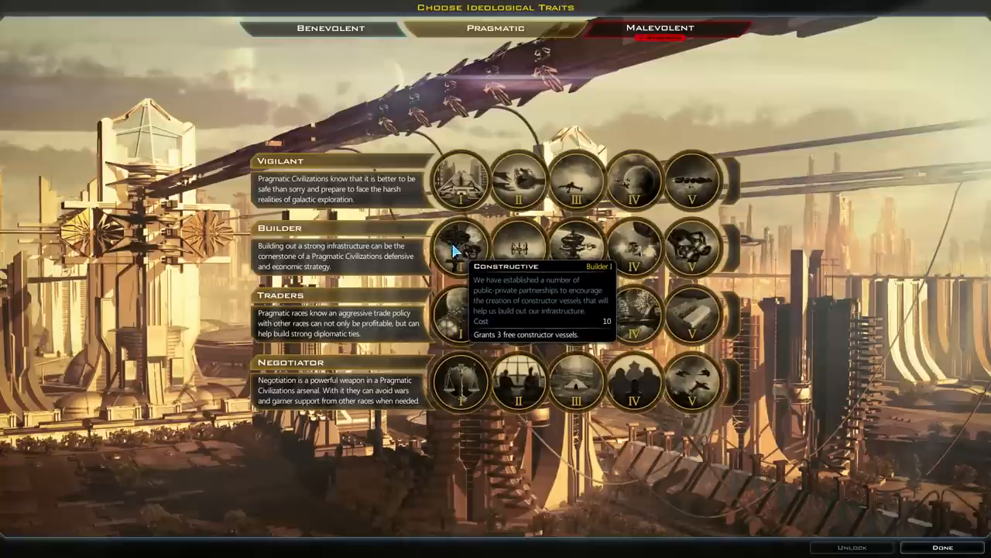
pyautogui.click(330, 28)
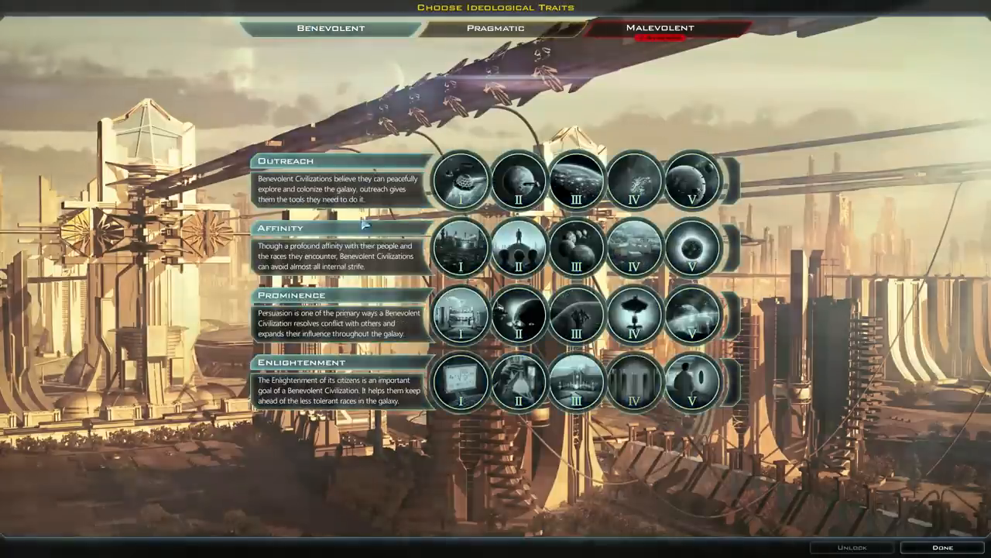
pyautogui.moveTo(460, 179)
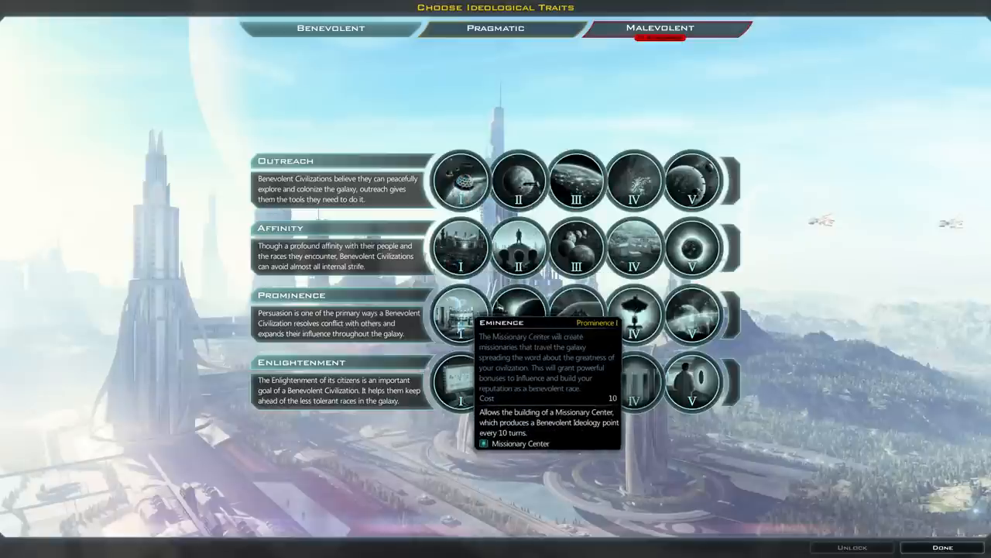
pyautogui.click(495, 28)
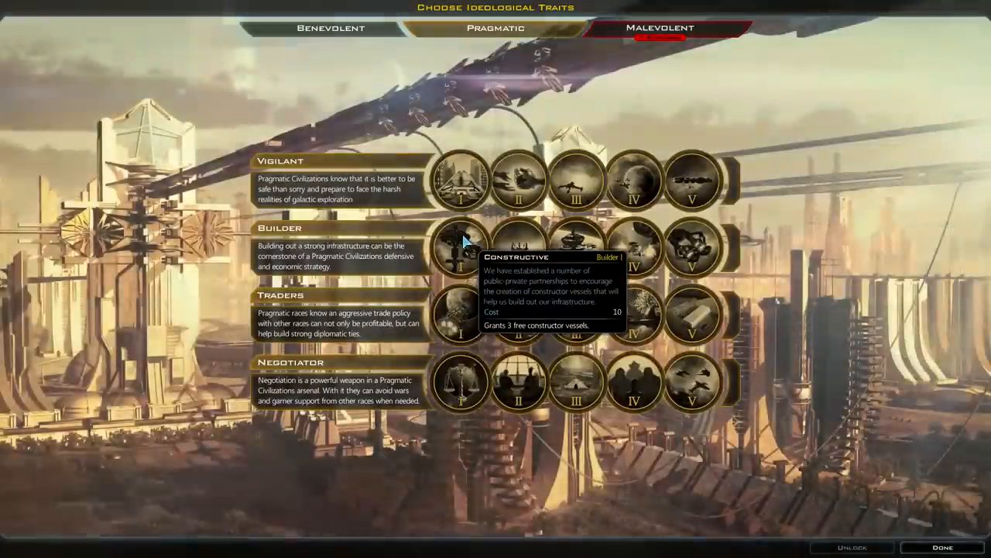
pyautogui.moveTo(459, 181)
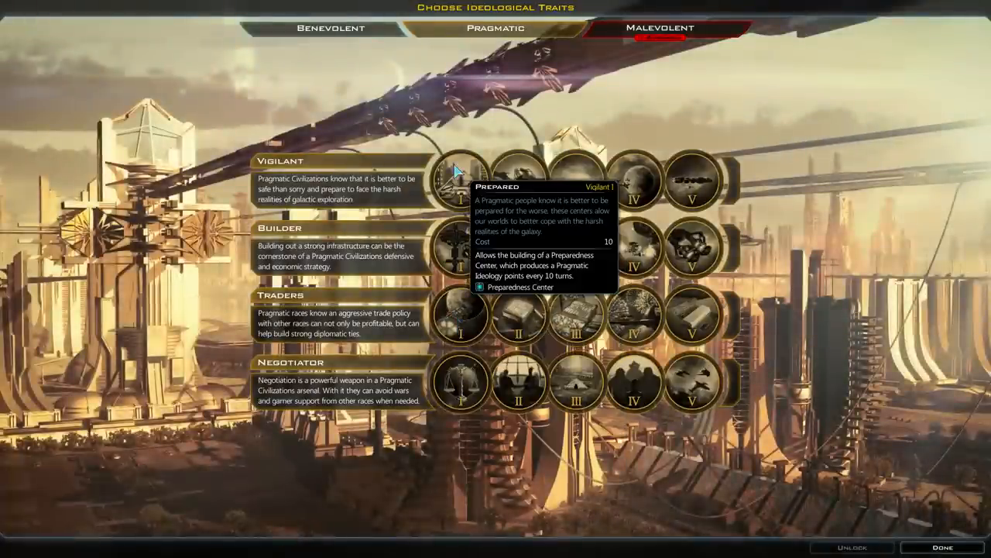
pyautogui.click(659, 27)
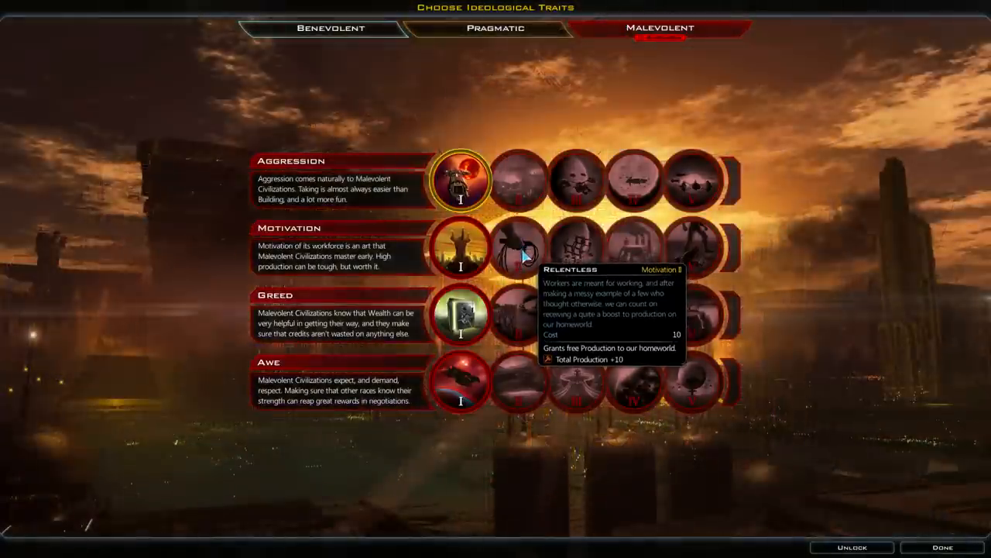
pyautogui.click(942, 546)
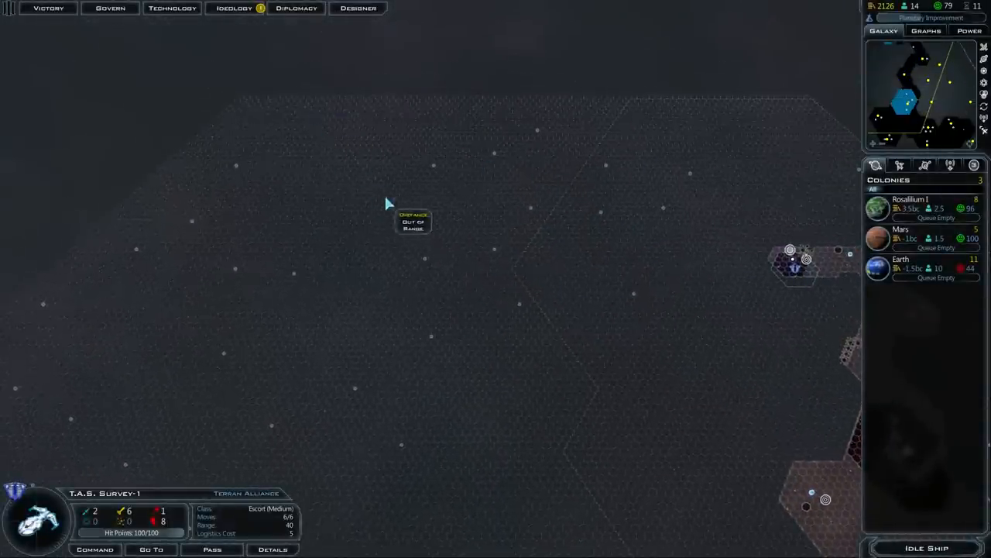
# Bring up Earth's planet surface and projects screen.
pyautogui.click(233, 7)
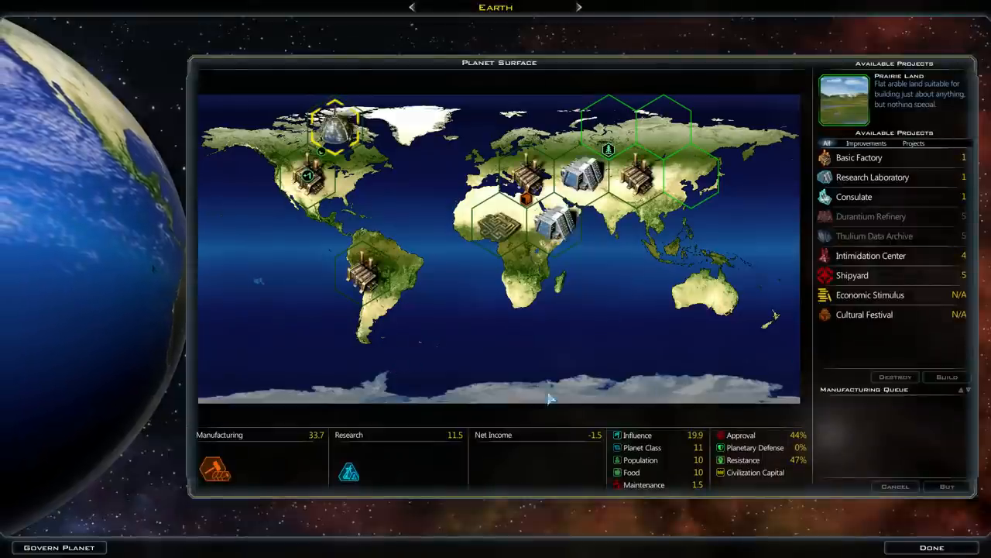
# Govern Earth for full manufacturing output, all directed to military production.
pyautogui.click(58, 547)
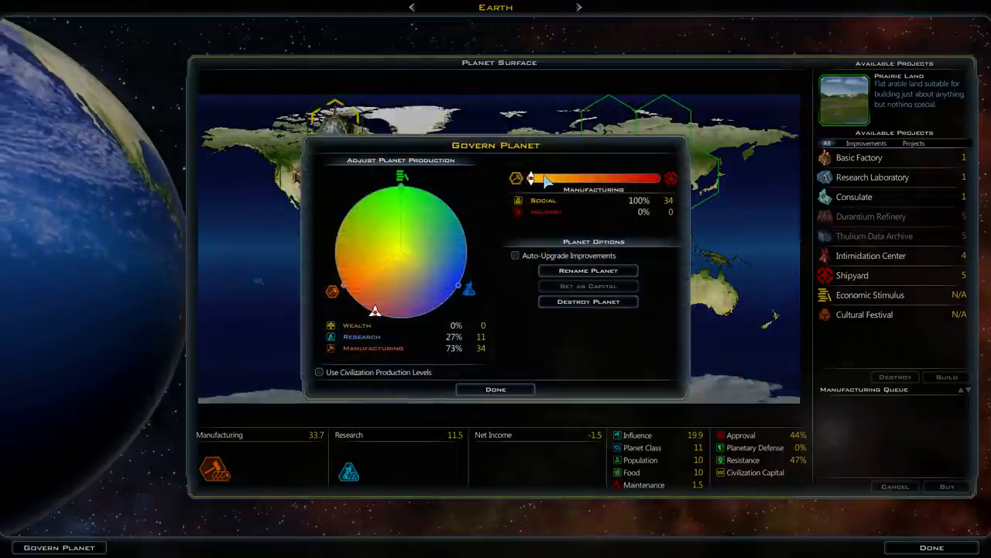
pyautogui.moveTo(530, 178); pyautogui.dragTo(656, 178)
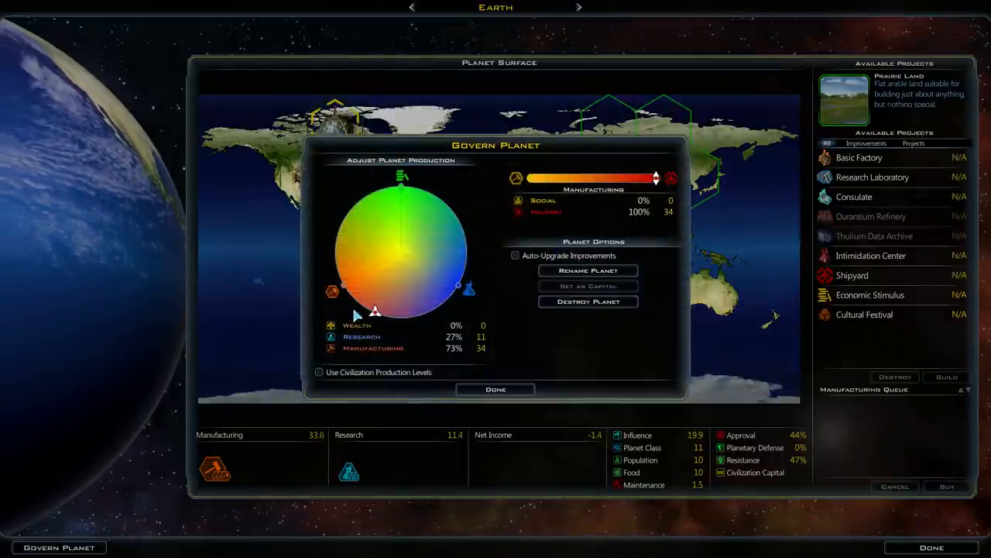
pyautogui.moveTo(376, 310); pyautogui.dragTo(345, 286)
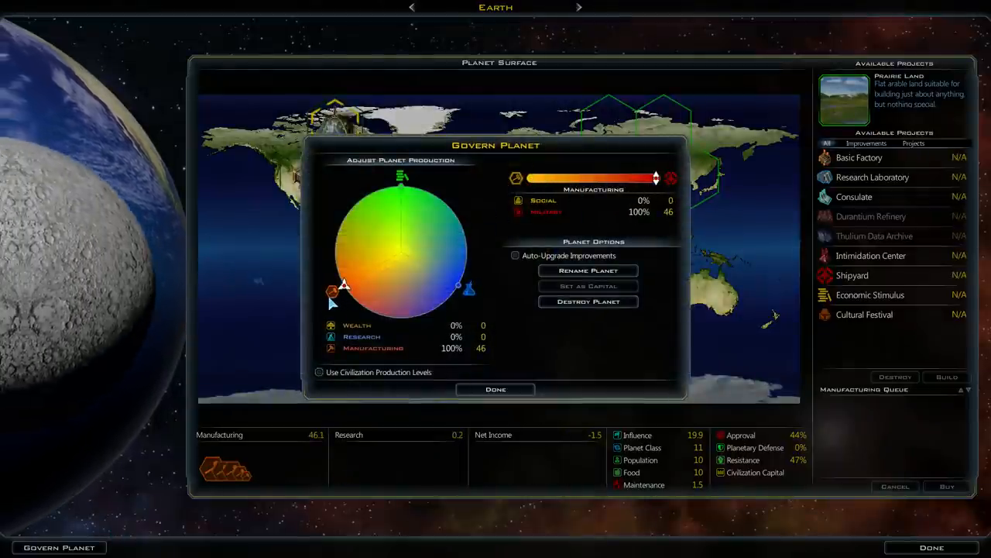
pyautogui.click(495, 389)
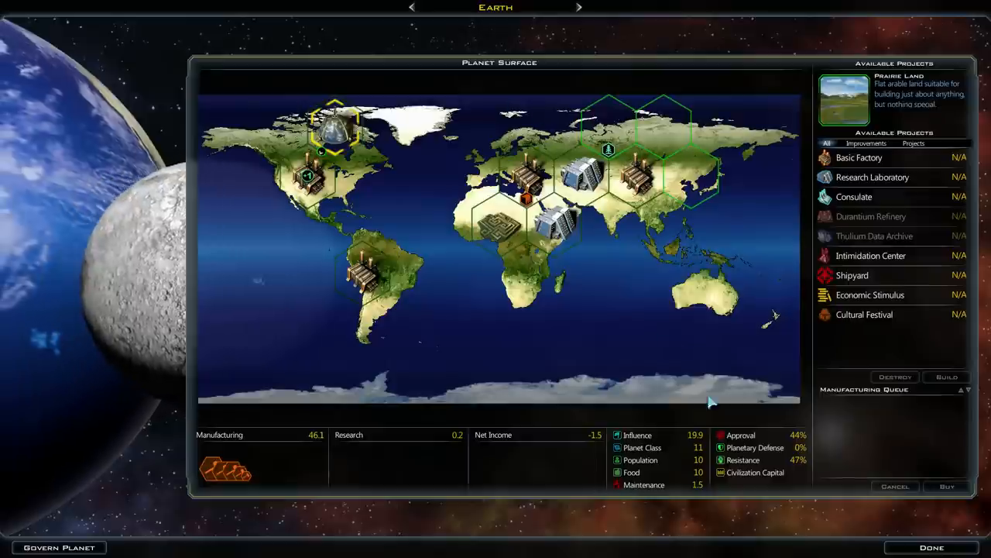
# Move on to Mars and apply its military production settings.
pyautogui.click(932, 547)
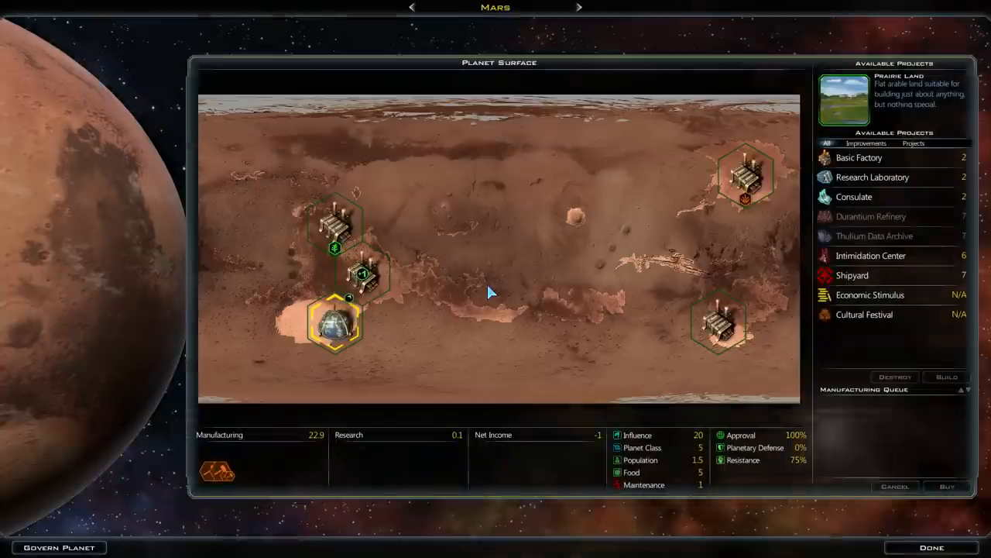
pyautogui.click(58, 546)
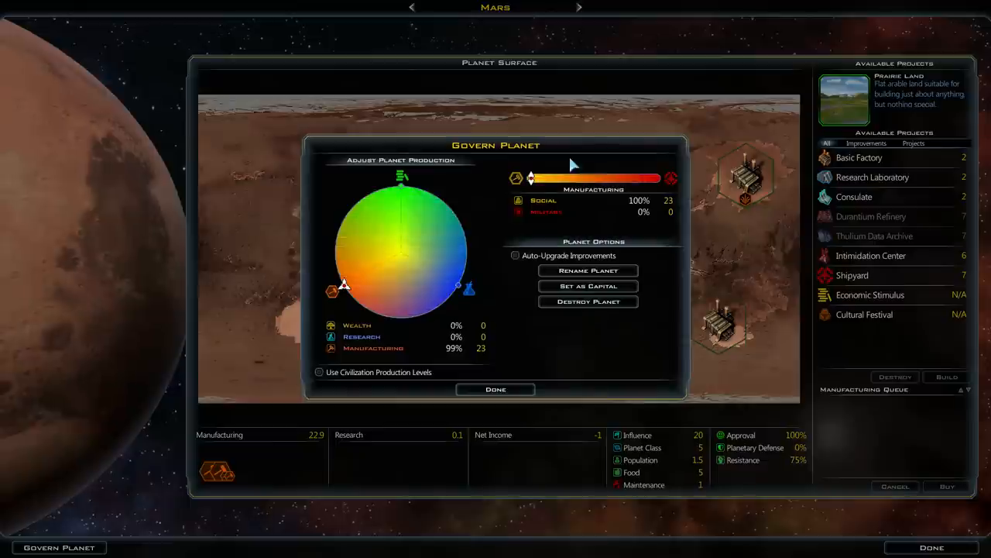
pyautogui.click(494, 388)
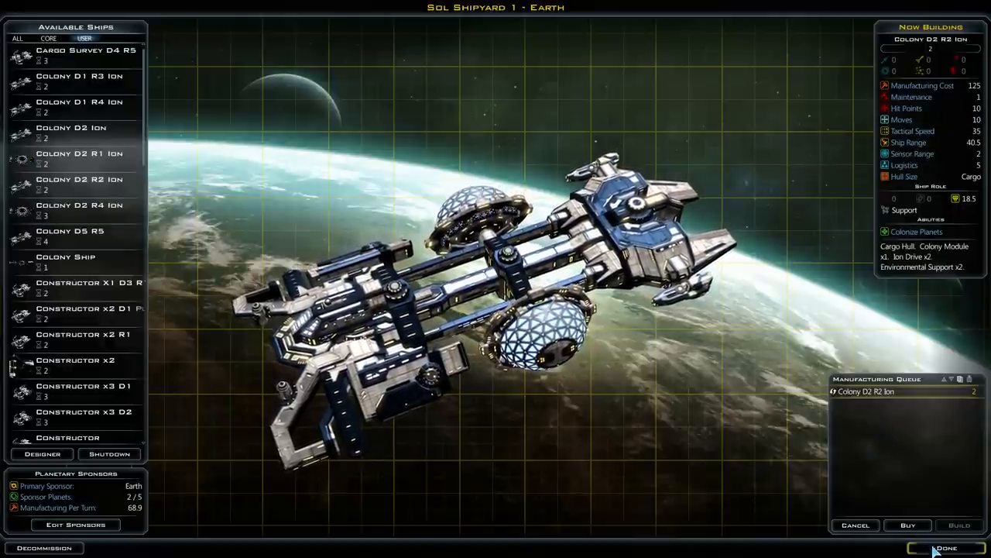
# Close Sol Shipyard 1 with two Colony D2 R2 Ion ships queued.
pyautogui.click(945, 547)
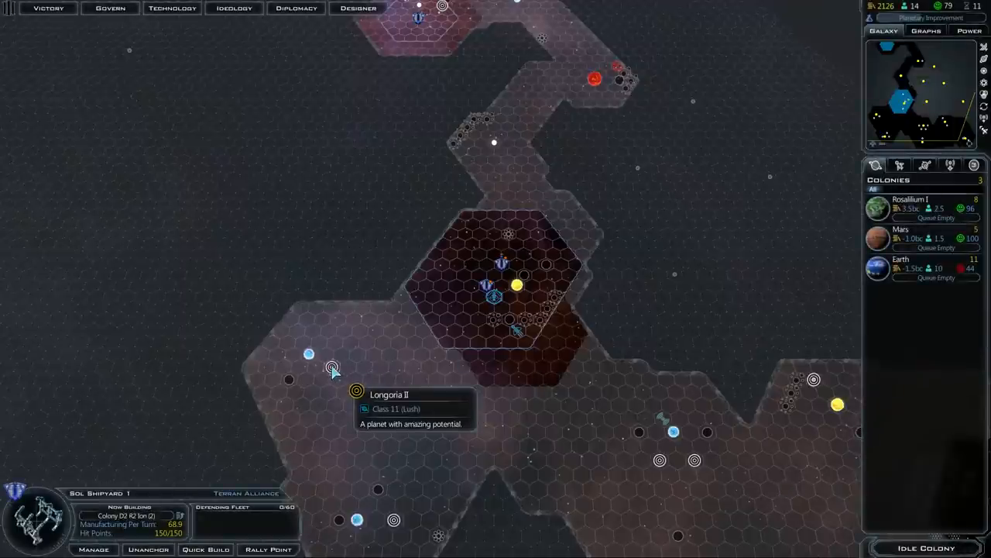
pyautogui.moveTo(484, 305)
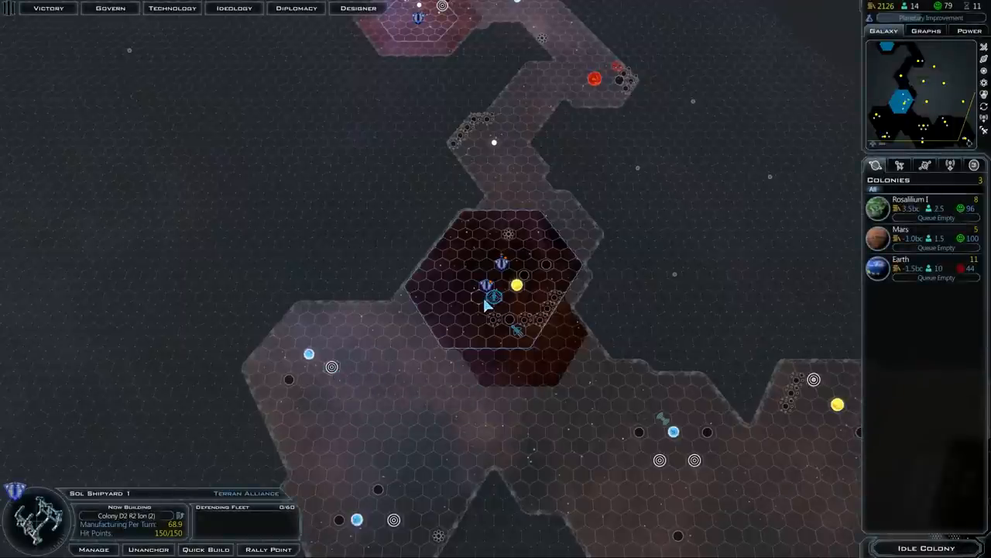
pyautogui.moveTo(375, 333)
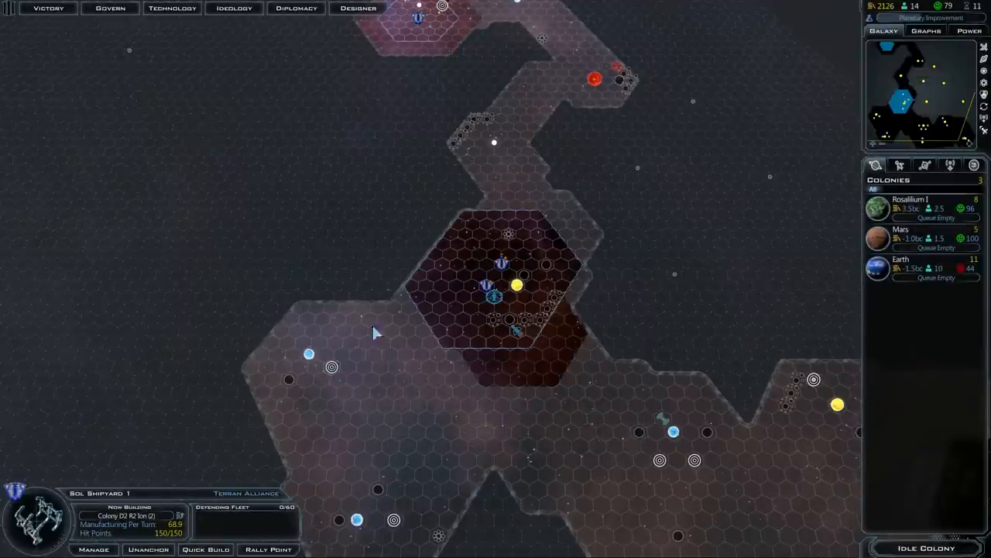
pyautogui.moveTo(501, 433)
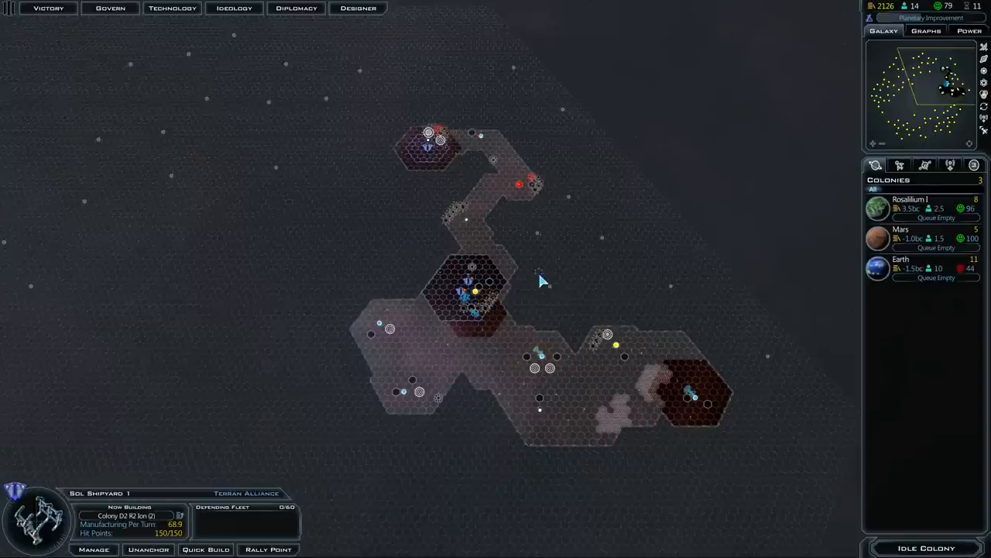
pyautogui.moveTo(470, 239)
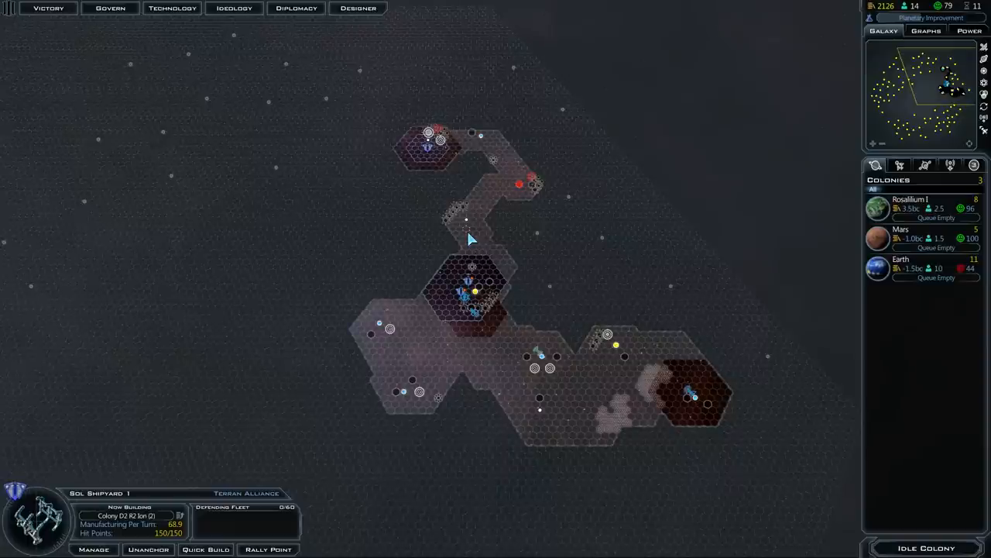
pyautogui.moveTo(464, 362)
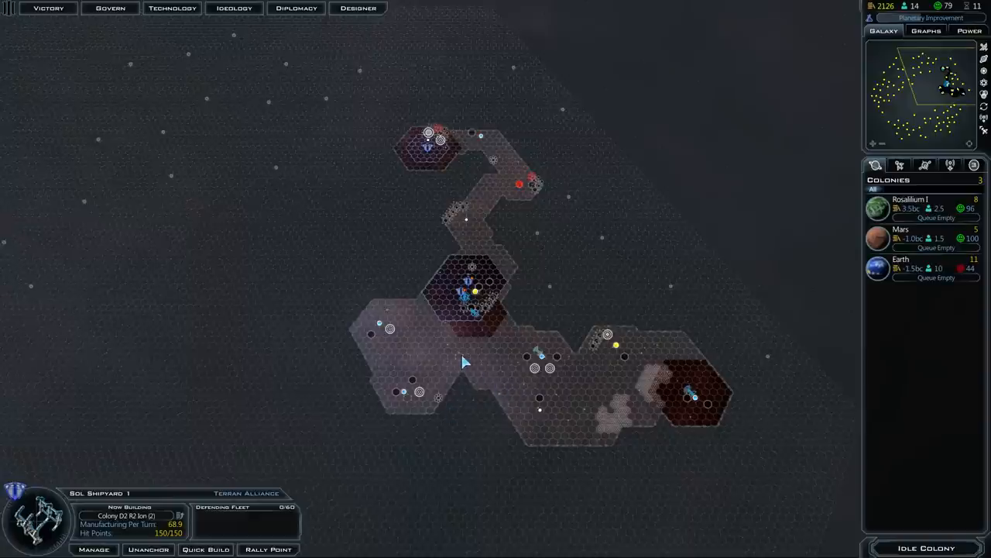
pyautogui.moveTo(478, 459)
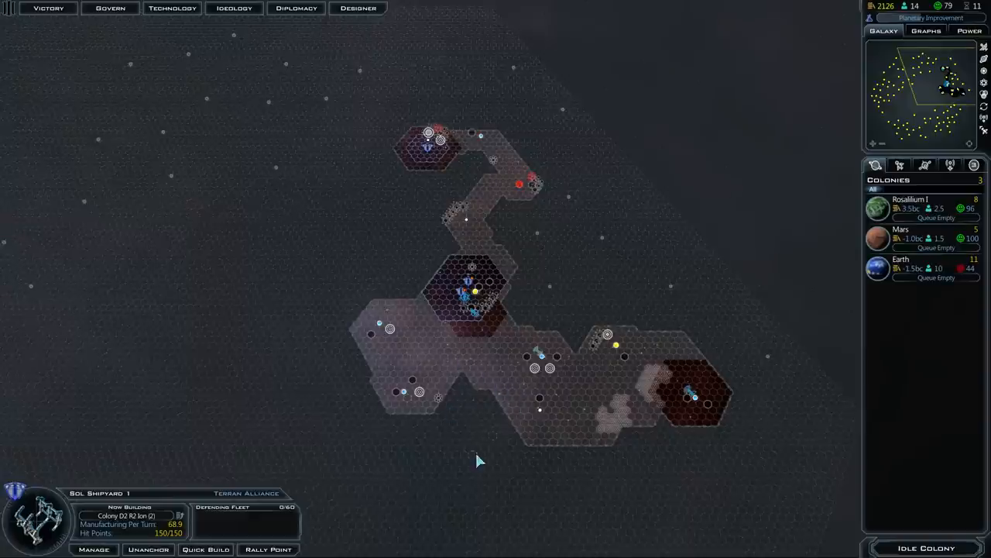
pyautogui.moveTo(474, 382)
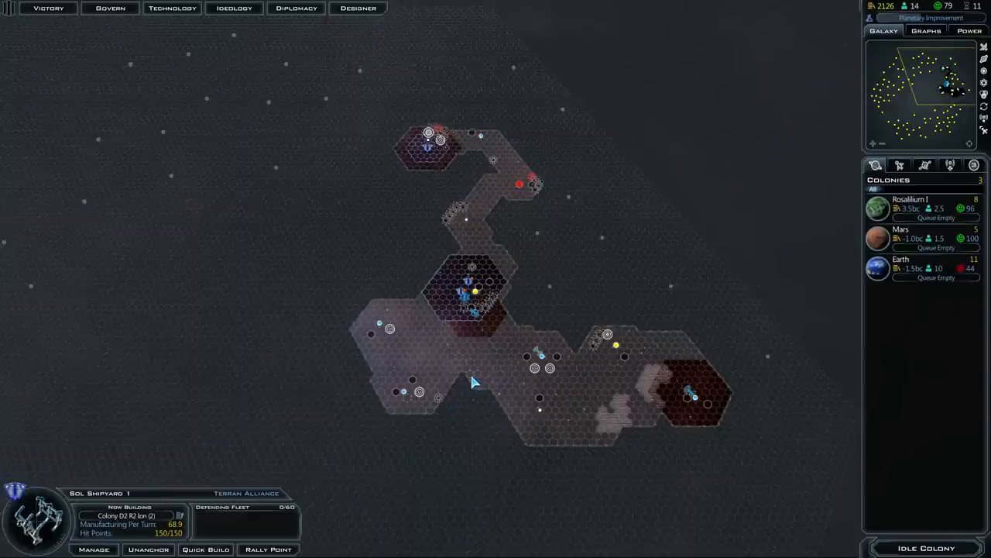